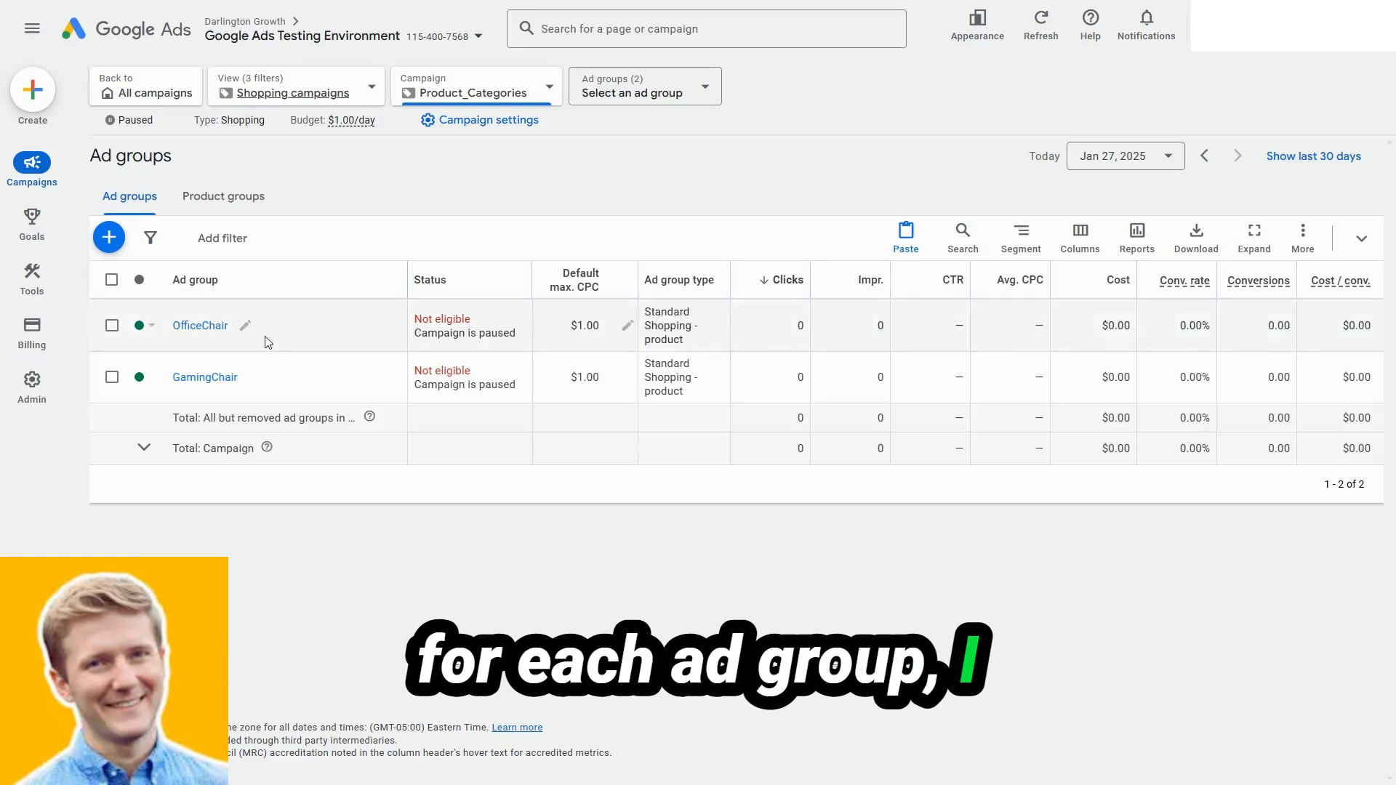
Review OfficeChair's All products subdivision: officechair bid $1.00, everything else excluded.
{"action": "double_click", "coordinate": [200, 325]}
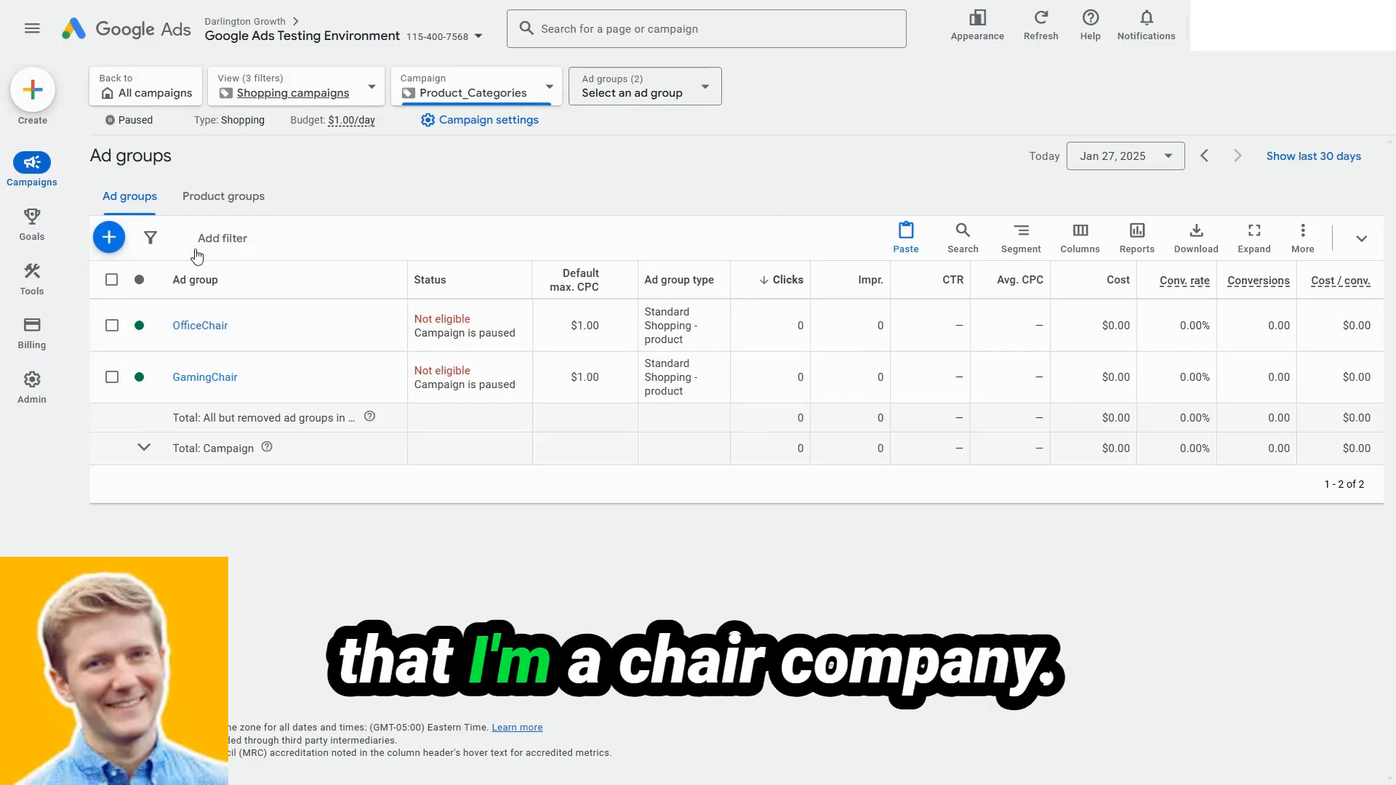
{"action": "left_click", "coordinate": [200, 325]}
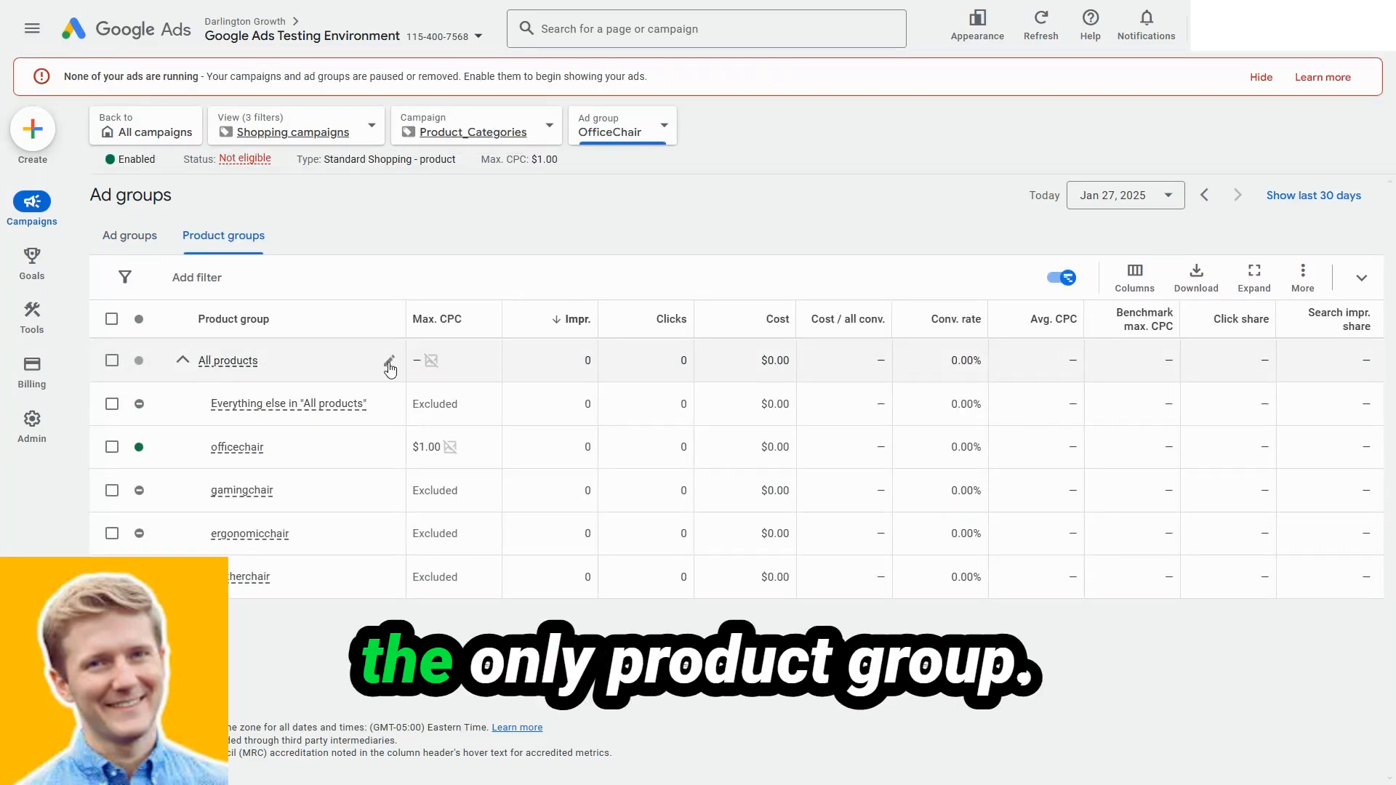
{"action": "left_click", "coordinate": [390, 366]}
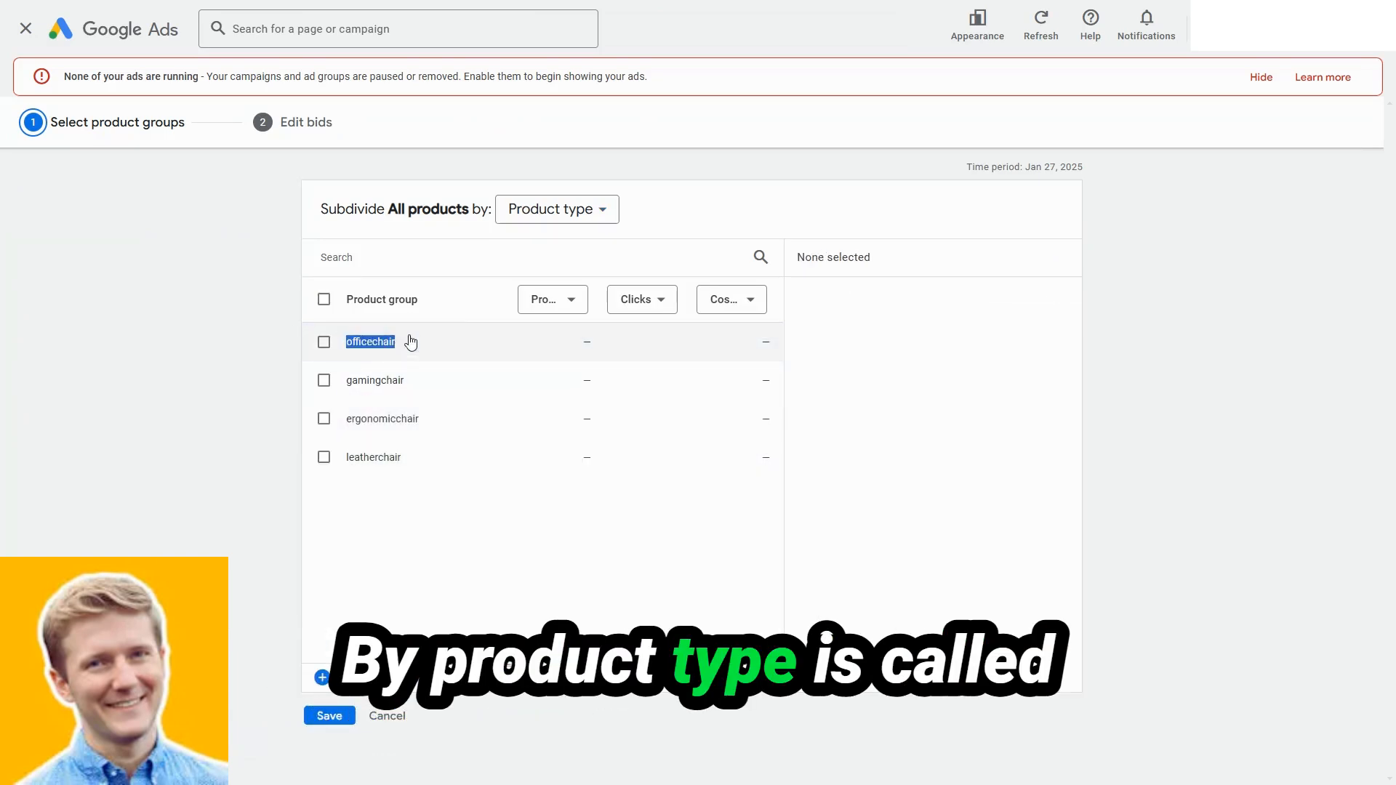
{"action": "left_click", "coordinate": [323, 341]}
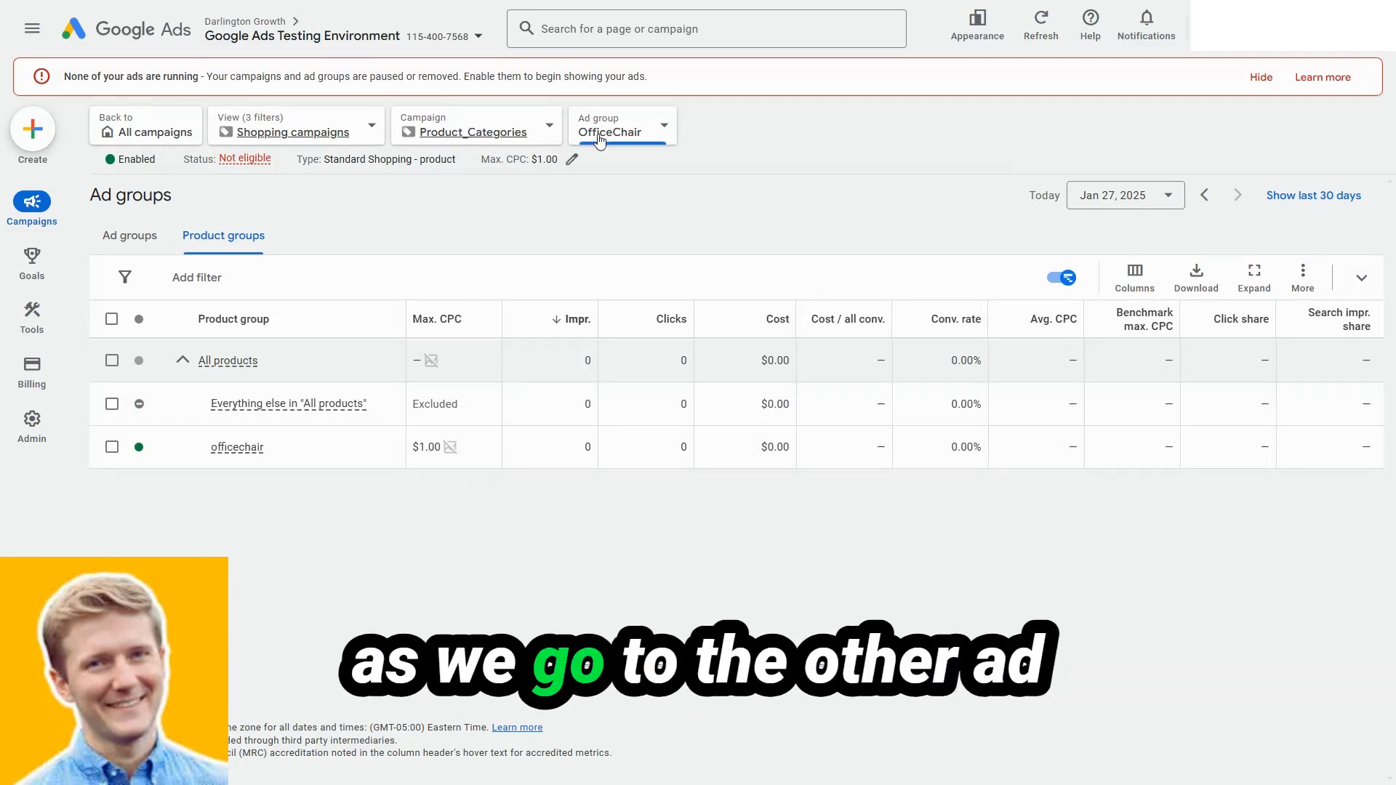
Inspect the GamingChair ad group's gamingchair product group, then return to the ad group list.
{"action": "left_click", "coordinate": [622, 125]}
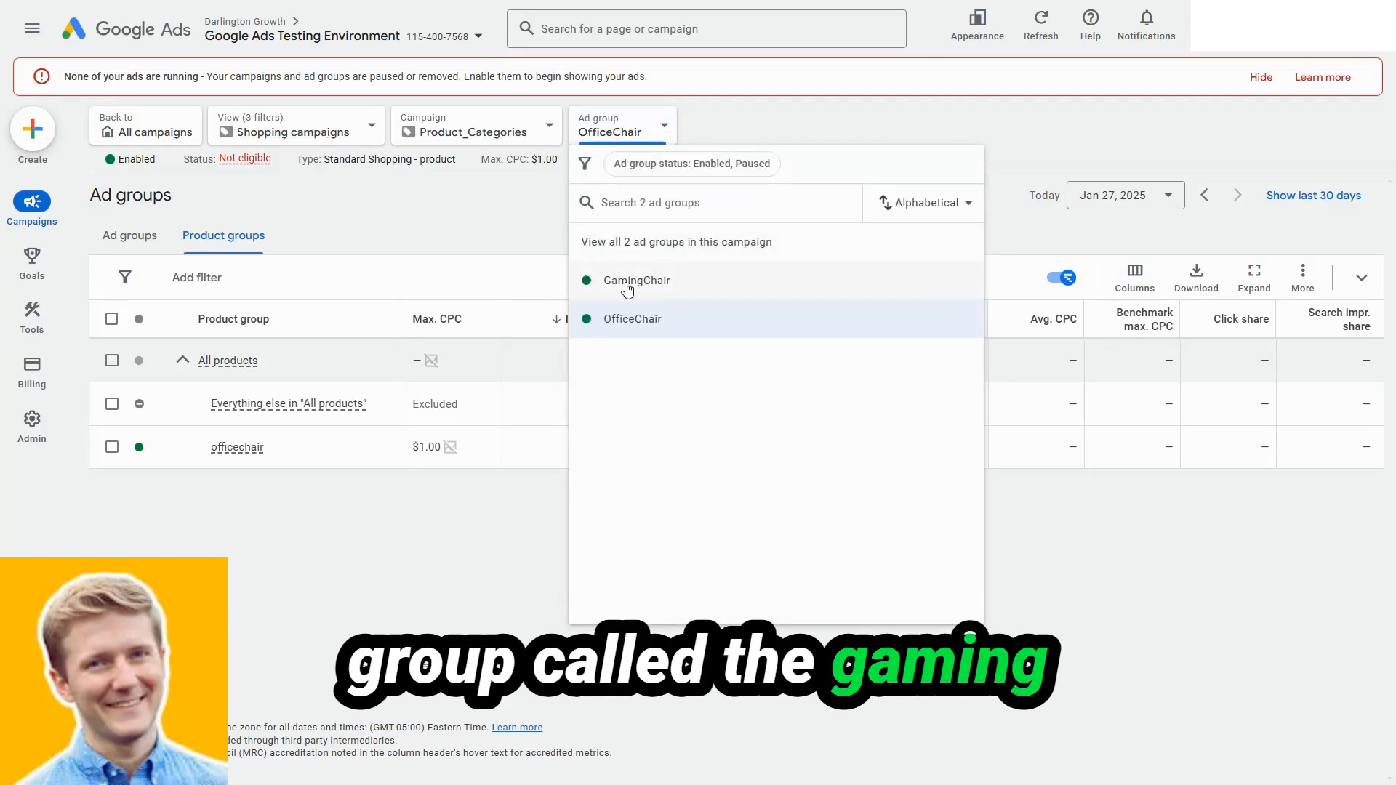
{"action": "left_click", "coordinate": [635, 280]}
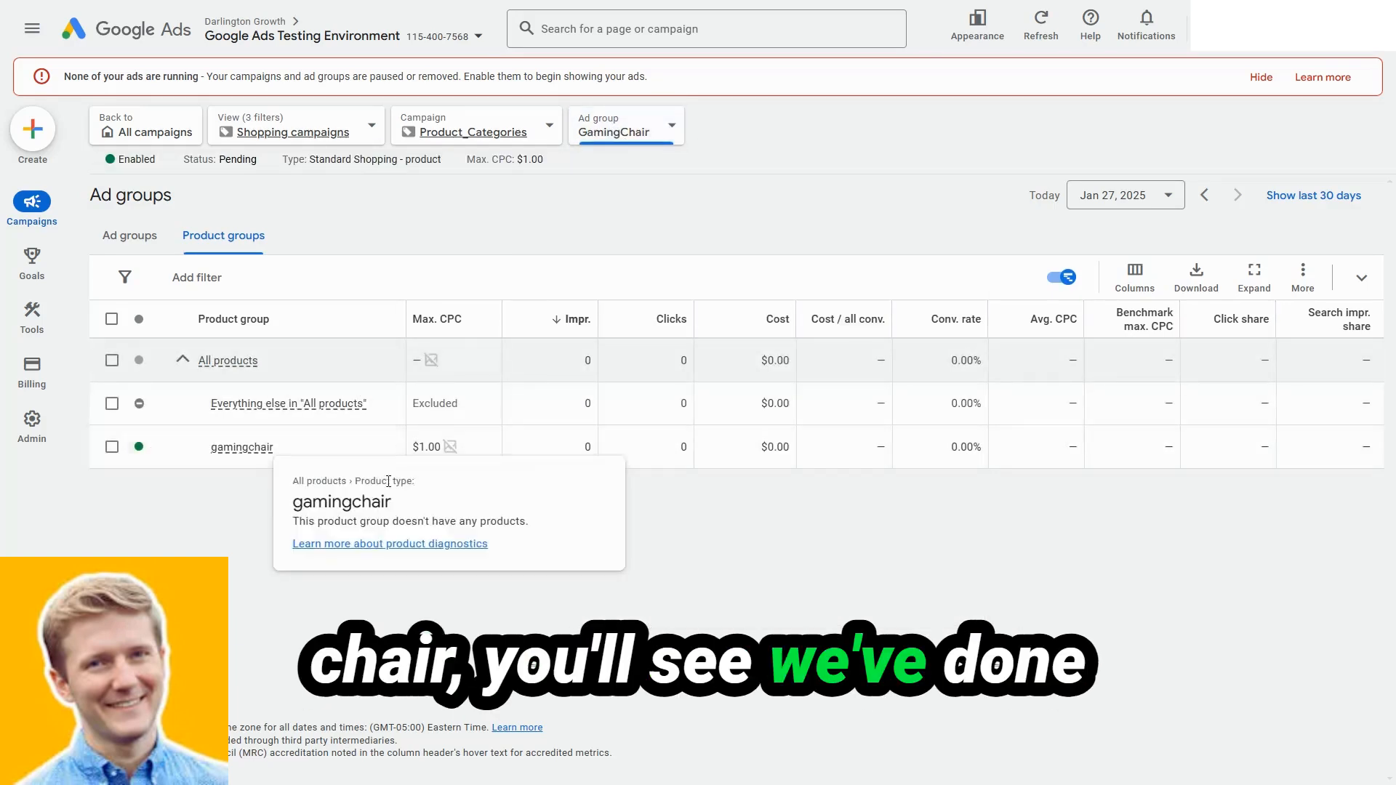
{"action": "double_click", "coordinate": [341, 501]}
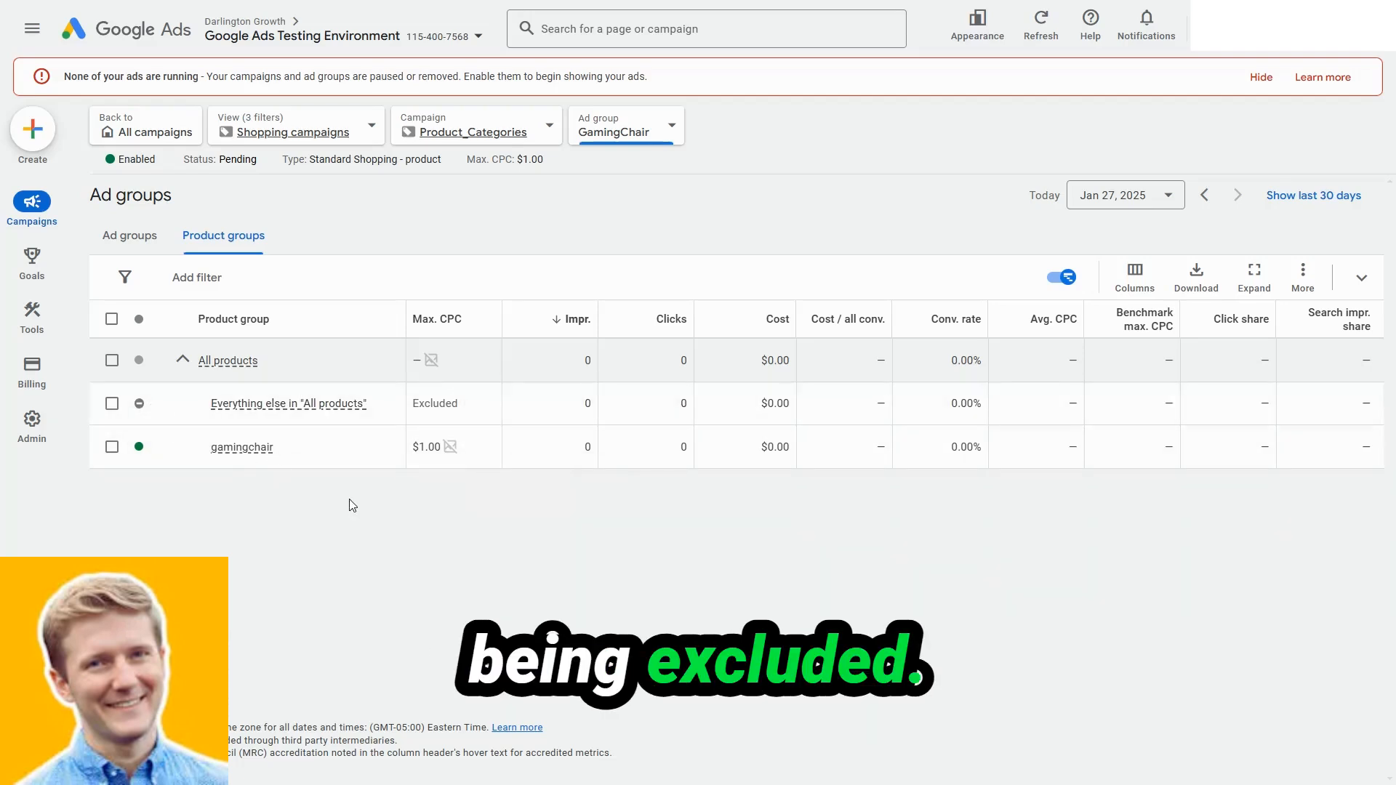
{"action": "left_click", "coordinate": [128, 235]}
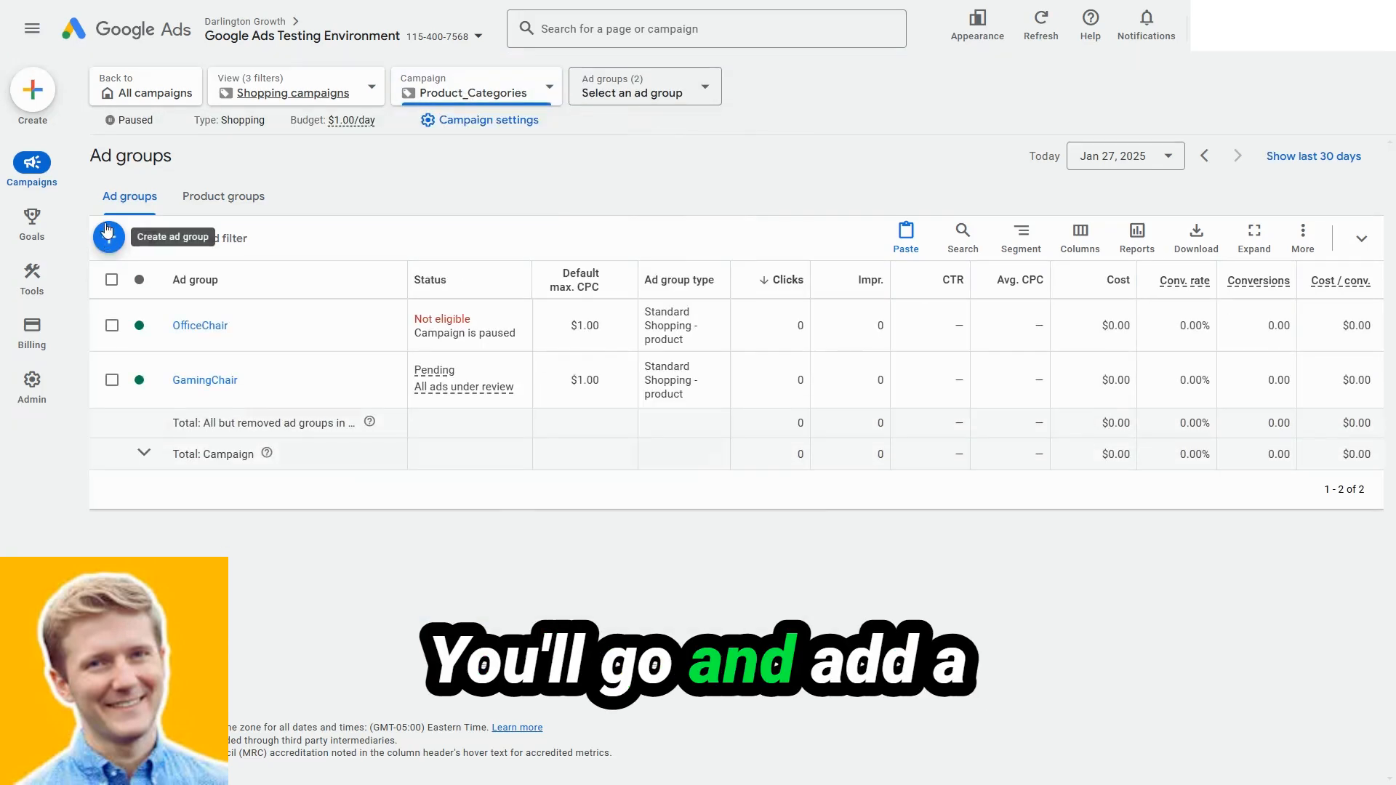
Add an ad group named leatherchair with a $1.00 bid and save it.
{"action": "left_click", "coordinate": [108, 234]}
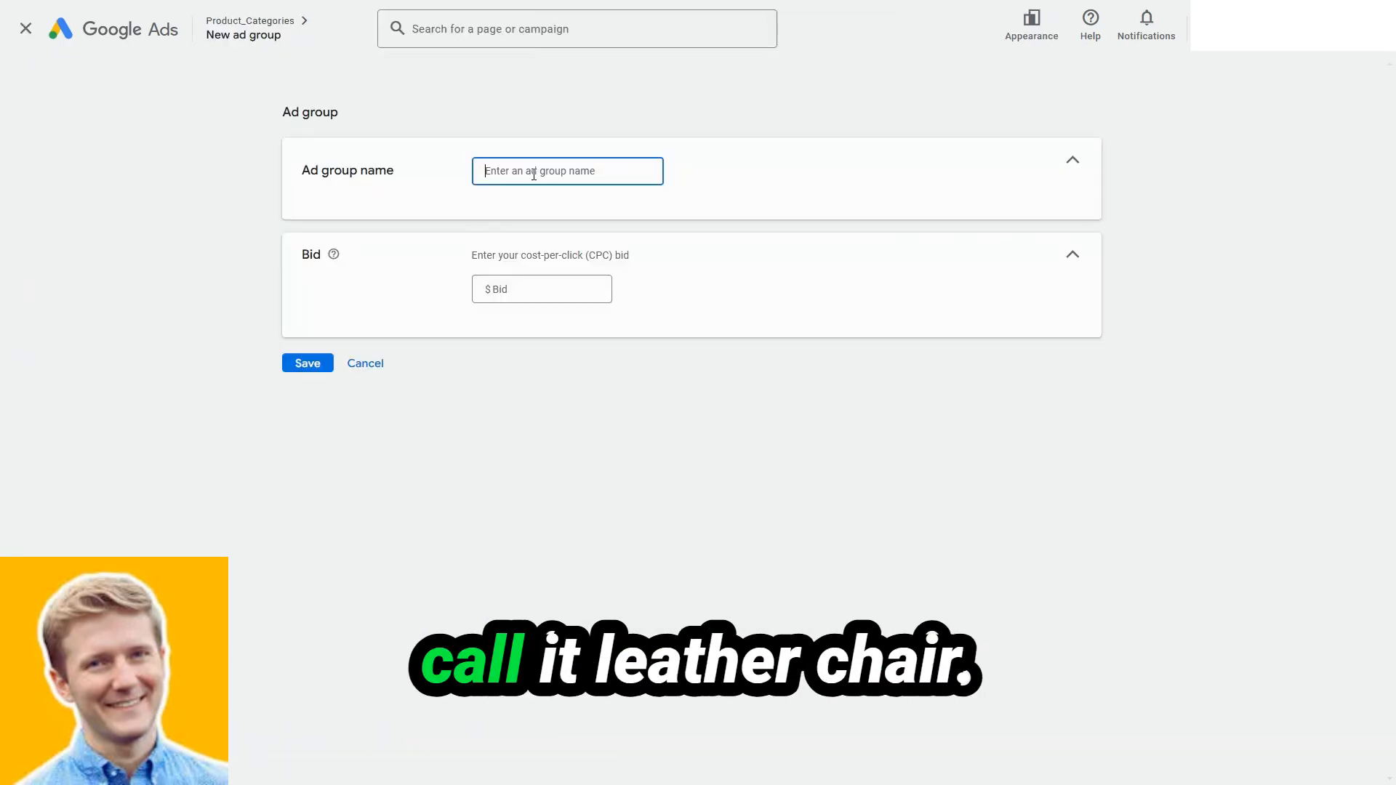
{"action": "type", "text": "leatherchair"}
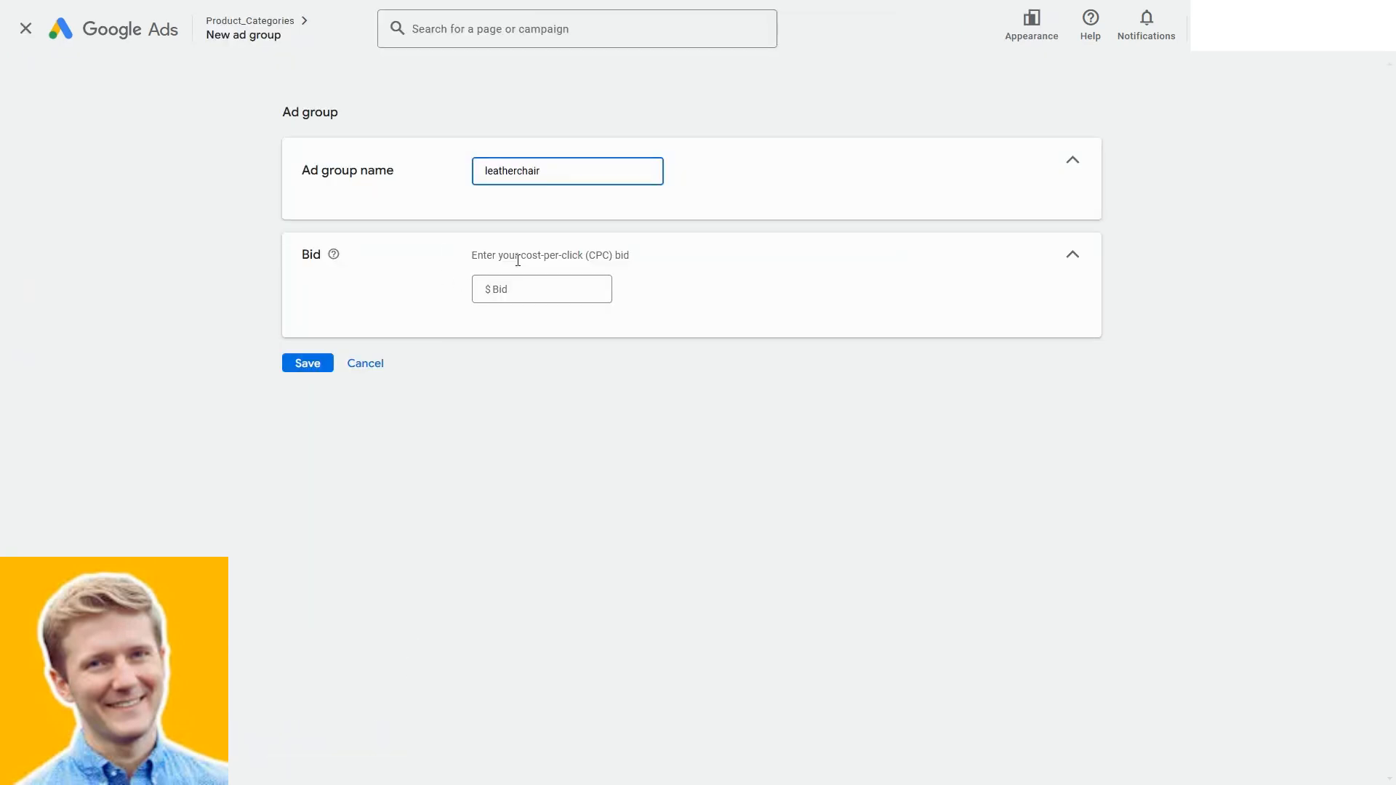
{"action": "left_click", "coordinate": [306, 362]}
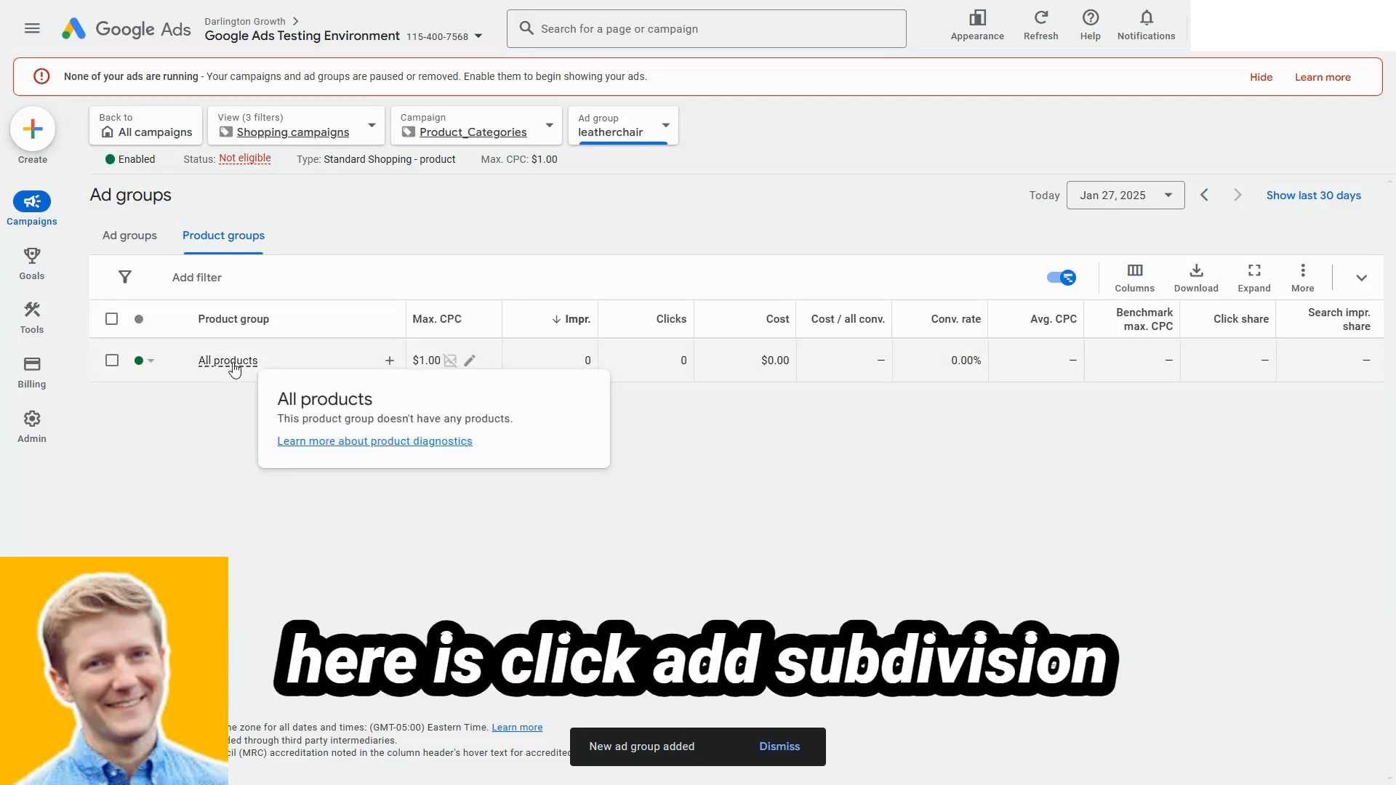
{"action": "mouse_move", "coordinate": [389, 360]}
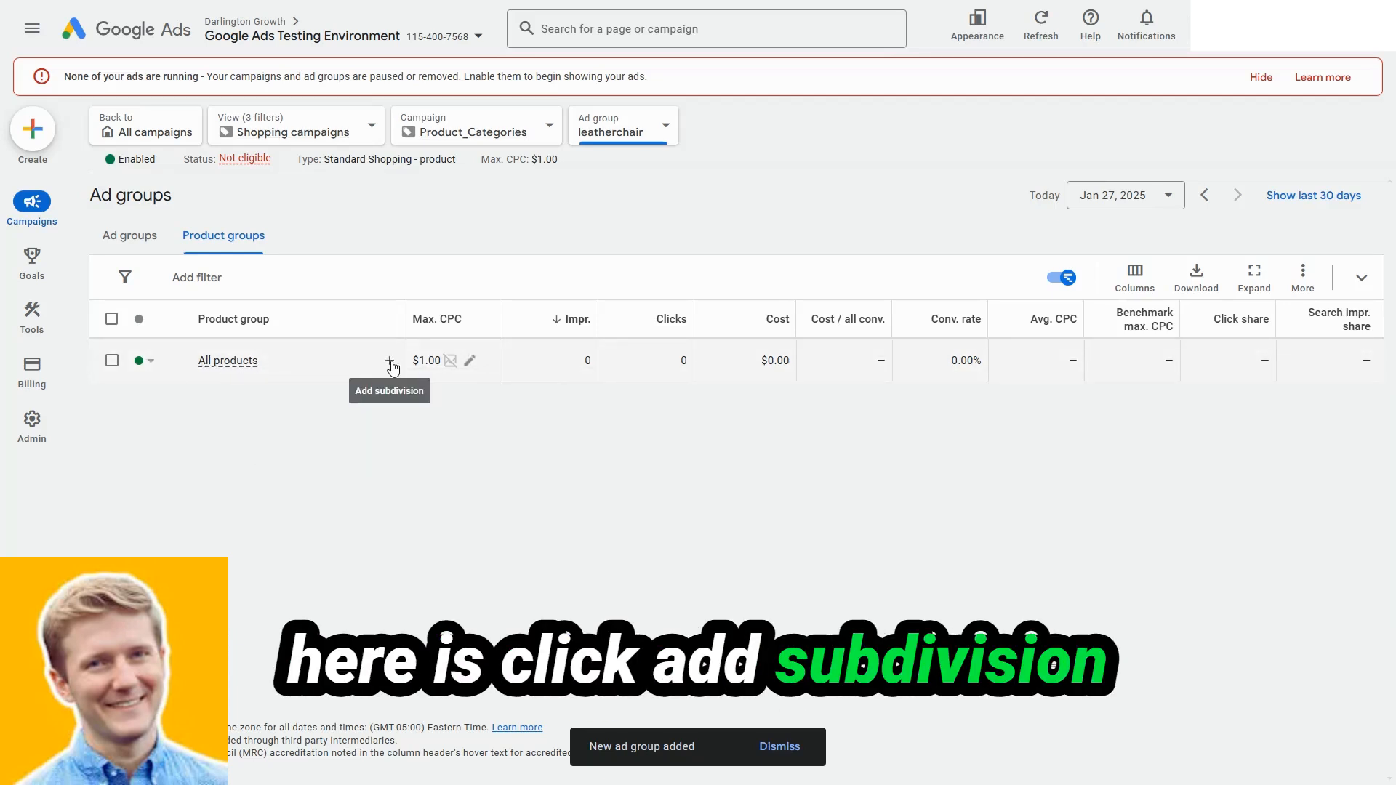
Subdivide All products by product type, confirming leatherchair as the product group.
{"action": "left_click", "coordinate": [389, 361]}
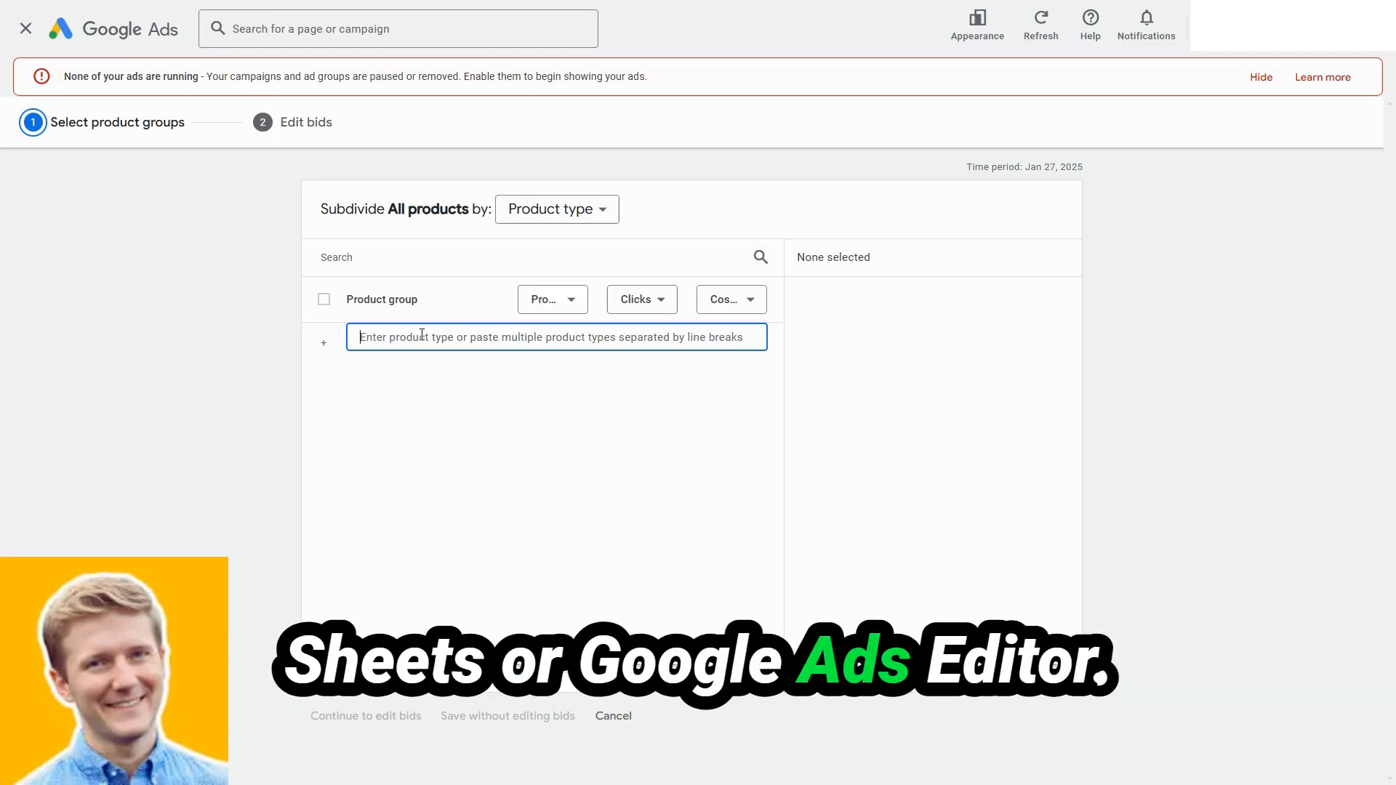
{"action": "type", "text": "leat"}
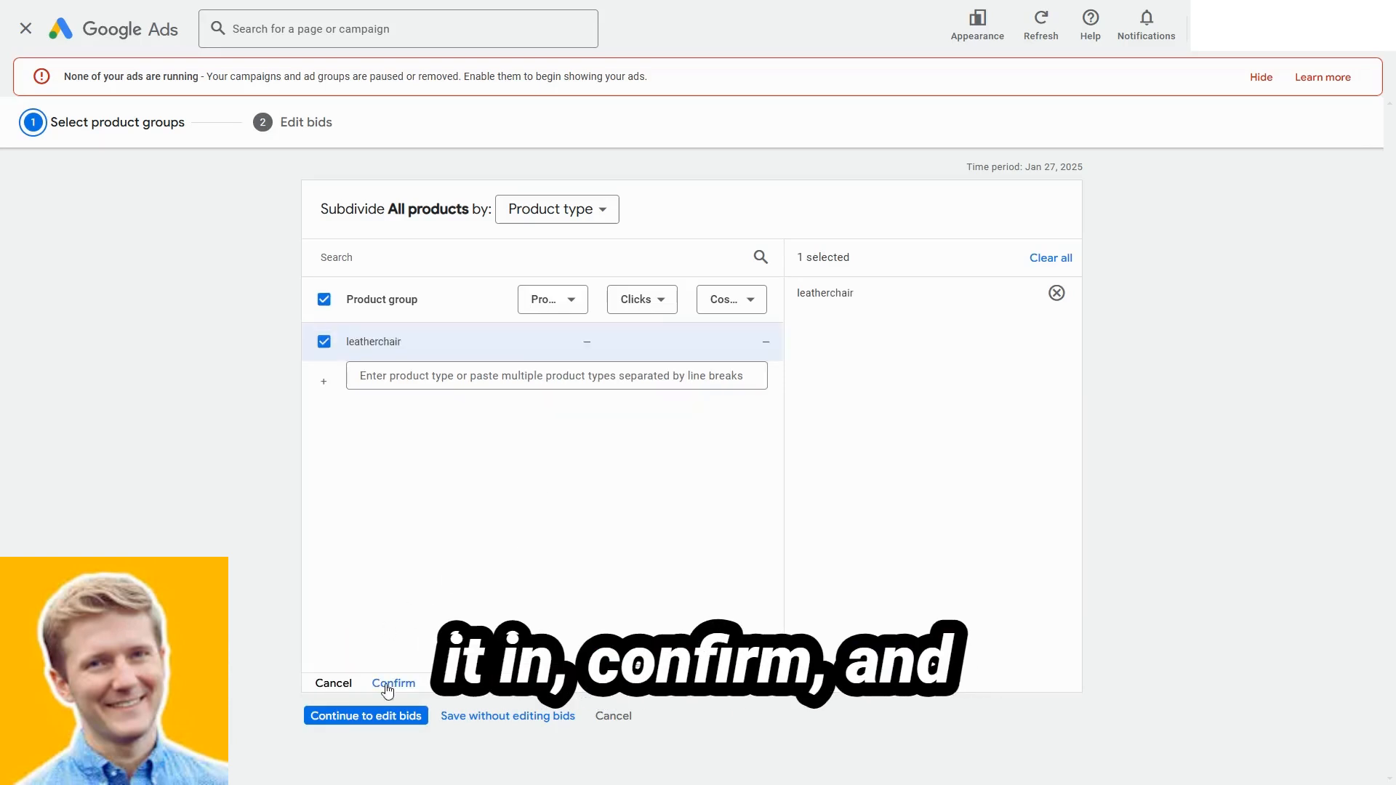
{"action": "left_click", "coordinate": [392, 683]}
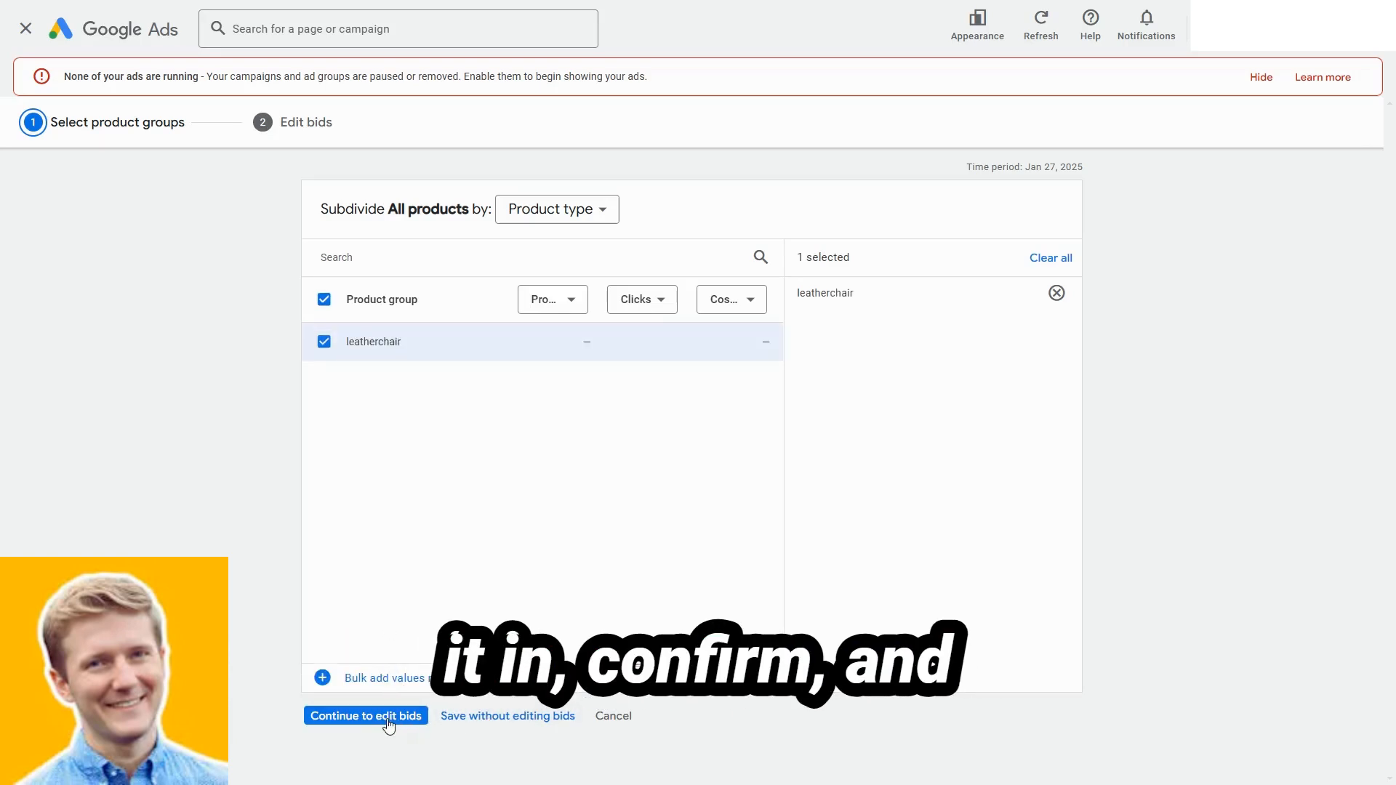
{"action": "left_click", "coordinate": [366, 715]}
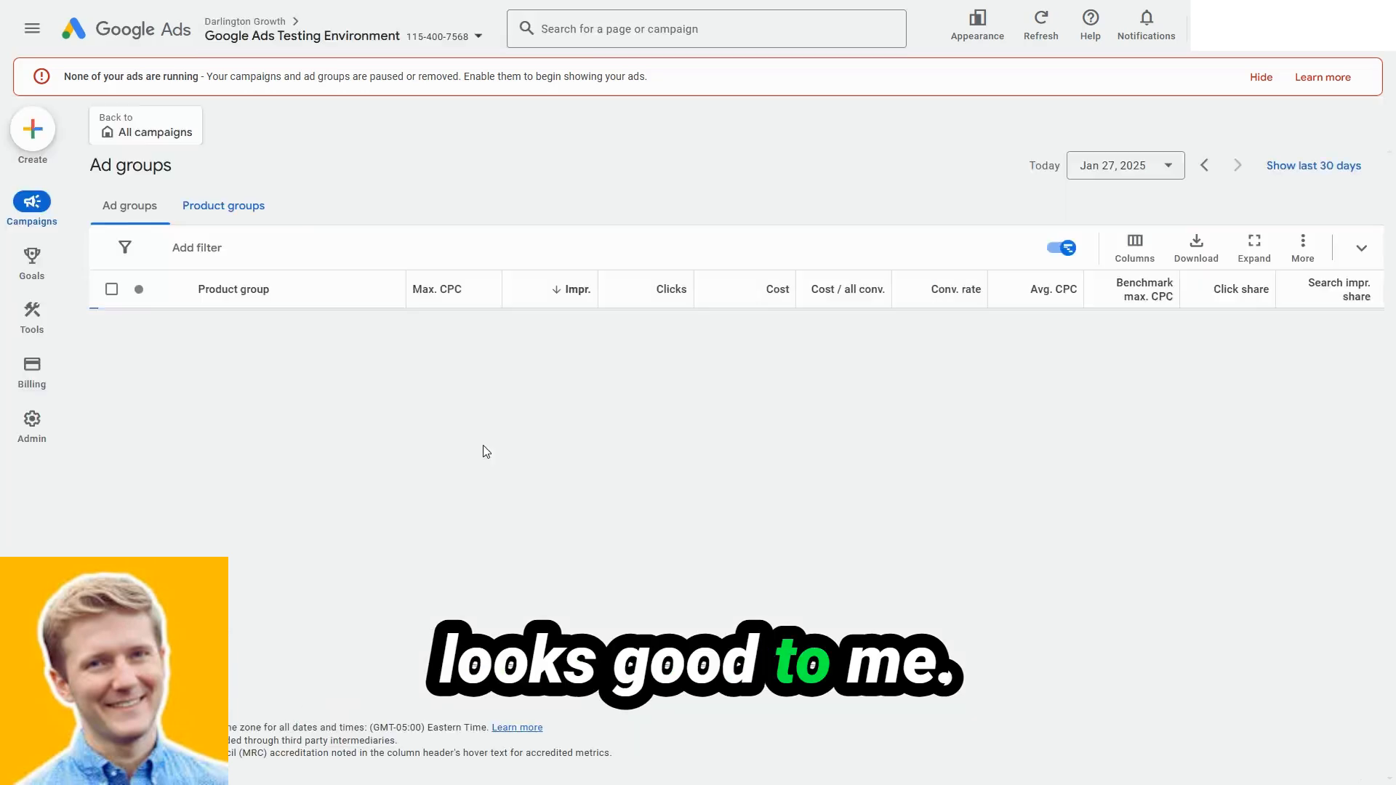
Set the Everything else product group in All products to Excluded.
{"action": "left_click", "coordinate": [223, 206]}
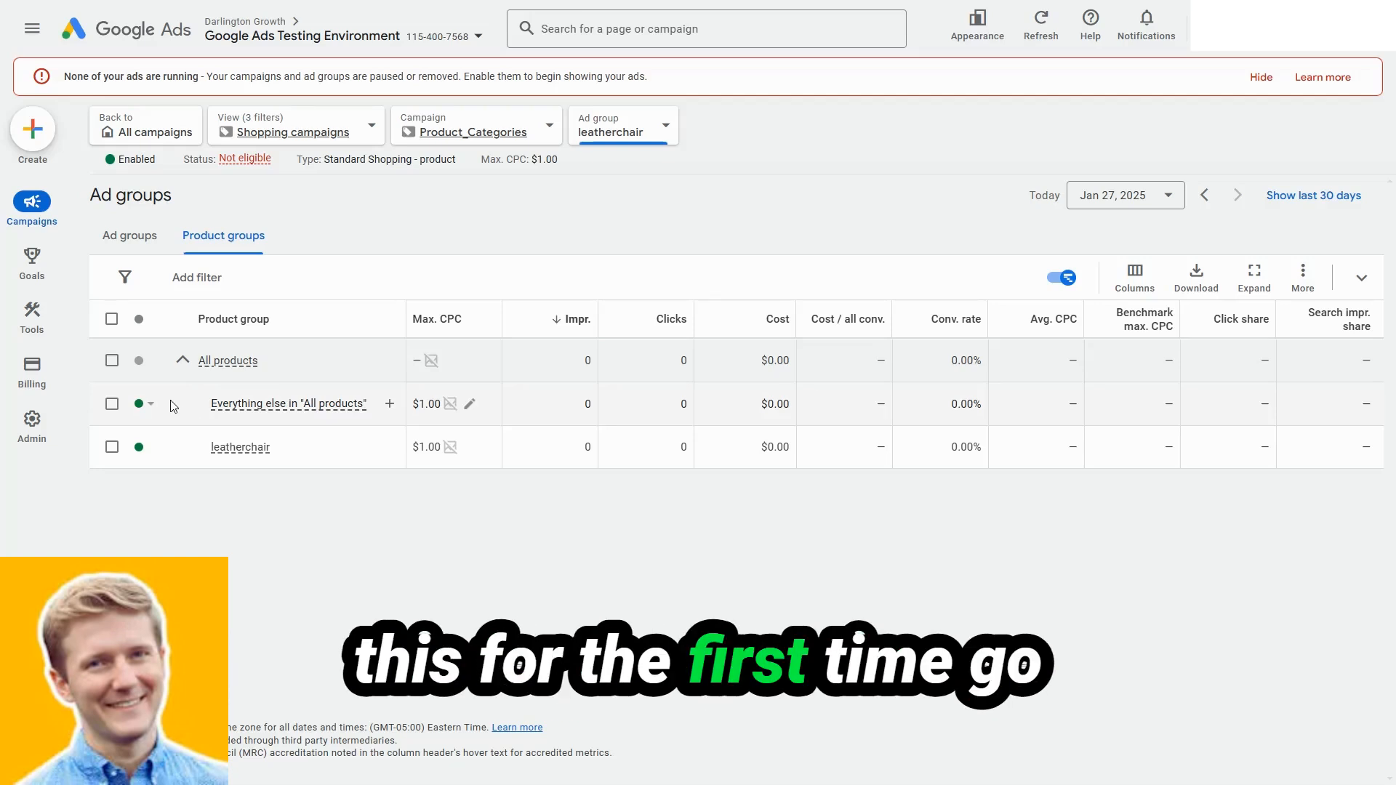
{"action": "left_click", "coordinate": [150, 404]}
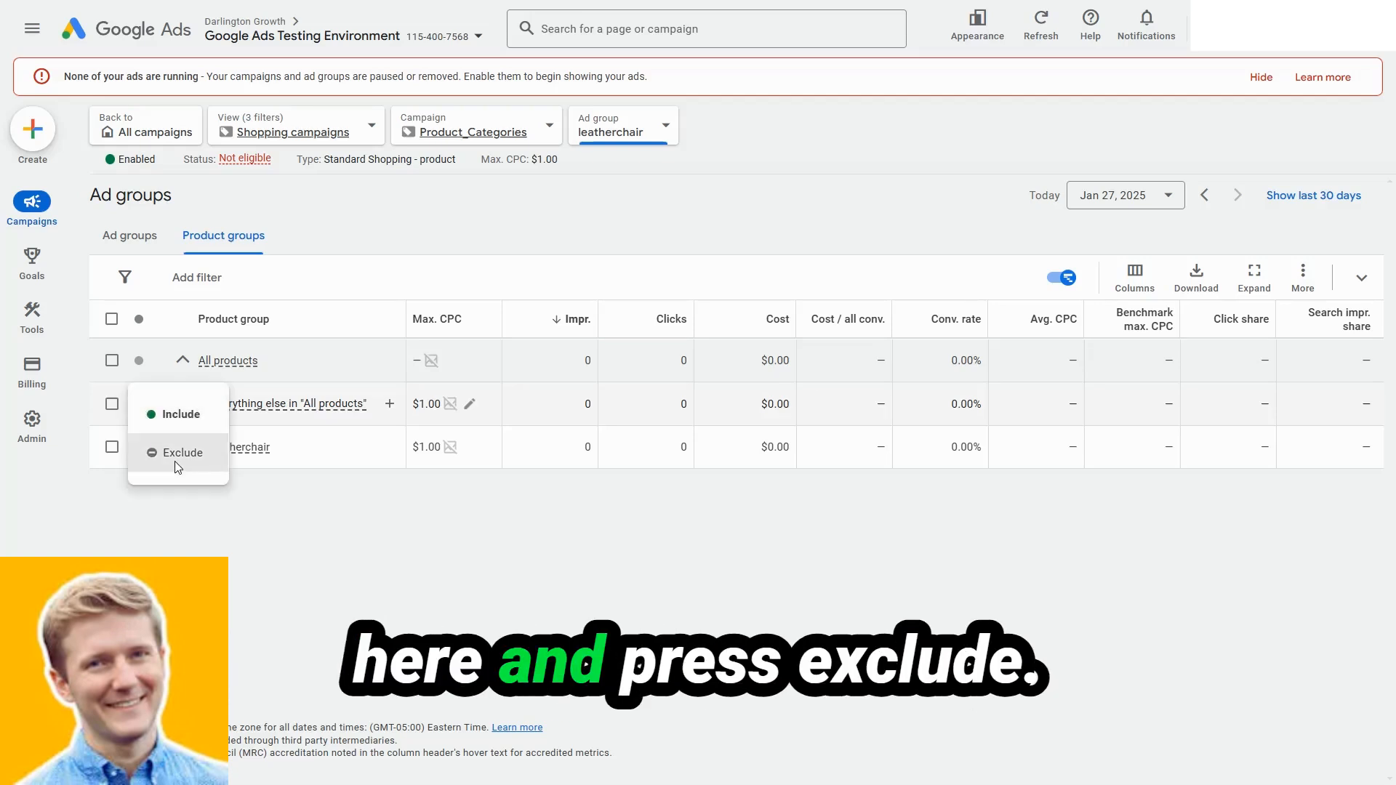
{"action": "left_click", "coordinate": [182, 452]}
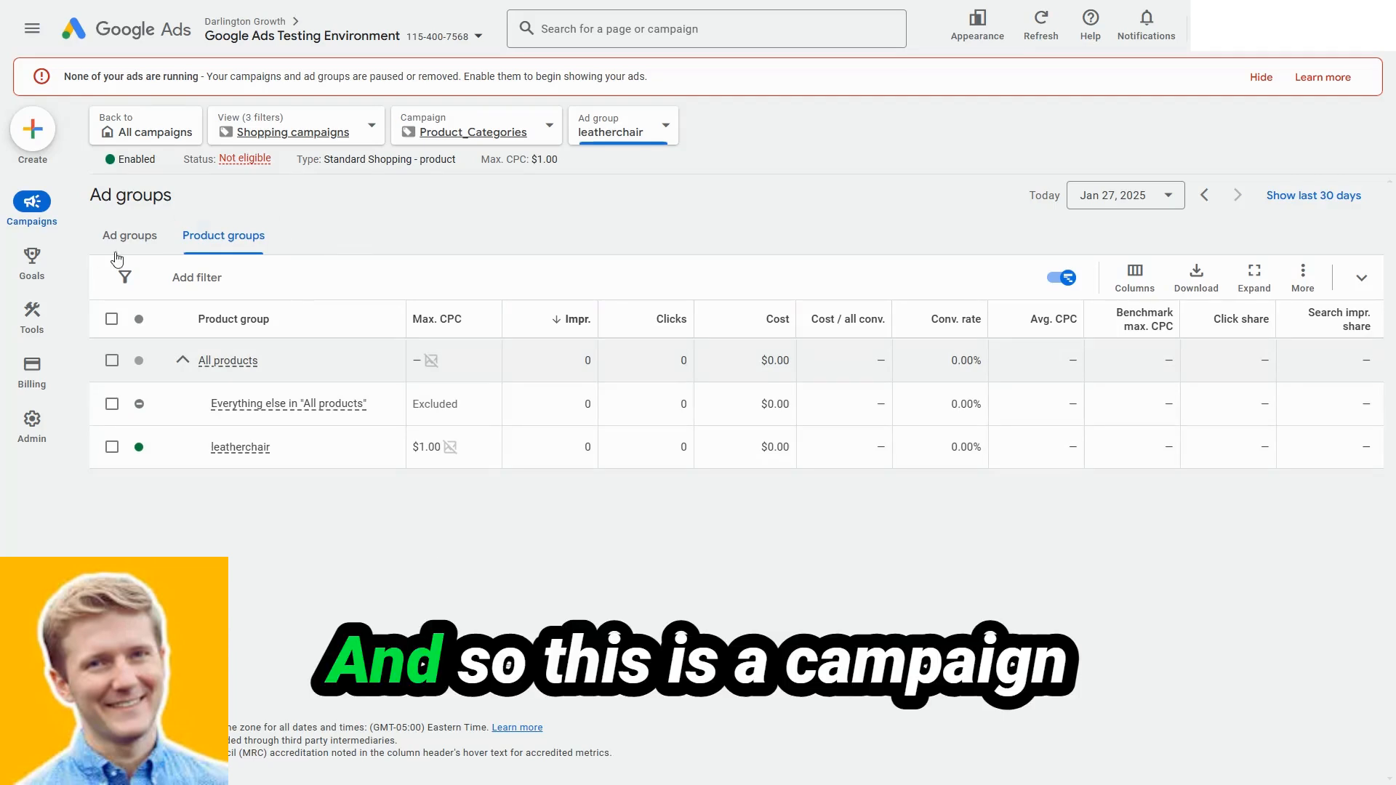
View the leatherchair ad group summary, then switch to the All_Products_300%+ campaign.
{"action": "left_click", "coordinate": [129, 235]}
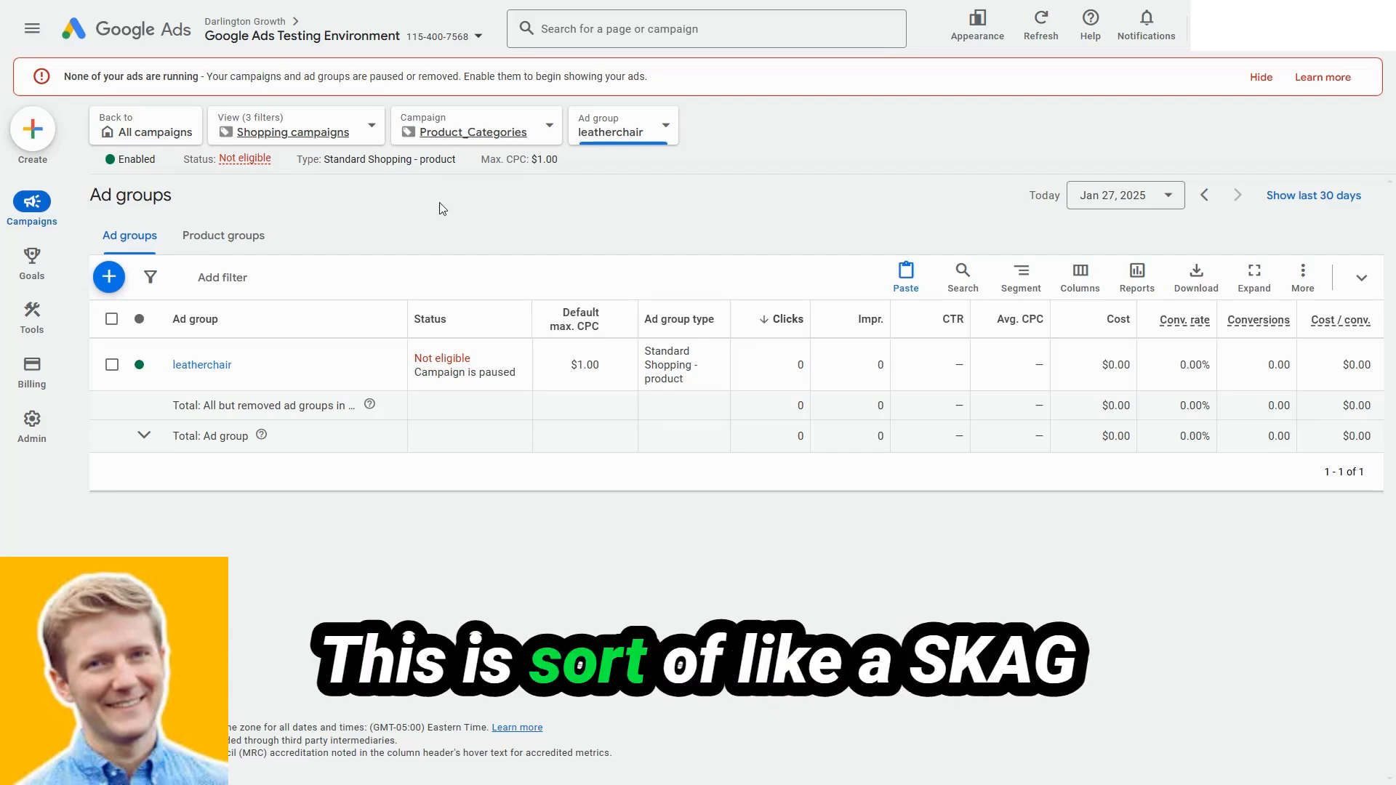
{"action": "mouse_move", "coordinate": [469, 238]}
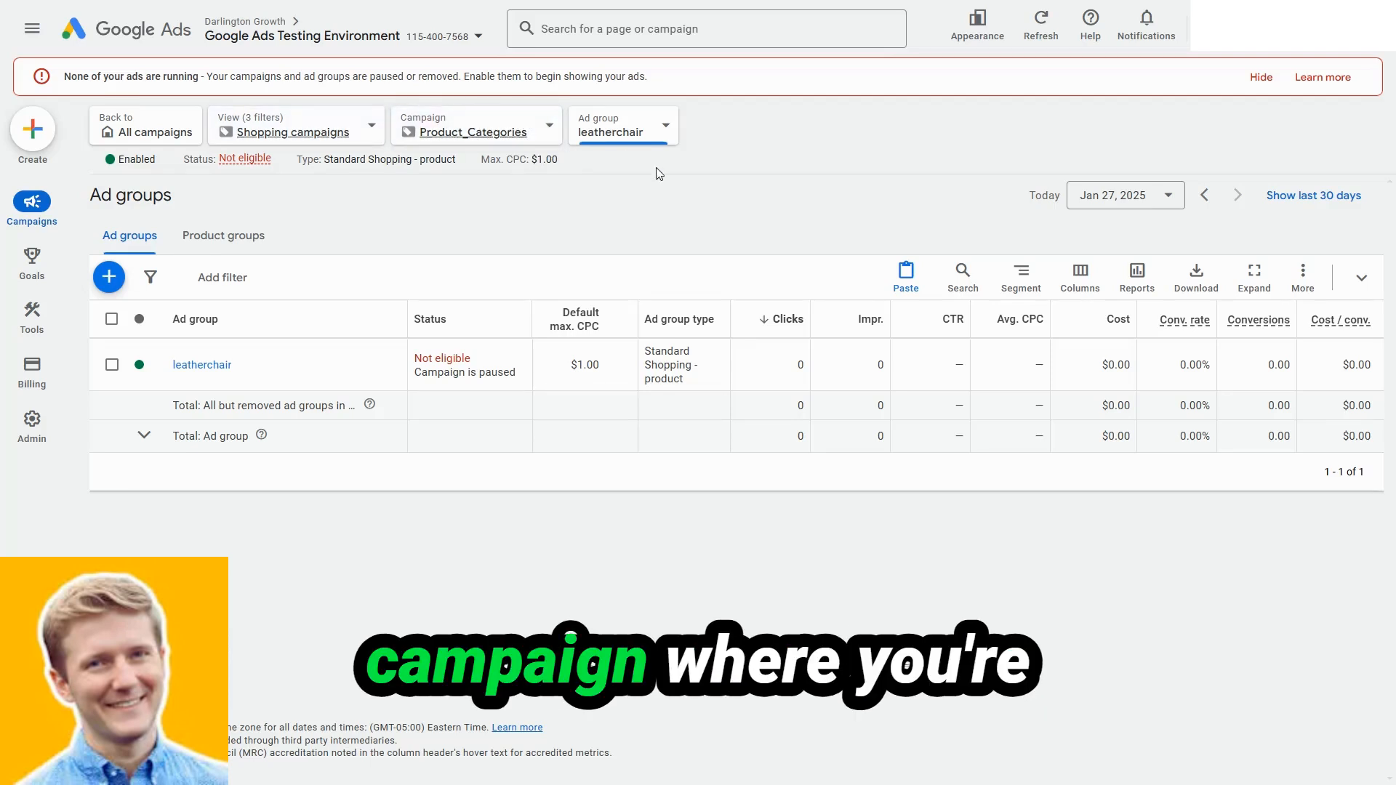
{"action": "left_click", "coordinate": [622, 126]}
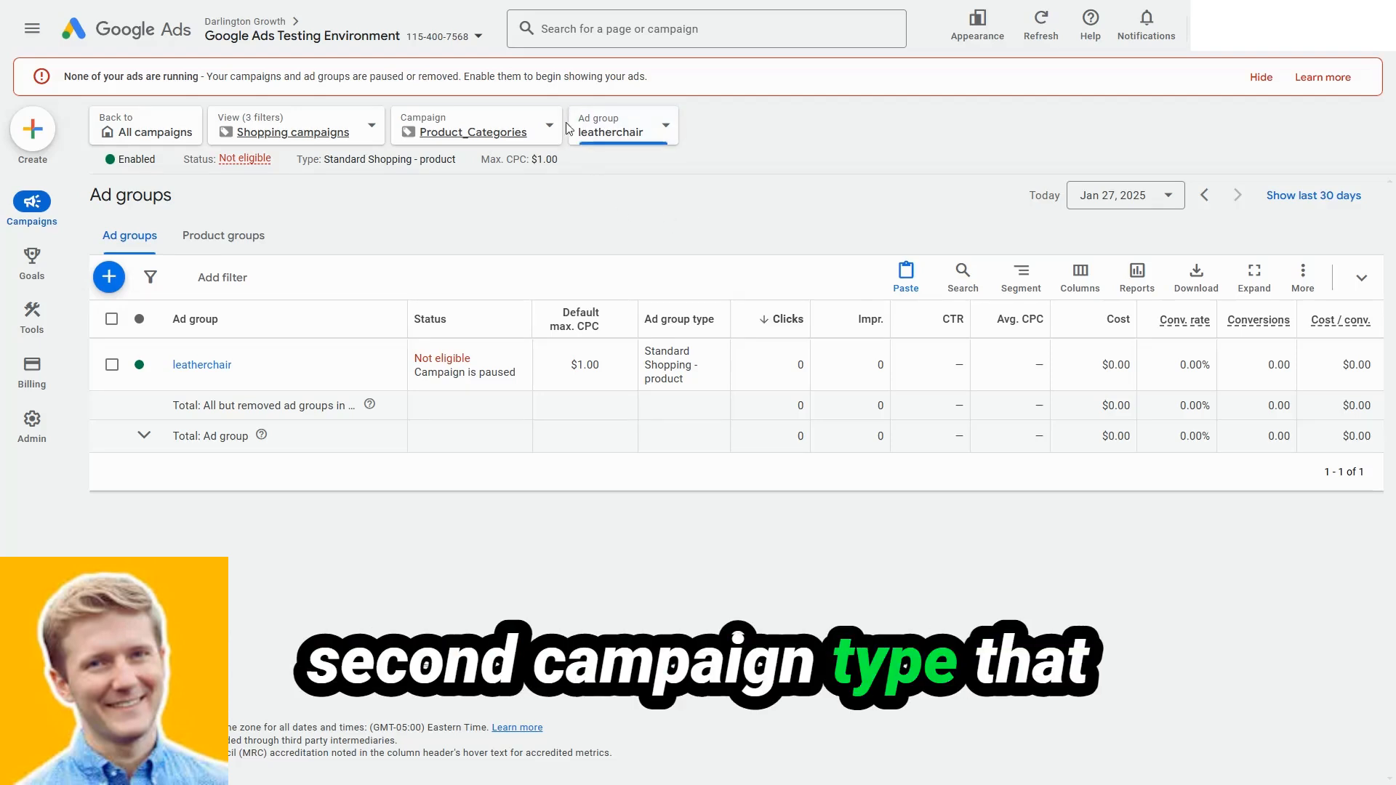
{"action": "left_click", "coordinate": [476, 132]}
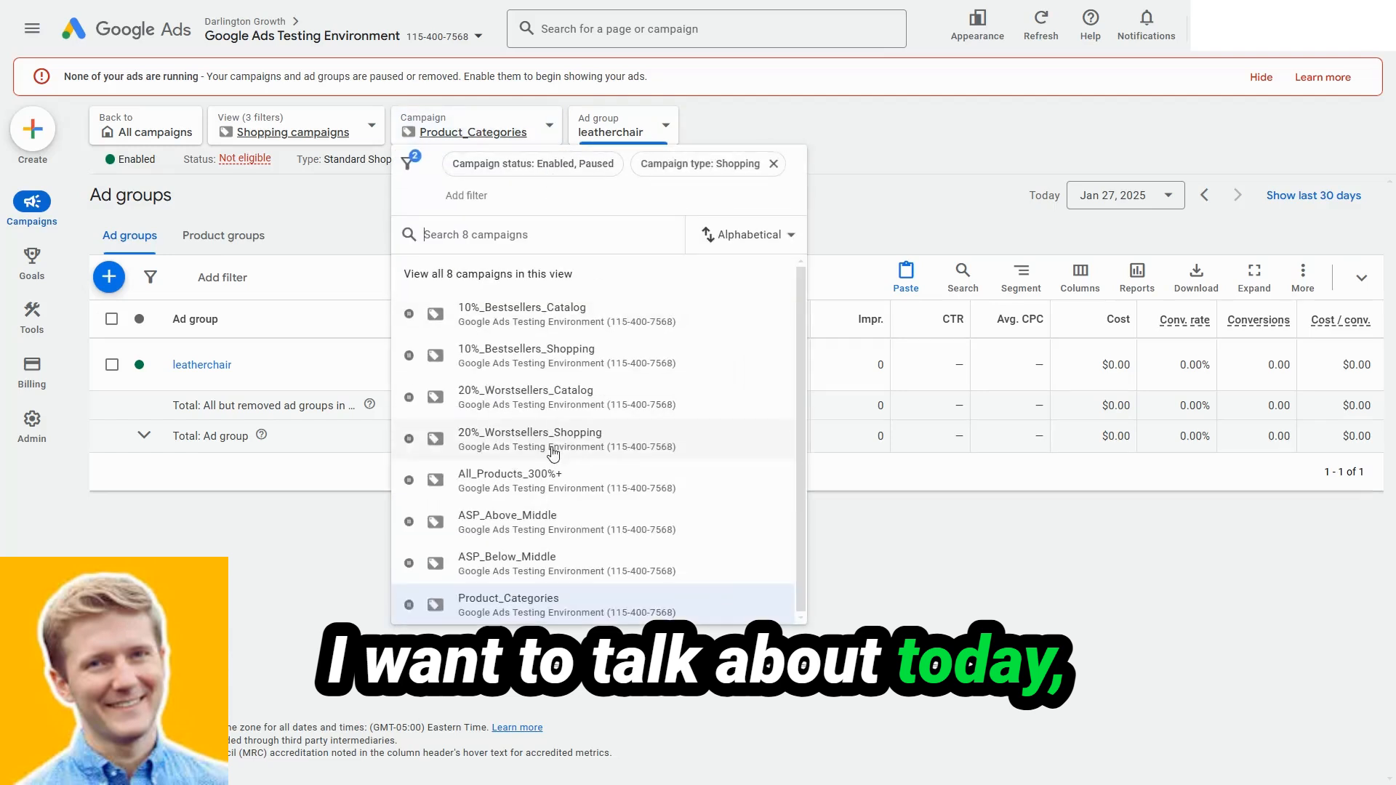
{"action": "left_click", "coordinate": [511, 474]}
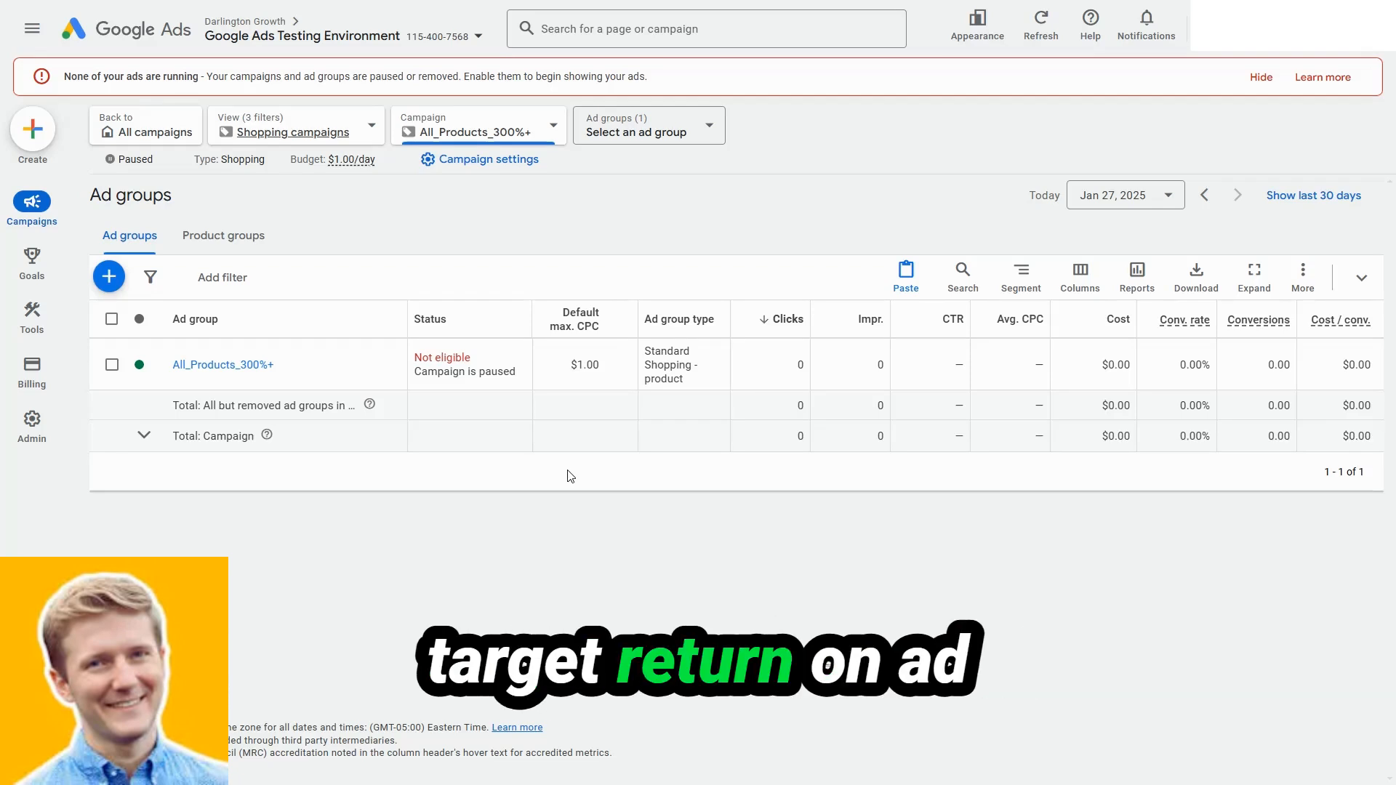
{"action": "left_click", "coordinate": [1260, 76]}
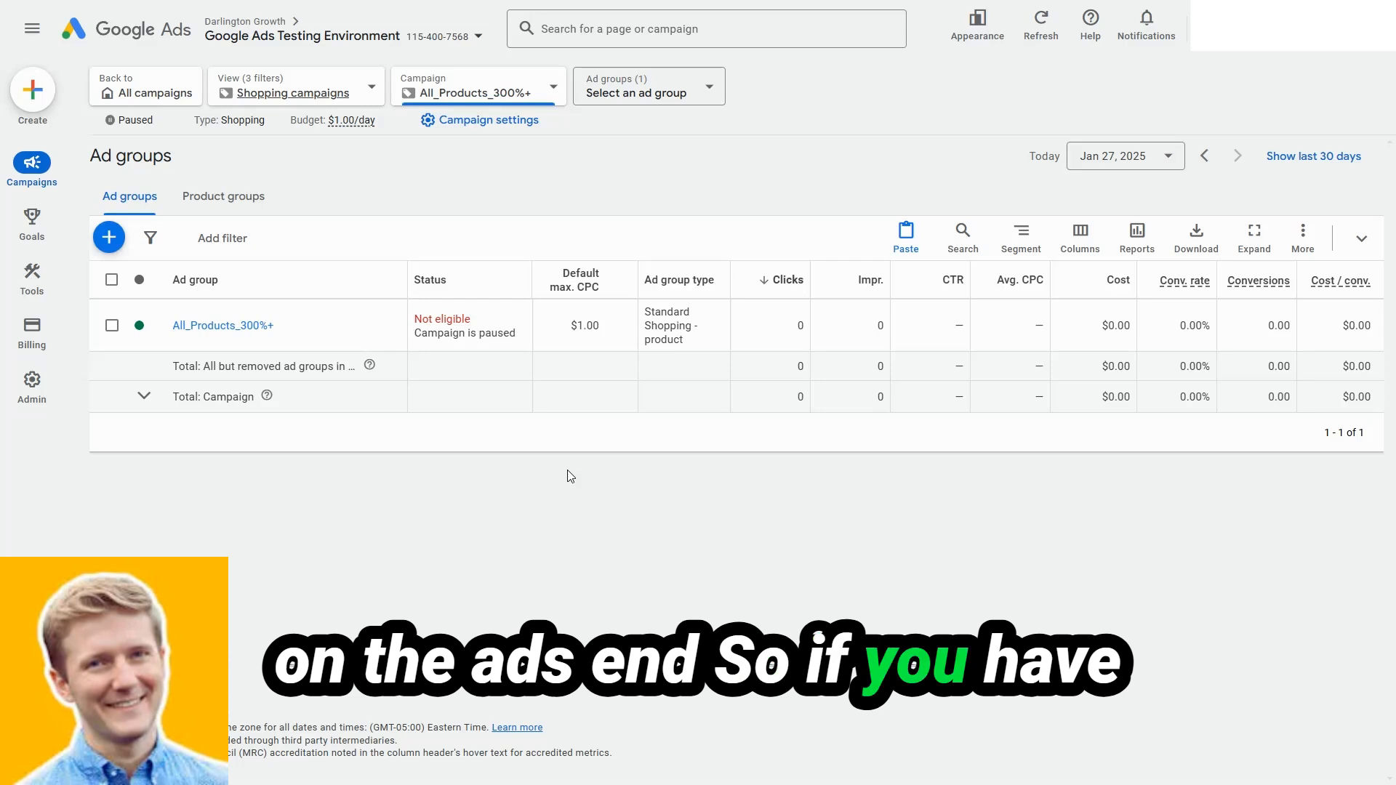
{"action": "mouse_move", "coordinate": [485, 426]}
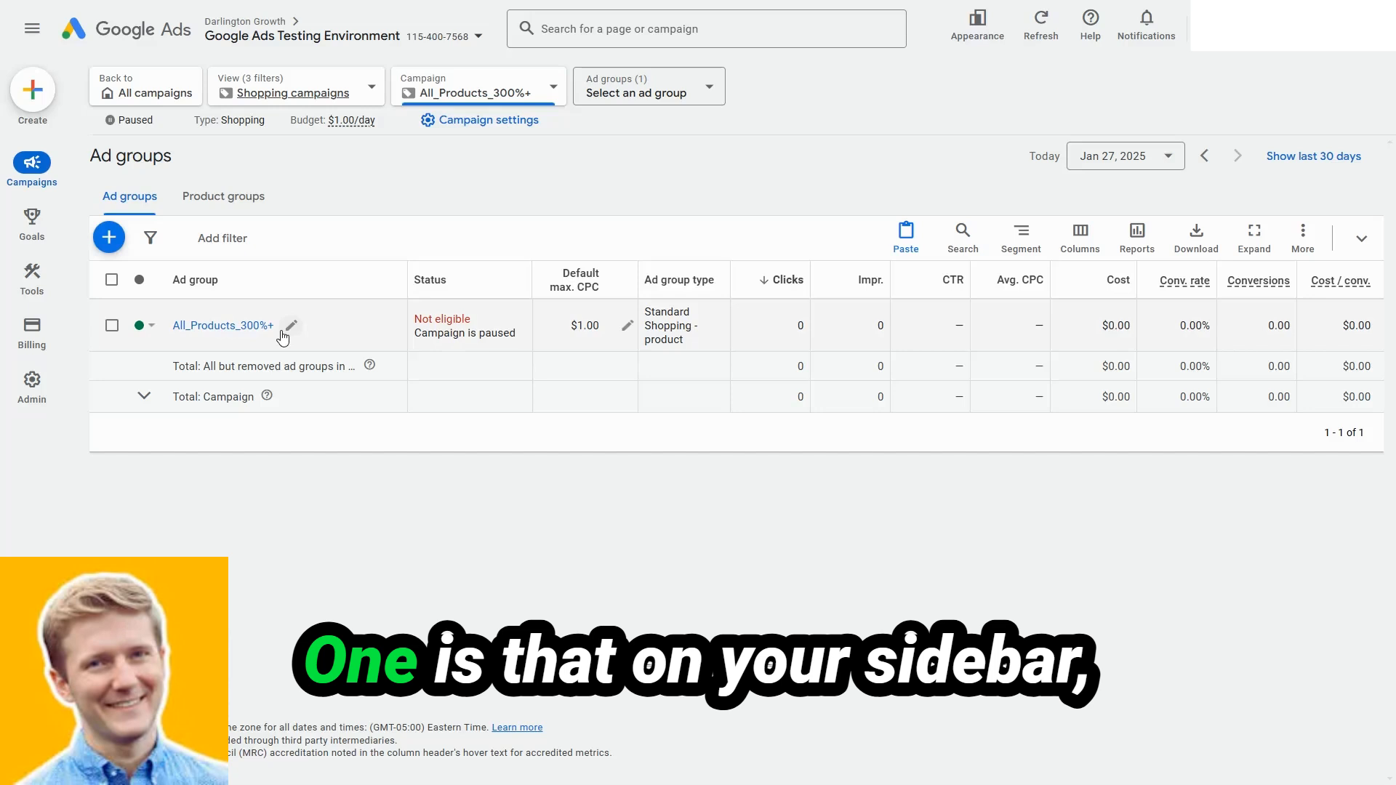
{"action": "left_click", "coordinate": [31, 28]}
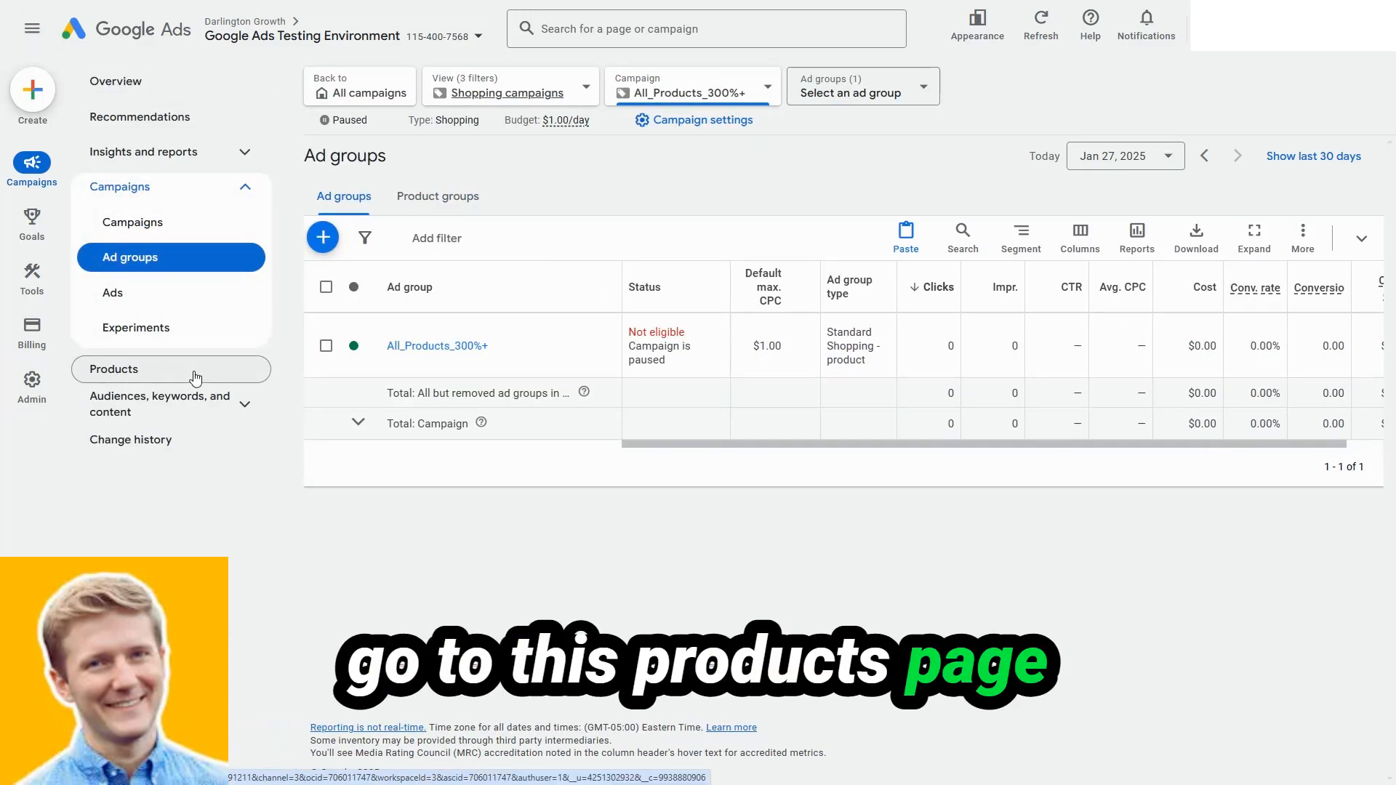
{"action": "left_click", "coordinate": [114, 369]}
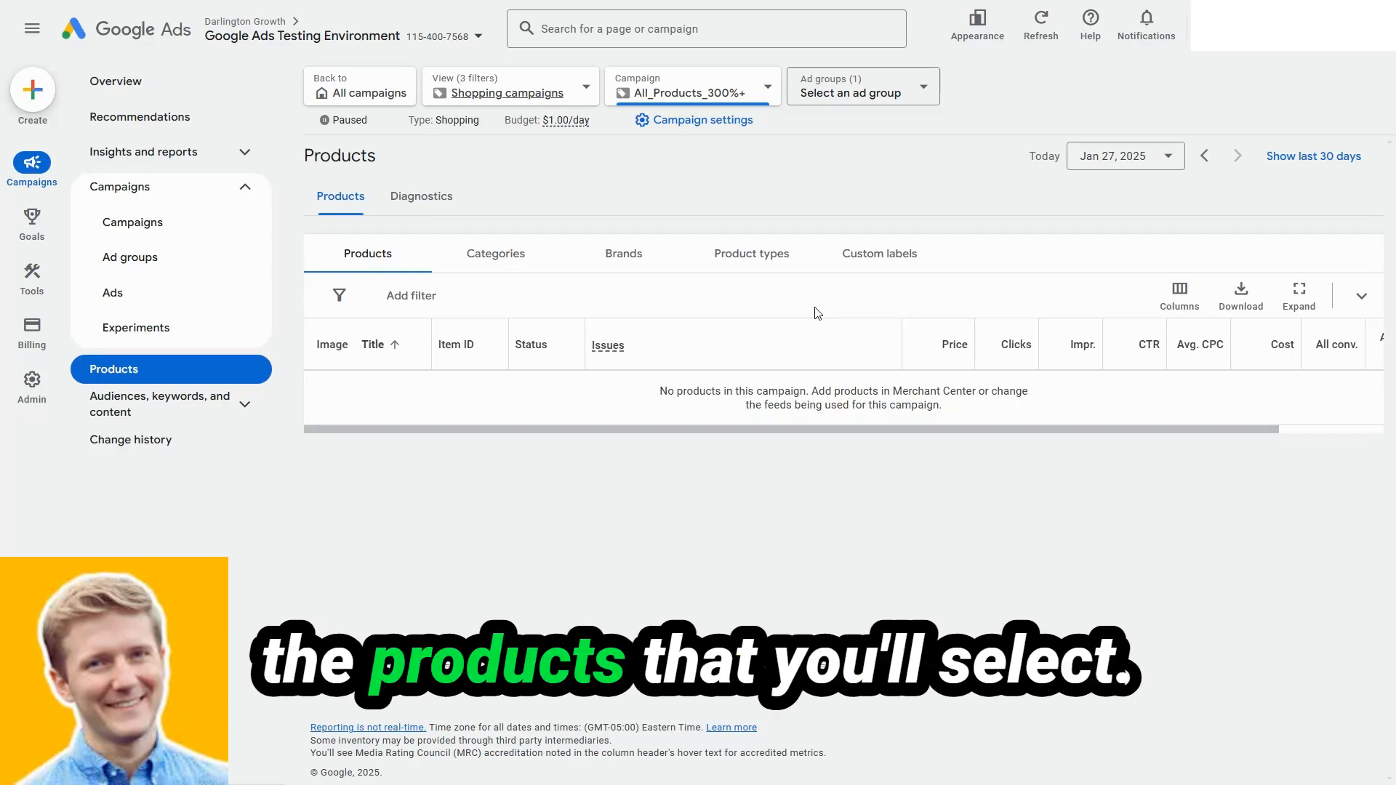
{"action": "left_click", "coordinate": [130, 257]}
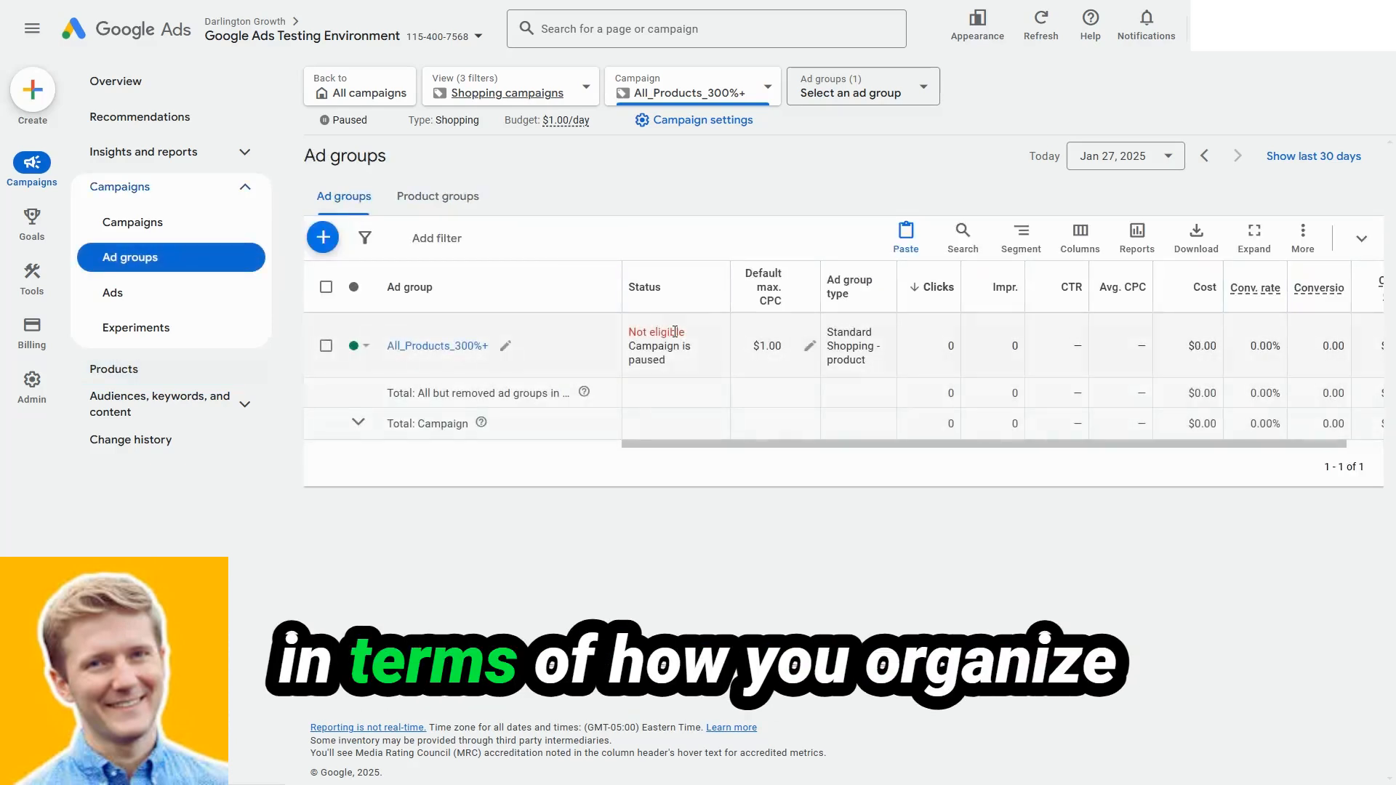
Open the All_Products_300%+ campaign's Product groups tab.
{"action": "left_click", "coordinate": [437, 196]}
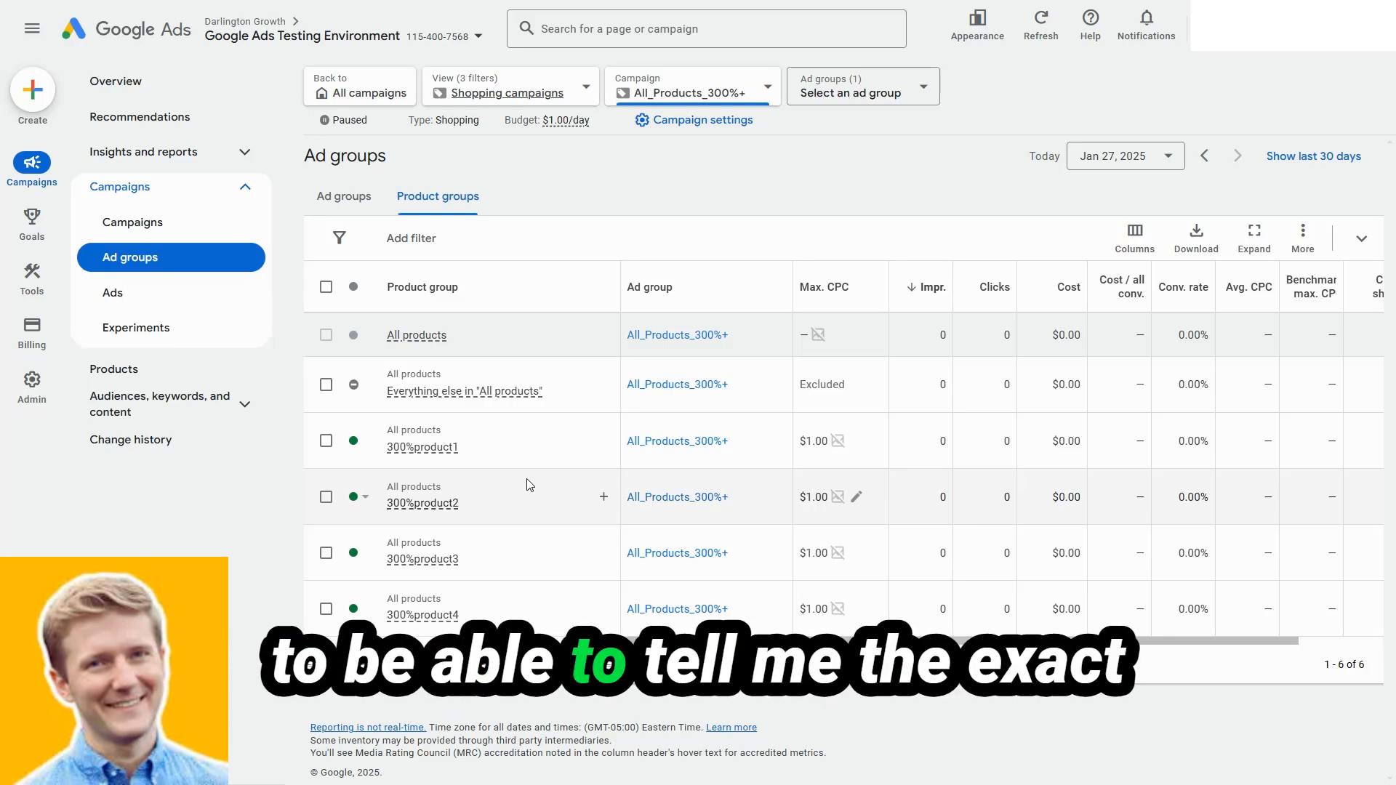
{"action": "mouse_move", "coordinate": [550, 321]}
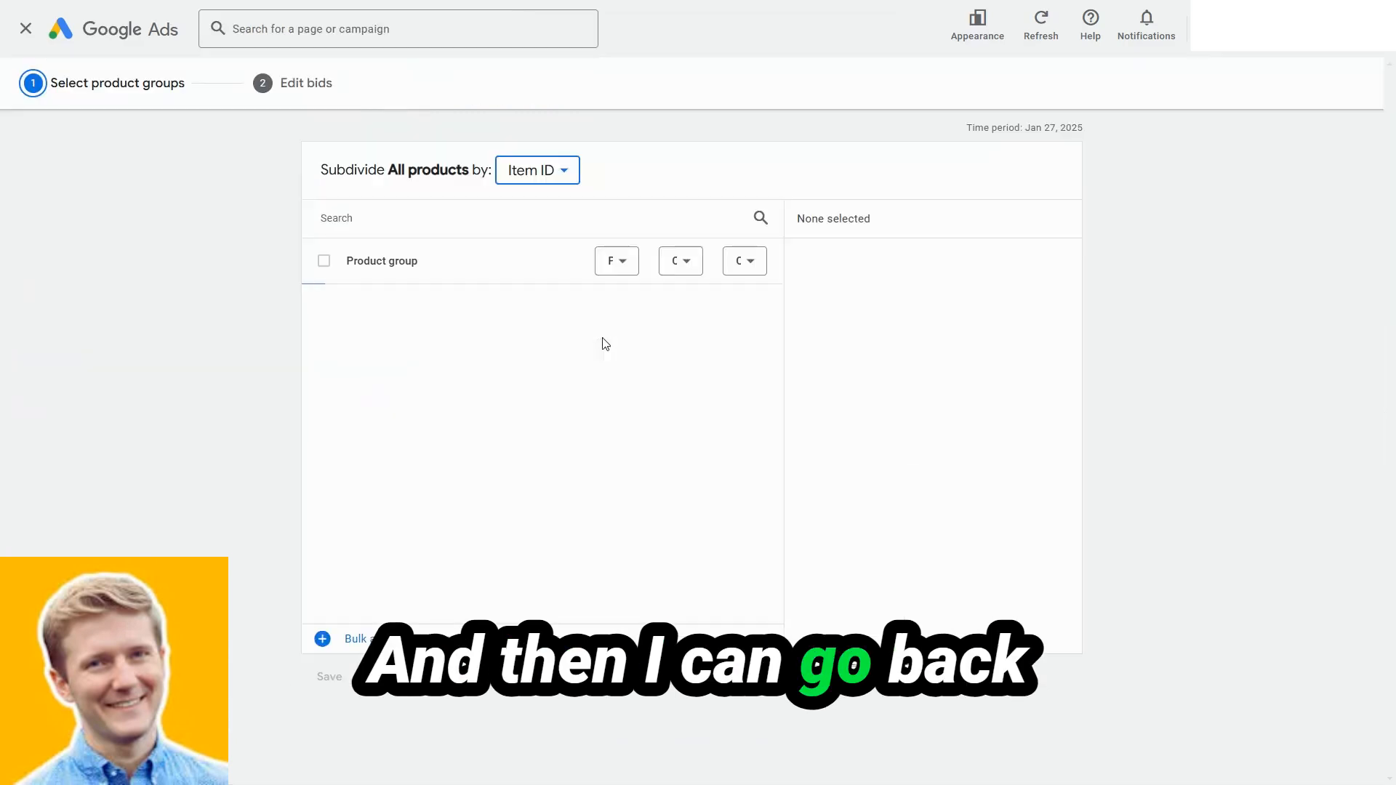
Add item IDs 300%product5 and sku-124085sfsr, deselect sku-124085sfsr and 300%product3, then cancel.
{"action": "left_click", "coordinate": [323, 261]}
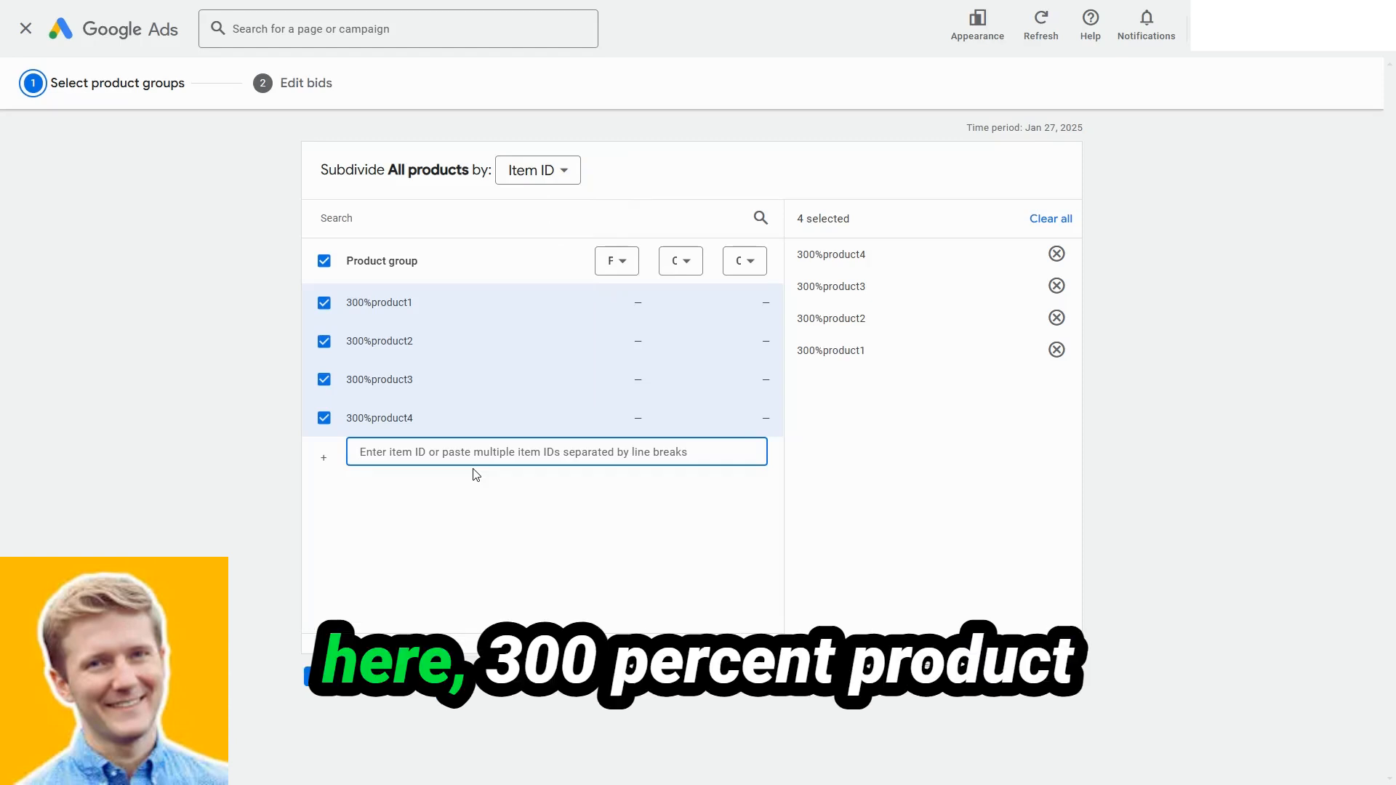
{"action": "type", "text": "300%product5"}
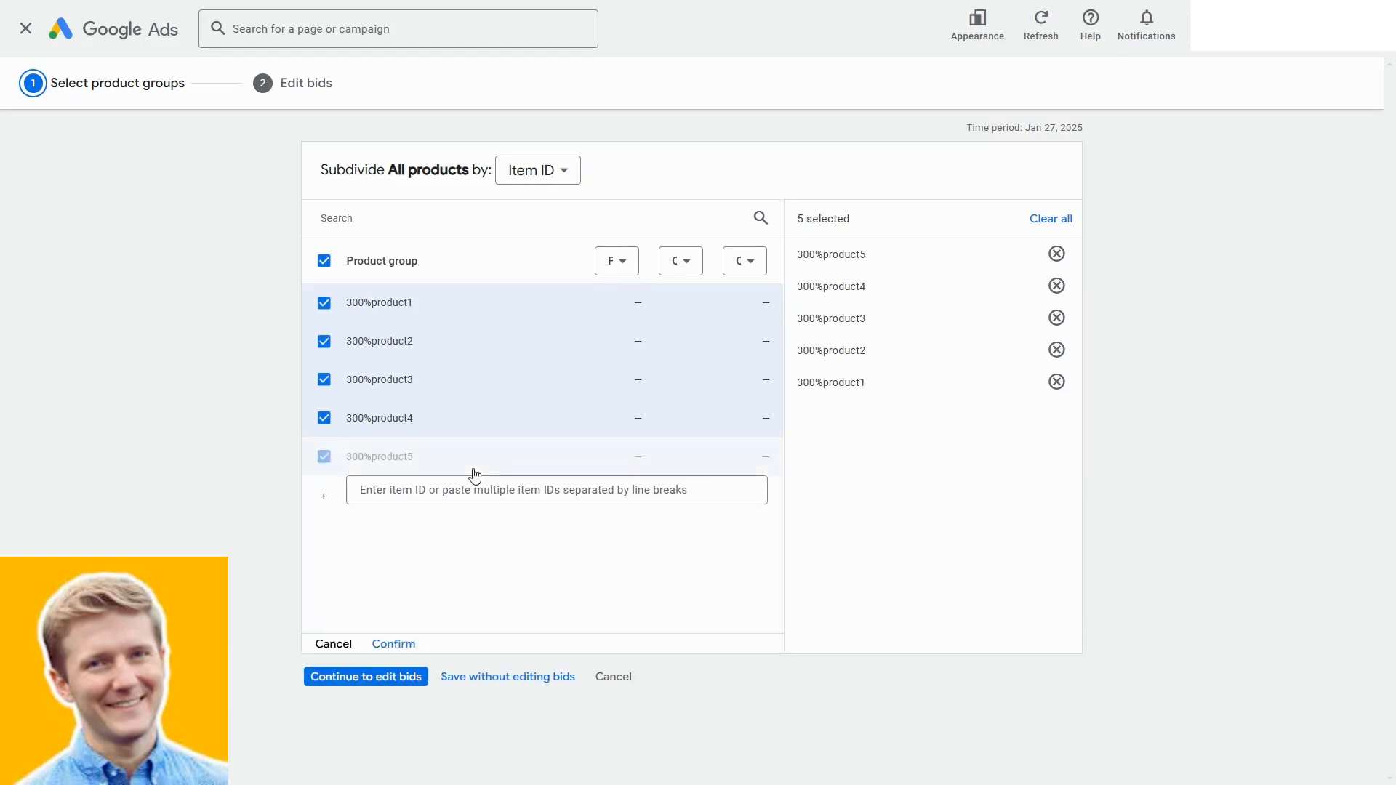
{"action": "type", "text": "sku-"}
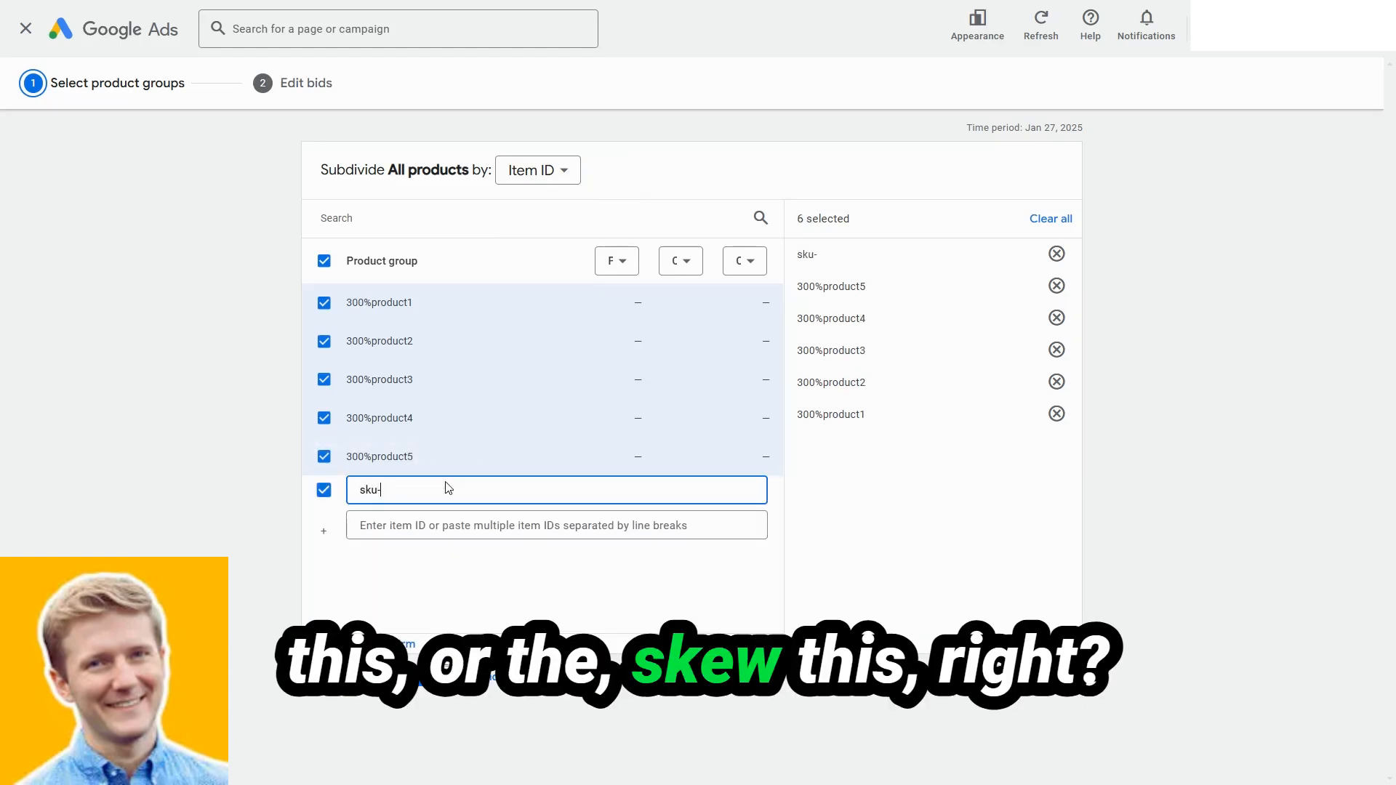
{"action": "type", "text": "124085sfsr"}
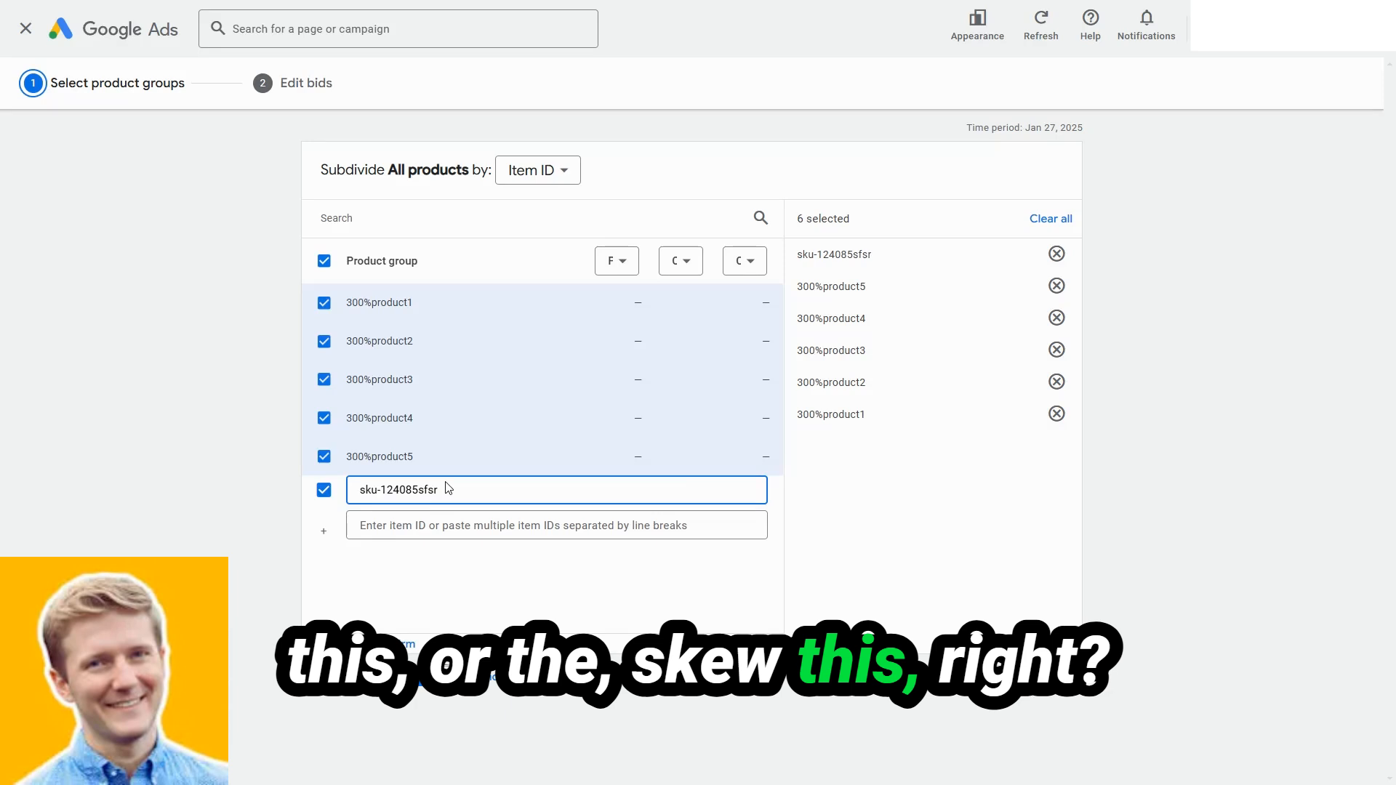
{"action": "key", "text": "Enter"}
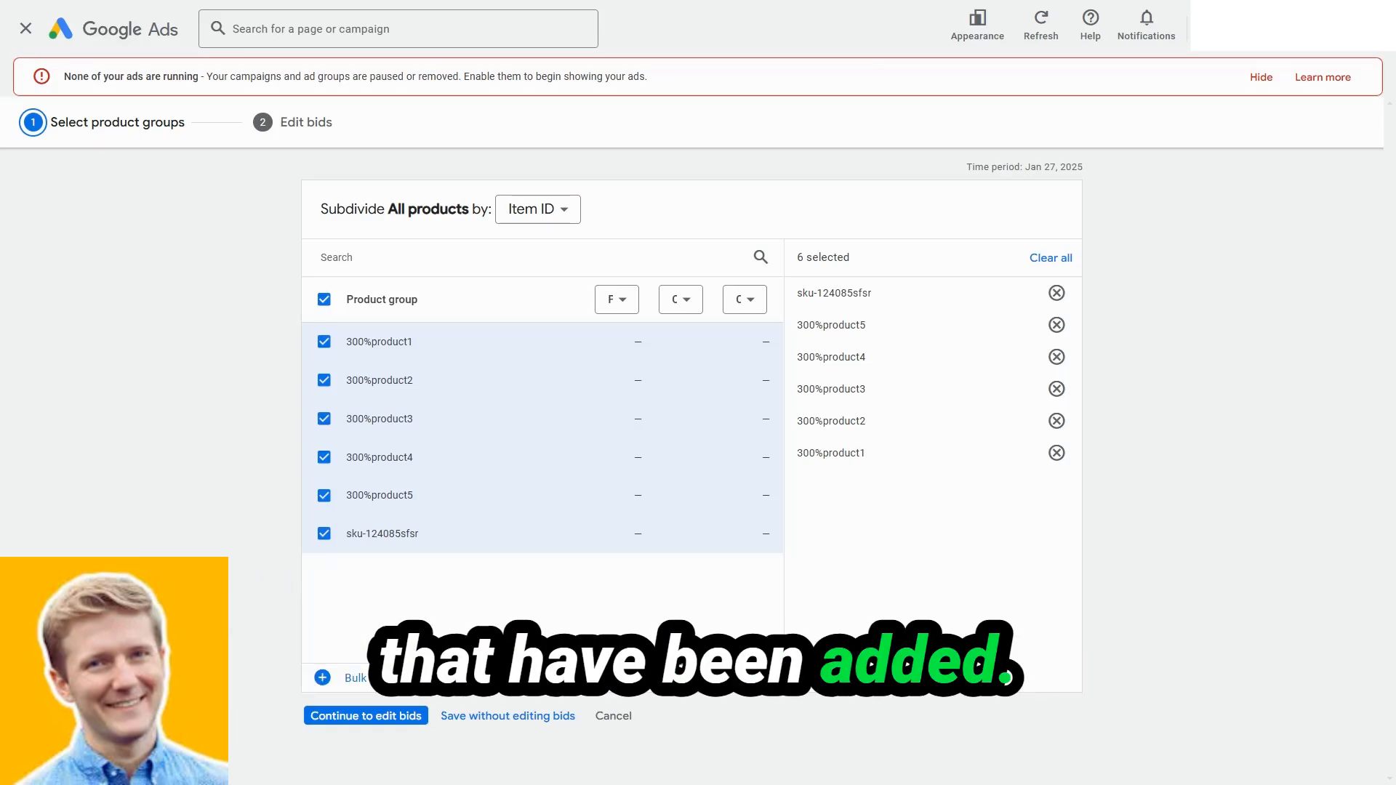
{"action": "left_click", "coordinate": [323, 533]}
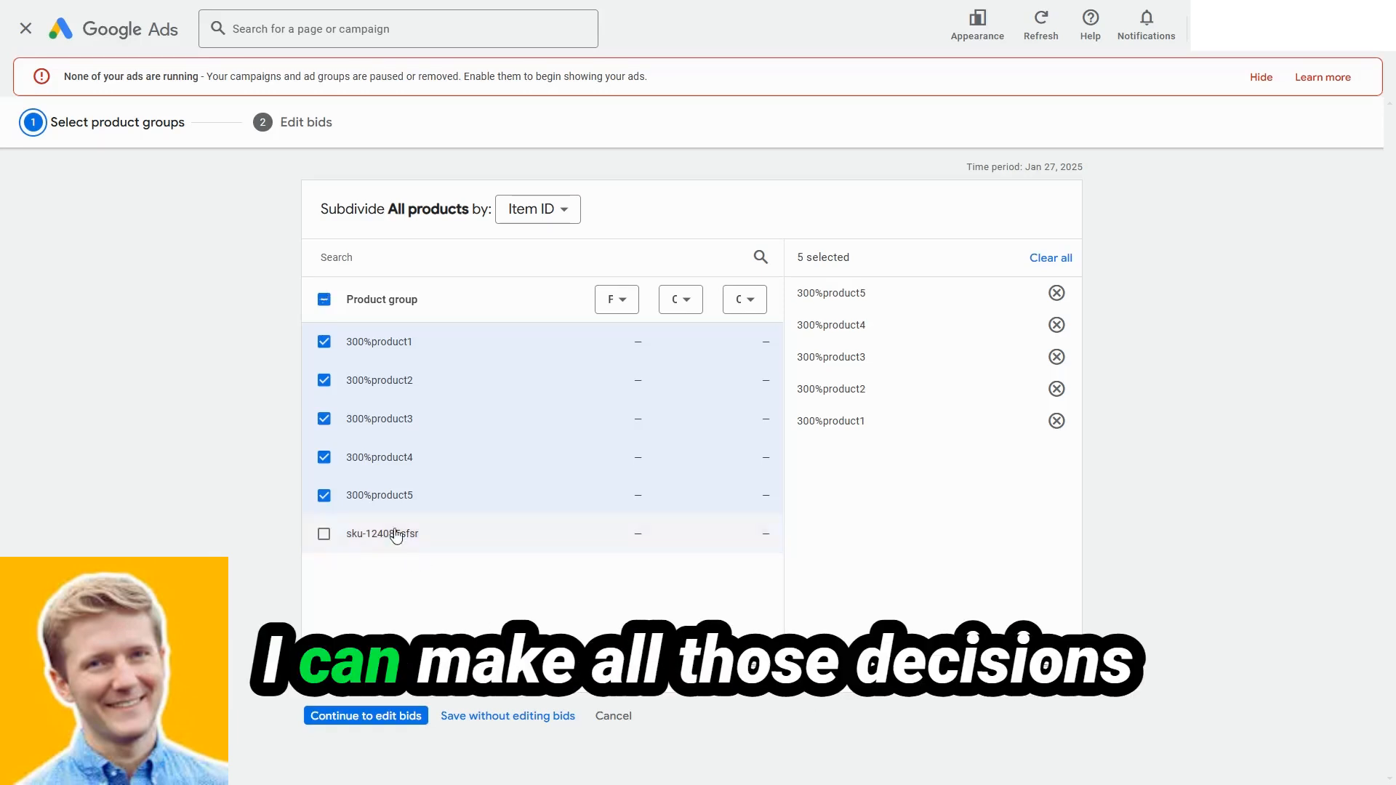
{"action": "left_click", "coordinate": [324, 419]}
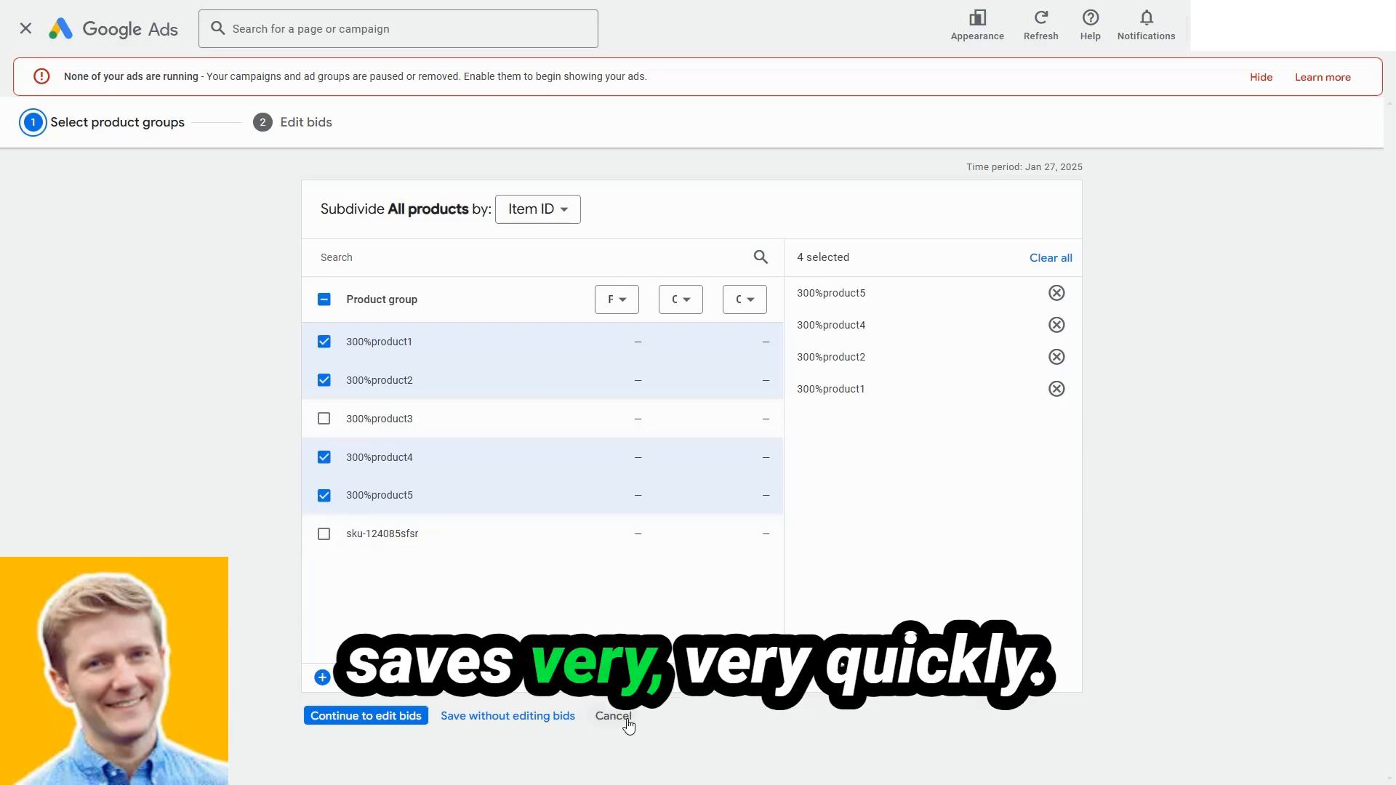
{"action": "left_click", "coordinate": [614, 715]}
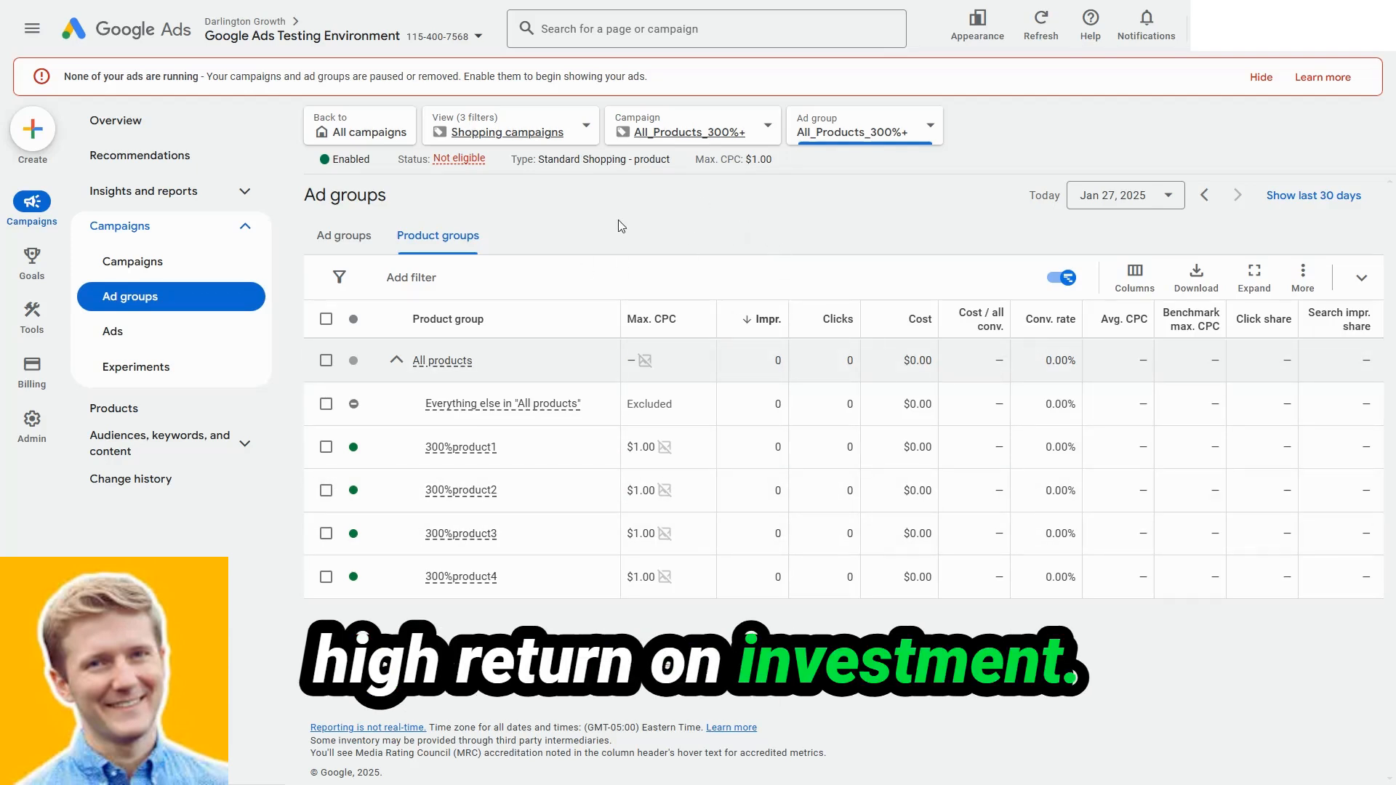
Open the campaign switcher listing the eight shopping campaigns.
{"action": "left_click", "coordinate": [693, 124]}
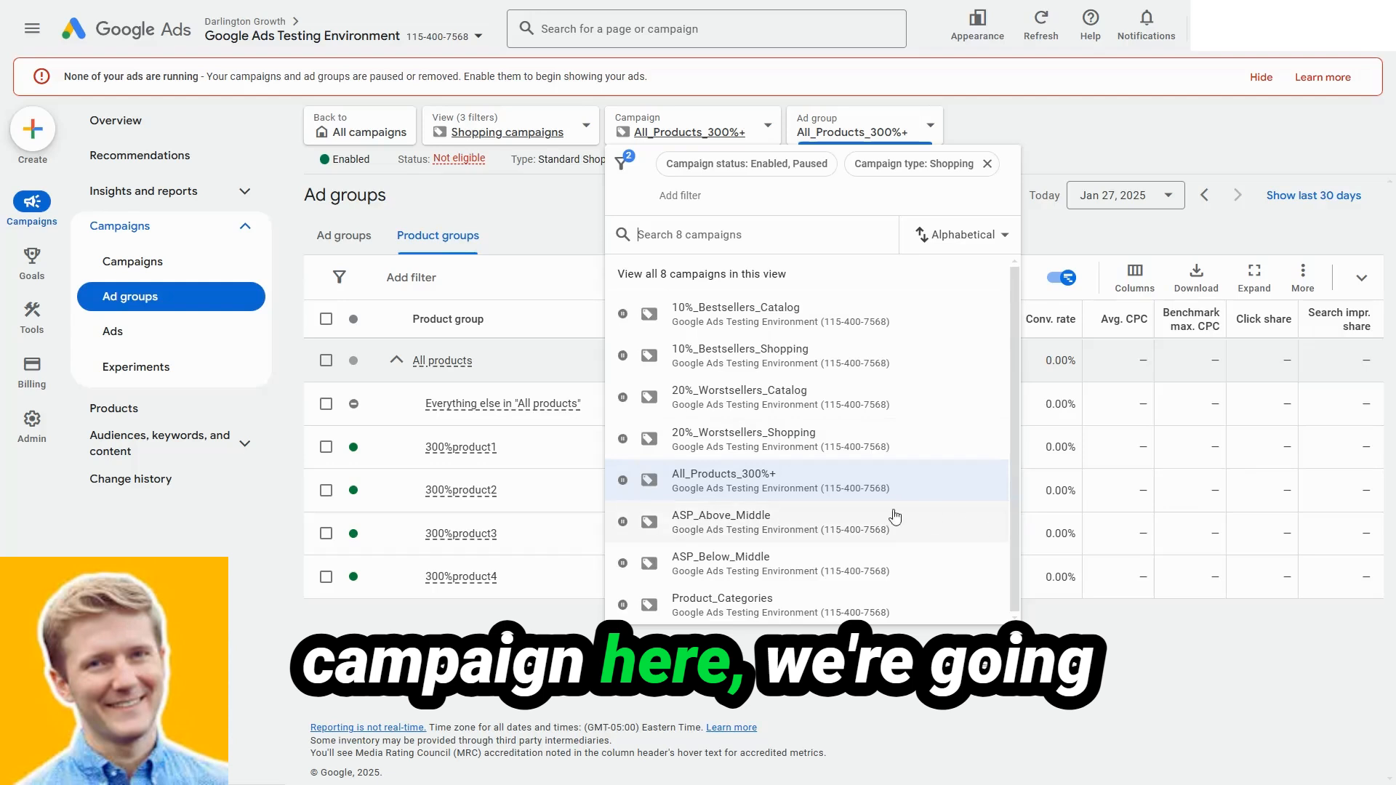
Switch to ASP_Above_Middle and open its All products subdivision by Custom label 2.
{"action": "left_click", "coordinate": [721, 522]}
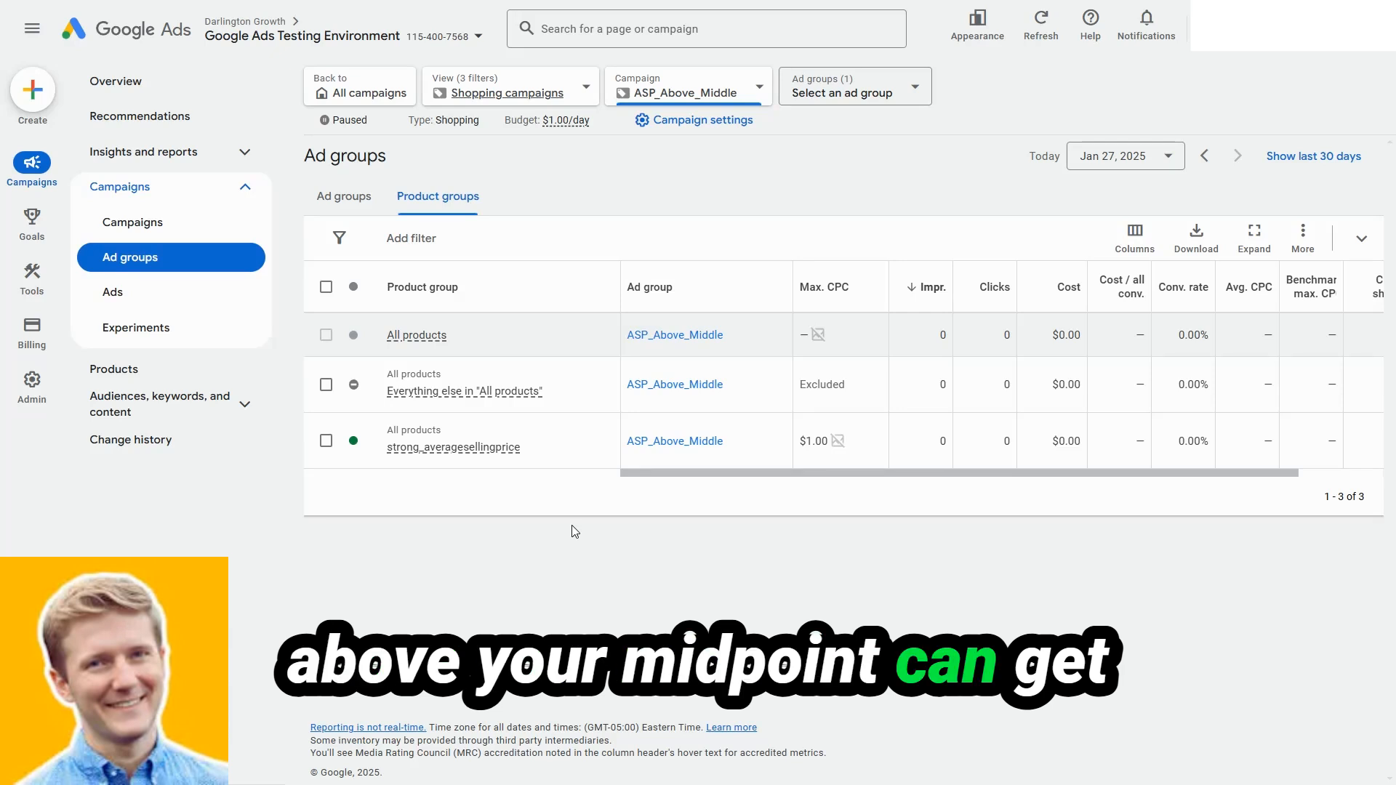
{"action": "left_click", "coordinate": [416, 334]}
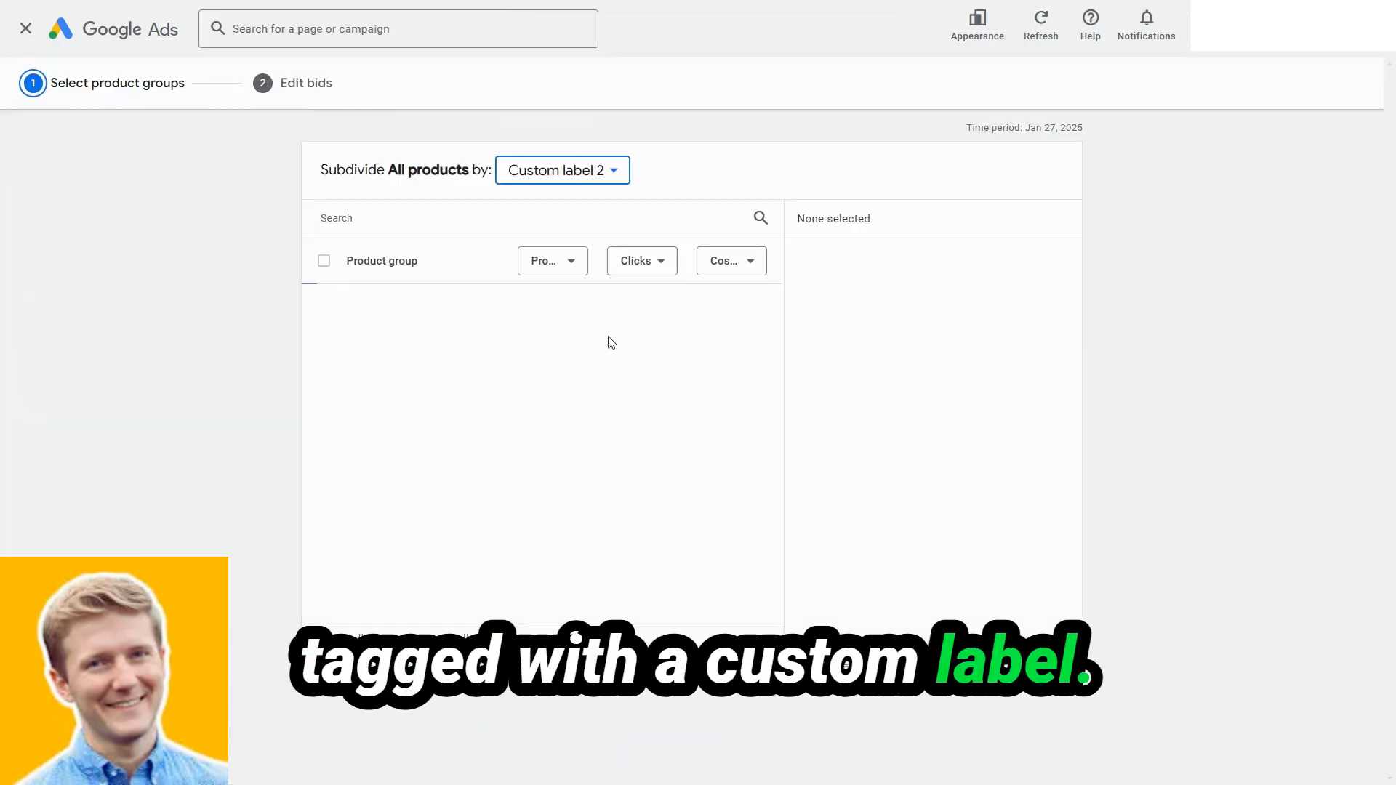
Subdivide ASP_Above_Middle's All products by Custom label 2, keeping strong_averagesellingprice.
{"action": "left_click", "coordinate": [560, 170]}
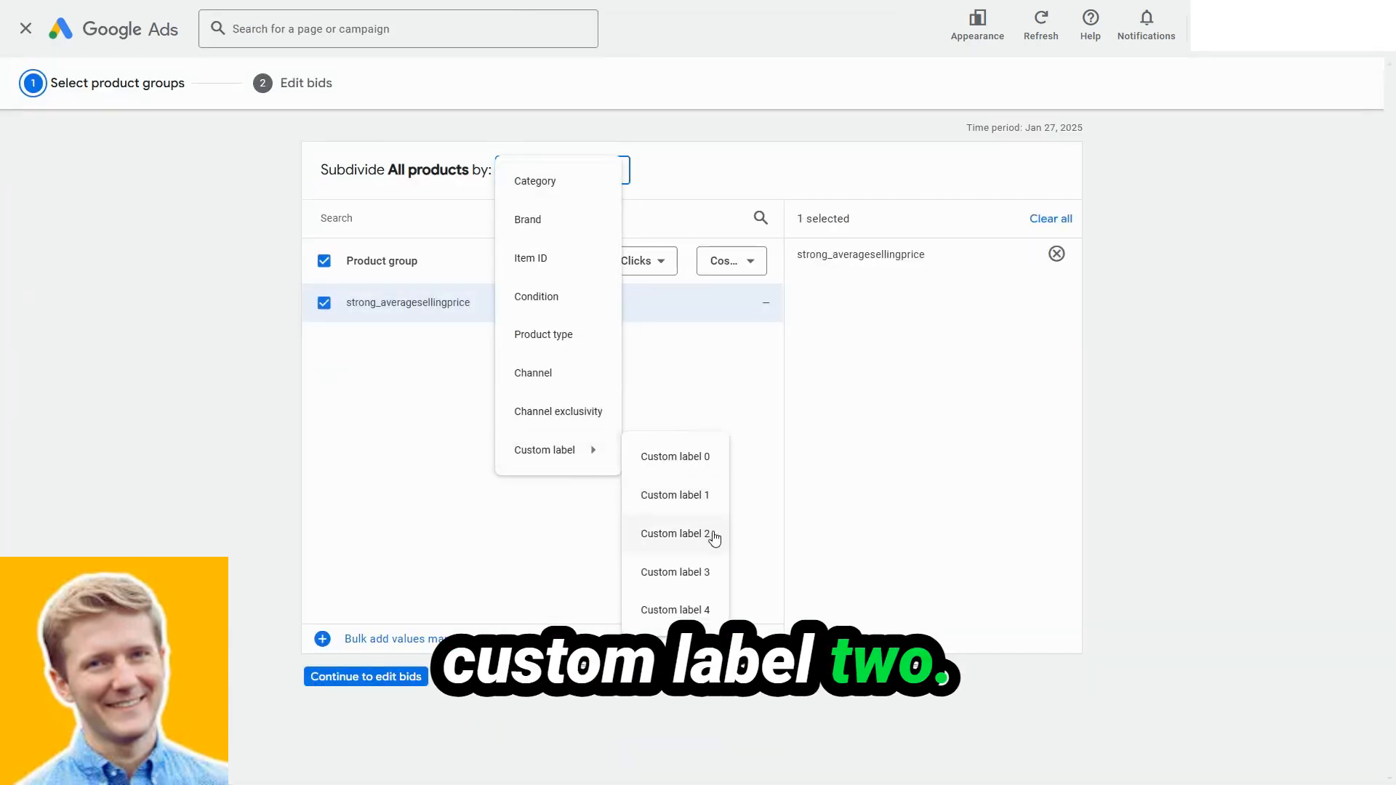
{"action": "left_click", "coordinate": [674, 533]}
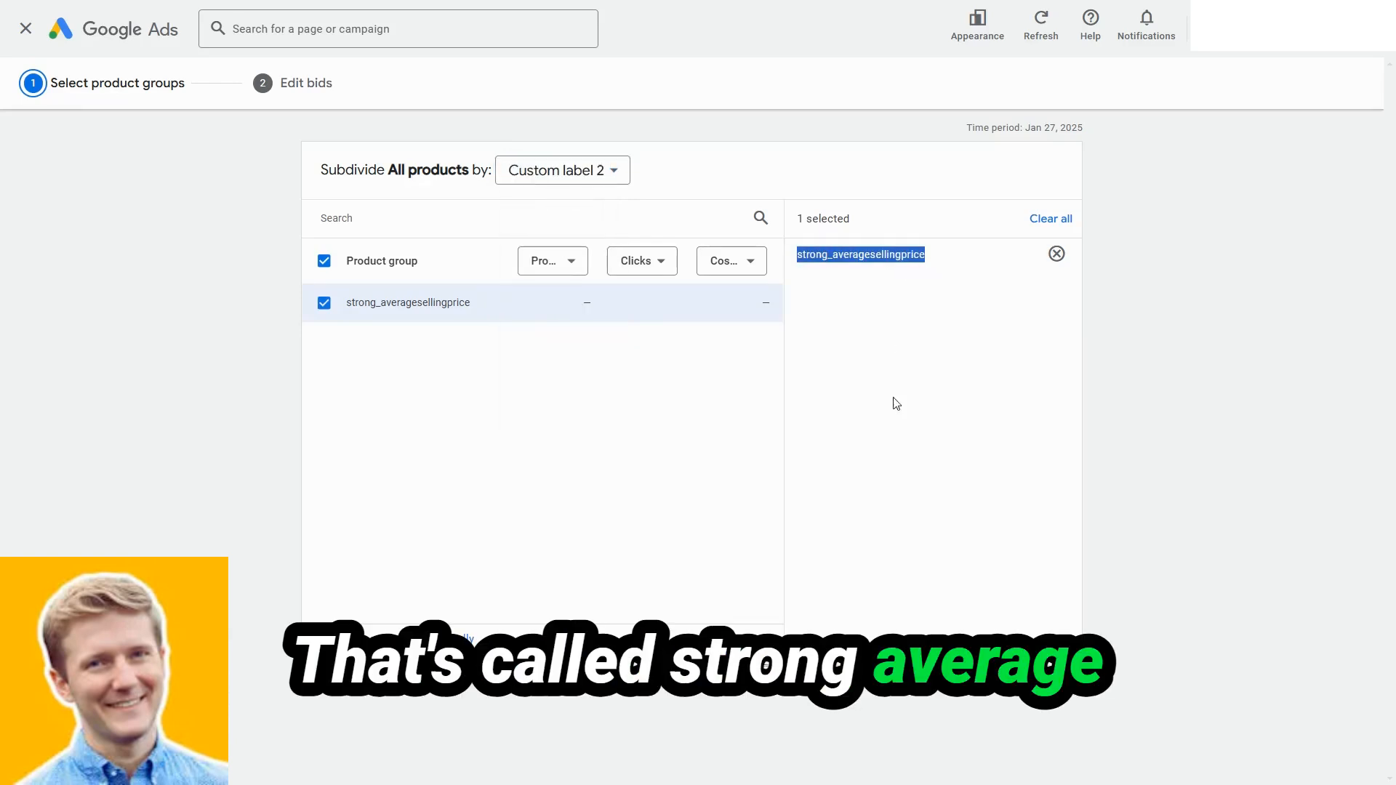
{"action": "mouse_move", "coordinate": [681, 407]}
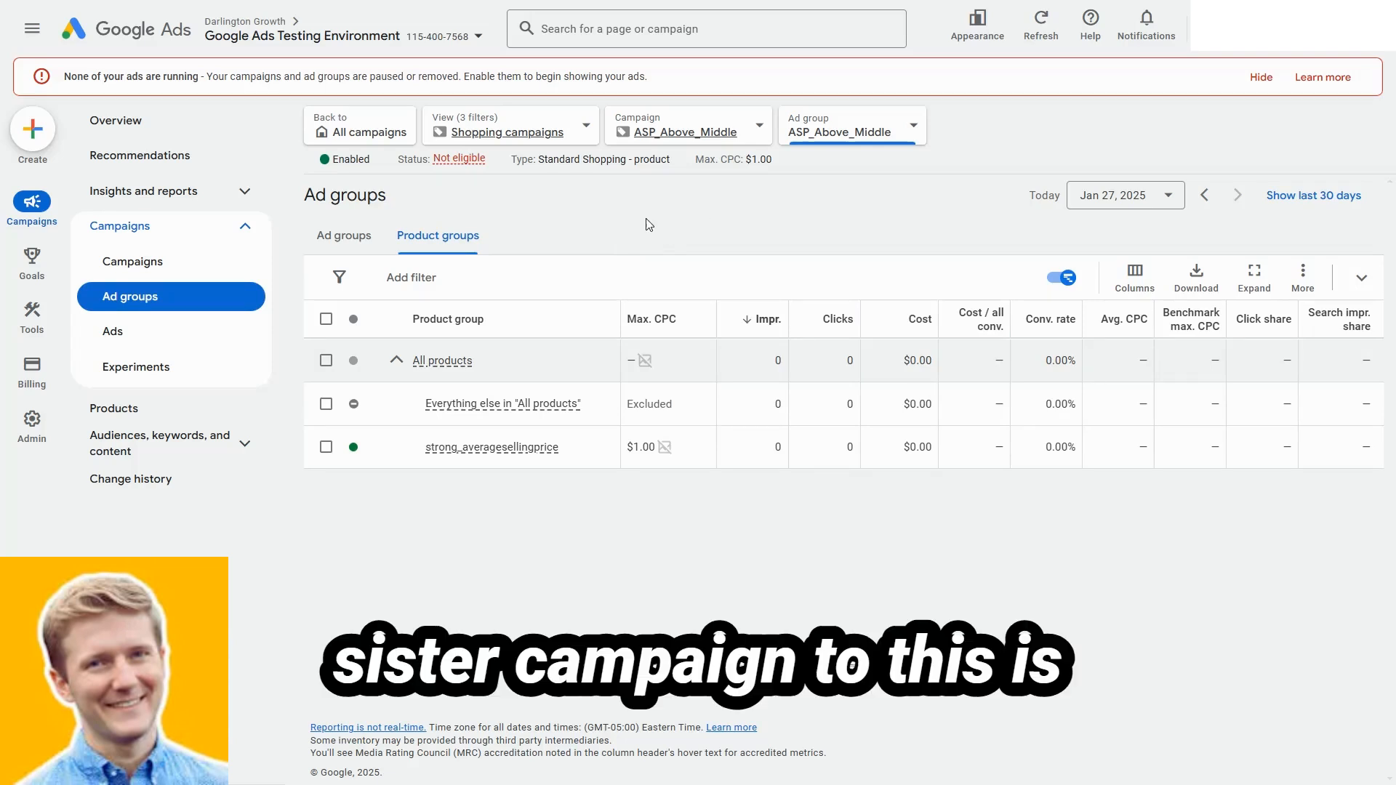
{"action": "left_click", "coordinate": [686, 126]}
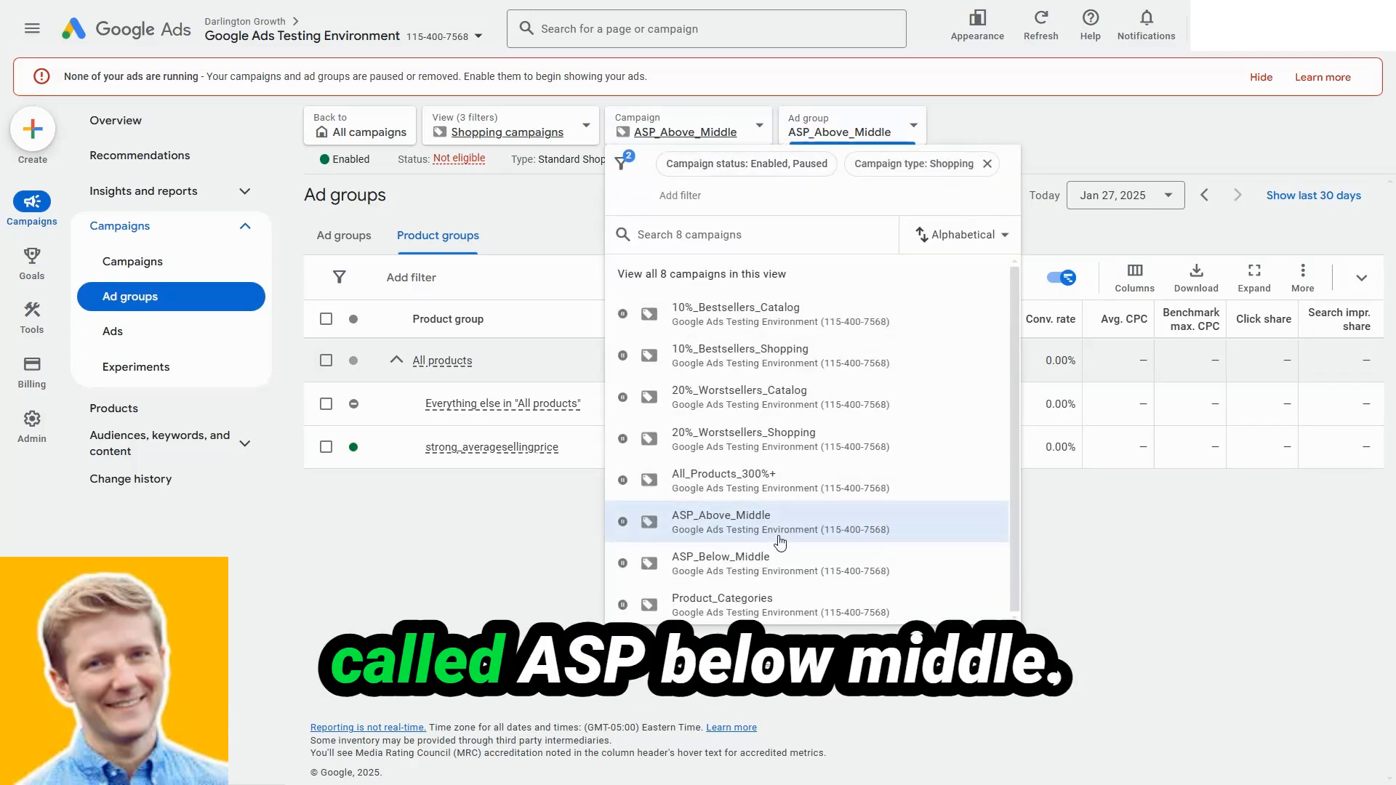
{"action": "left_click", "coordinate": [721, 563]}
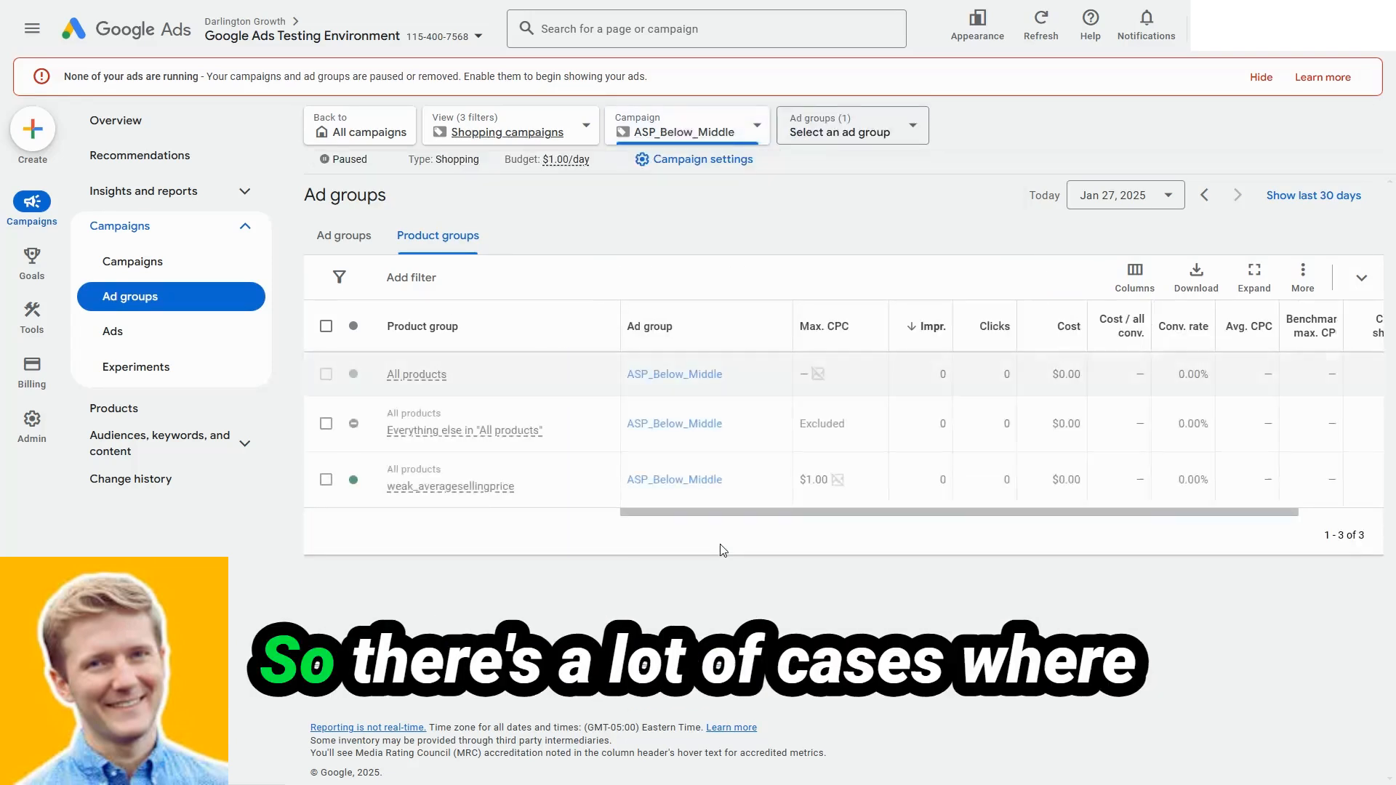
{"action": "left_click", "coordinate": [1260, 77]}
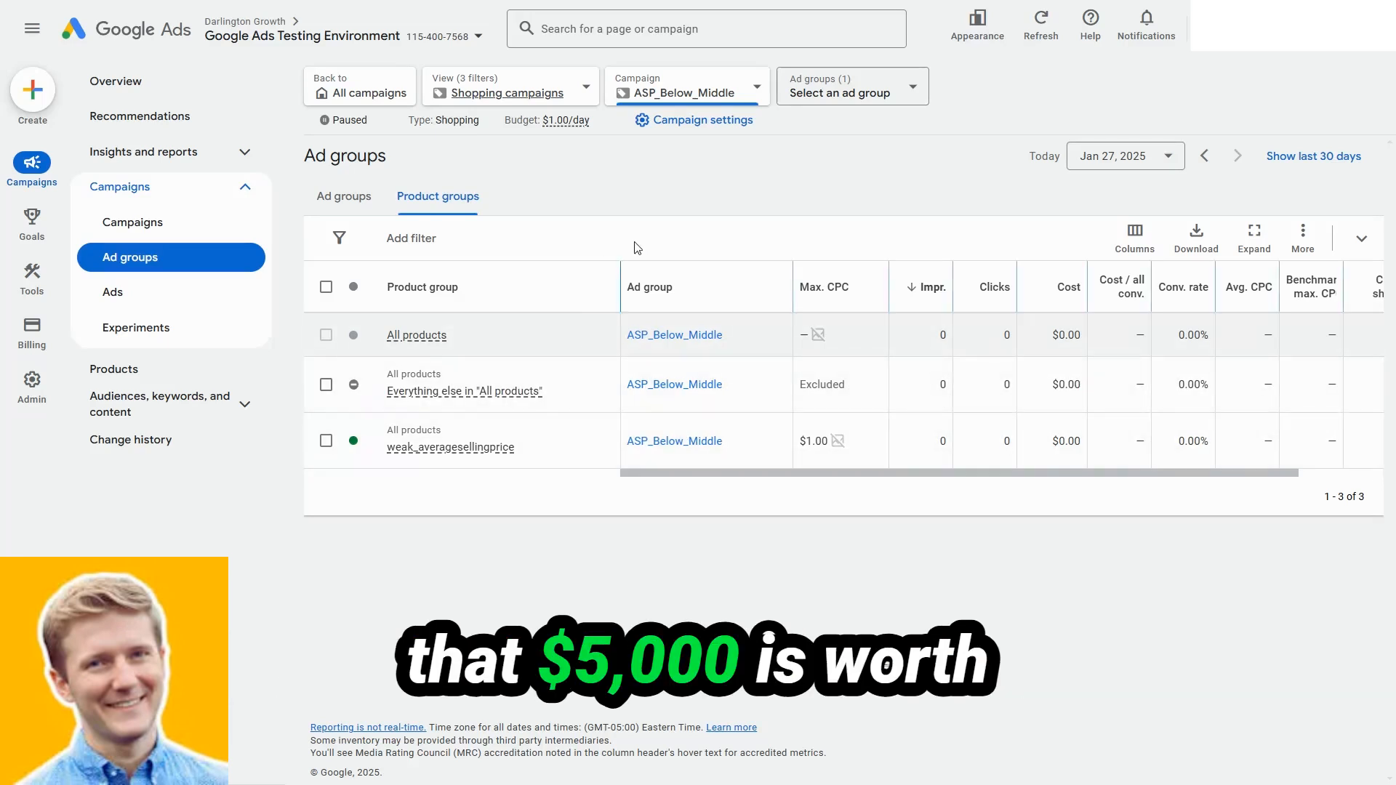
{"action": "mouse_move", "coordinate": [770, 222]}
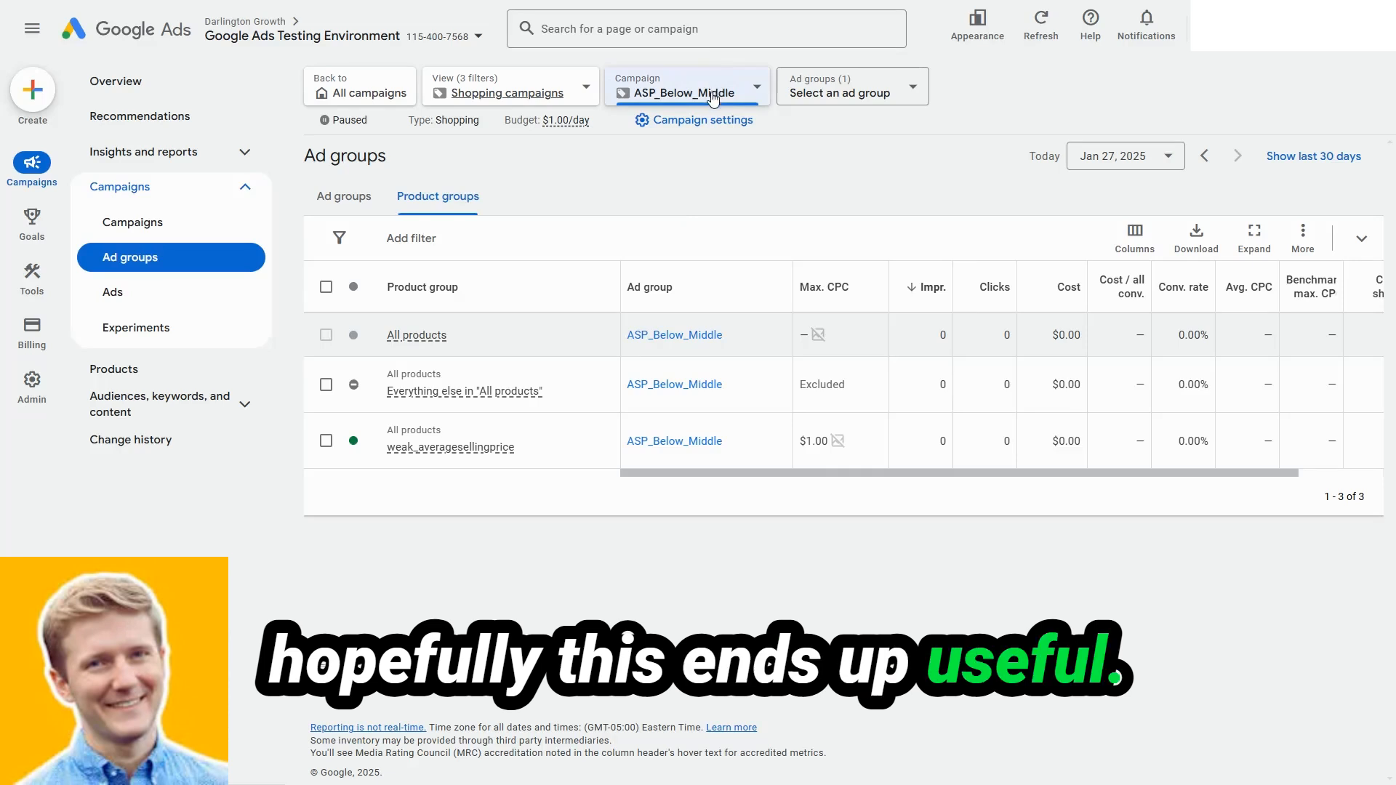
{"action": "mouse_move", "coordinate": [603, 317]}
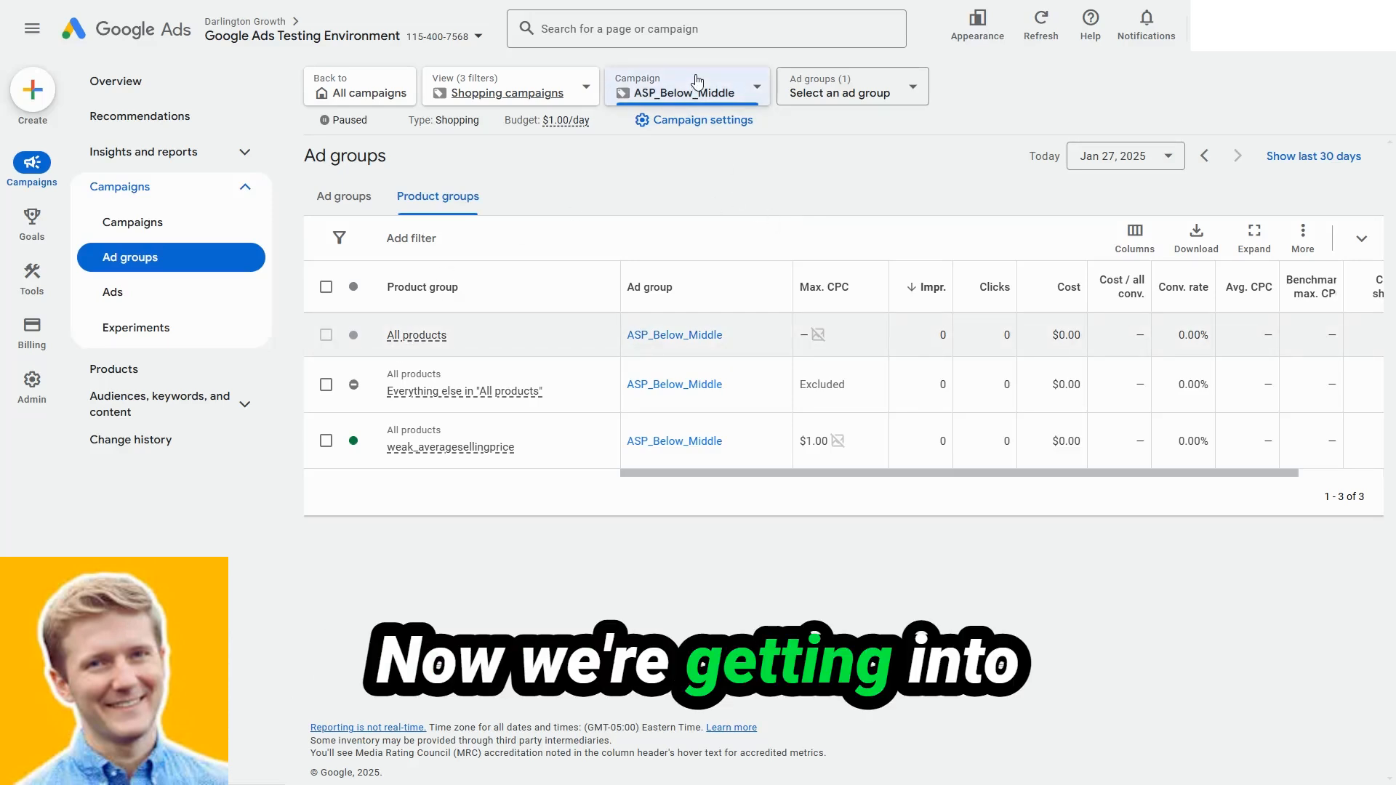
Switch the campaign selector to 20%_Worstsellers_Catalog.
{"action": "left_click", "coordinate": [685, 86]}
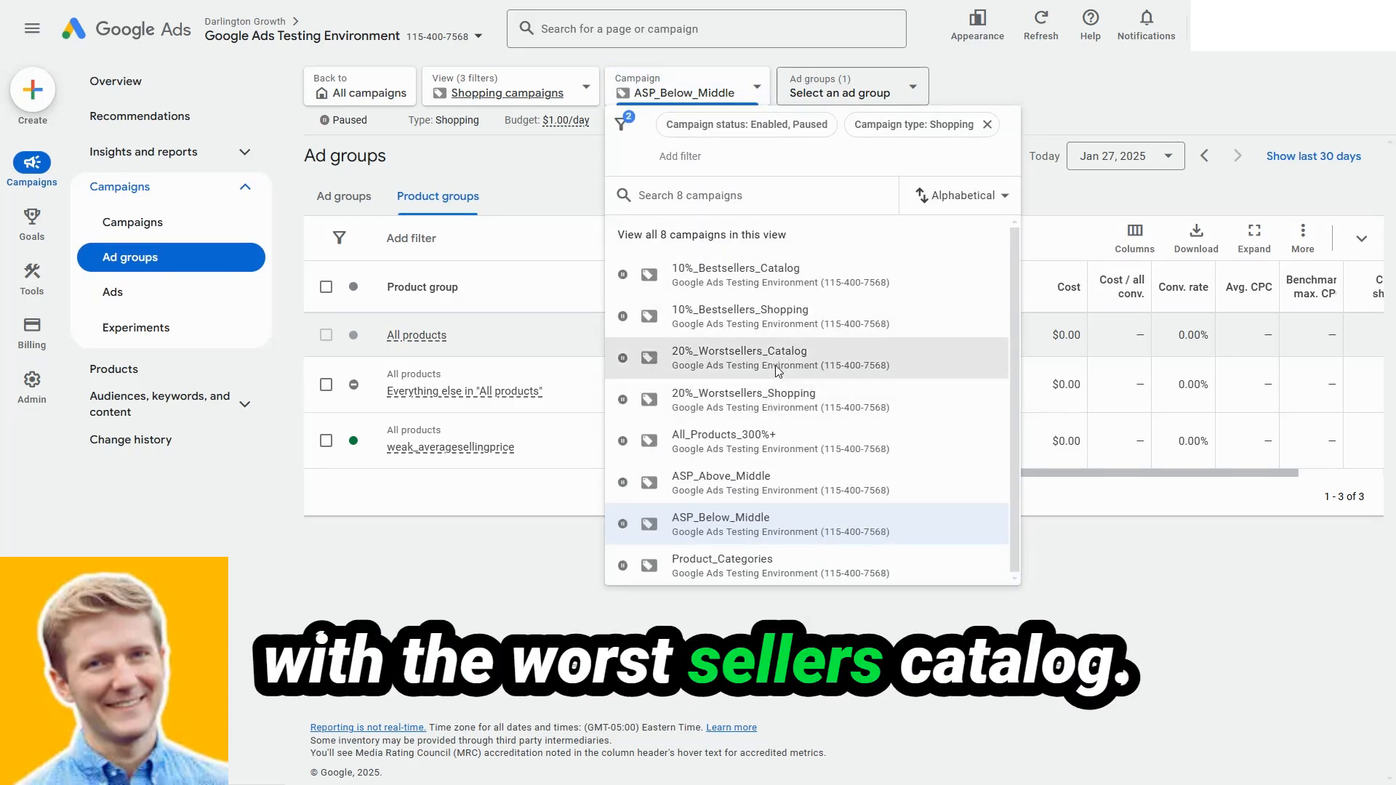
{"action": "left_click", "coordinate": [739, 358]}
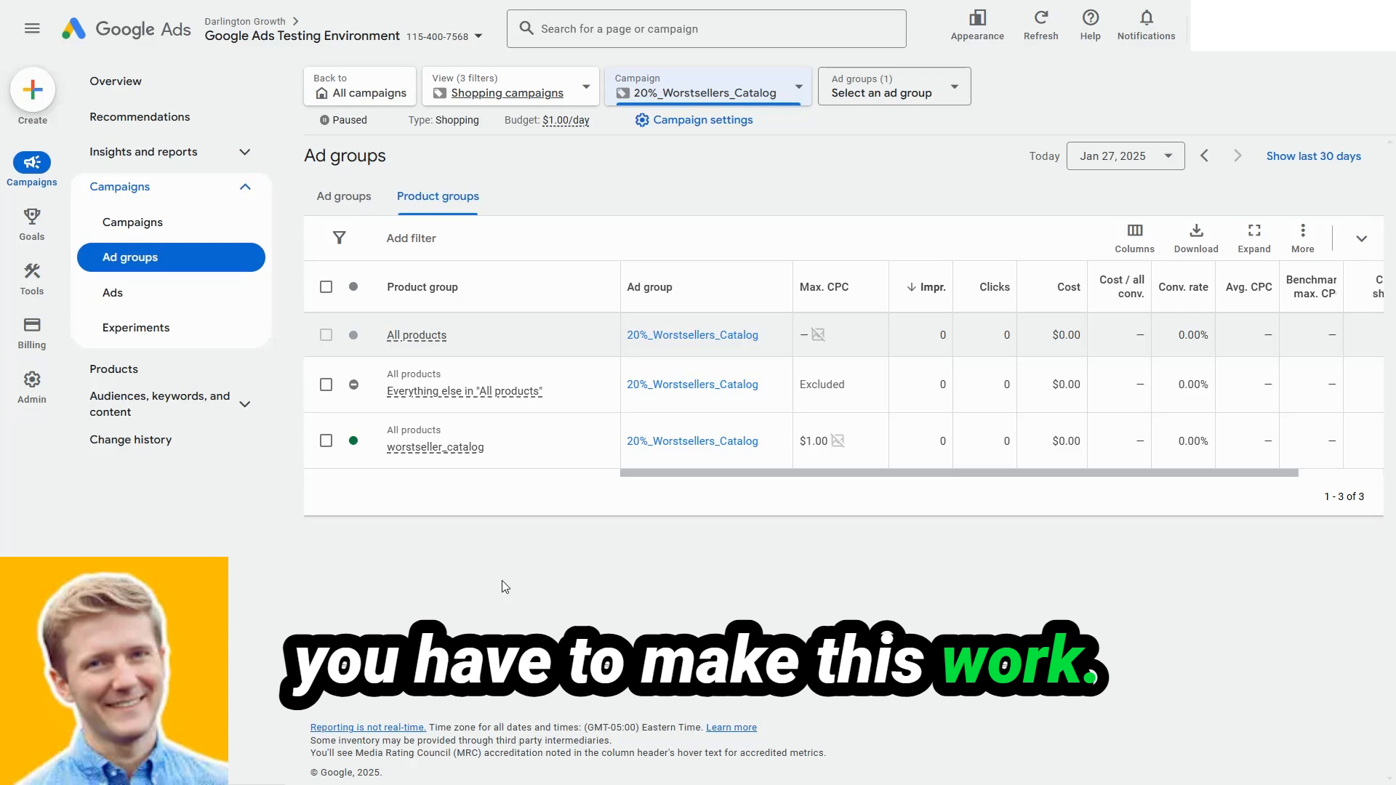
{"action": "mouse_move", "coordinate": [473, 583]}
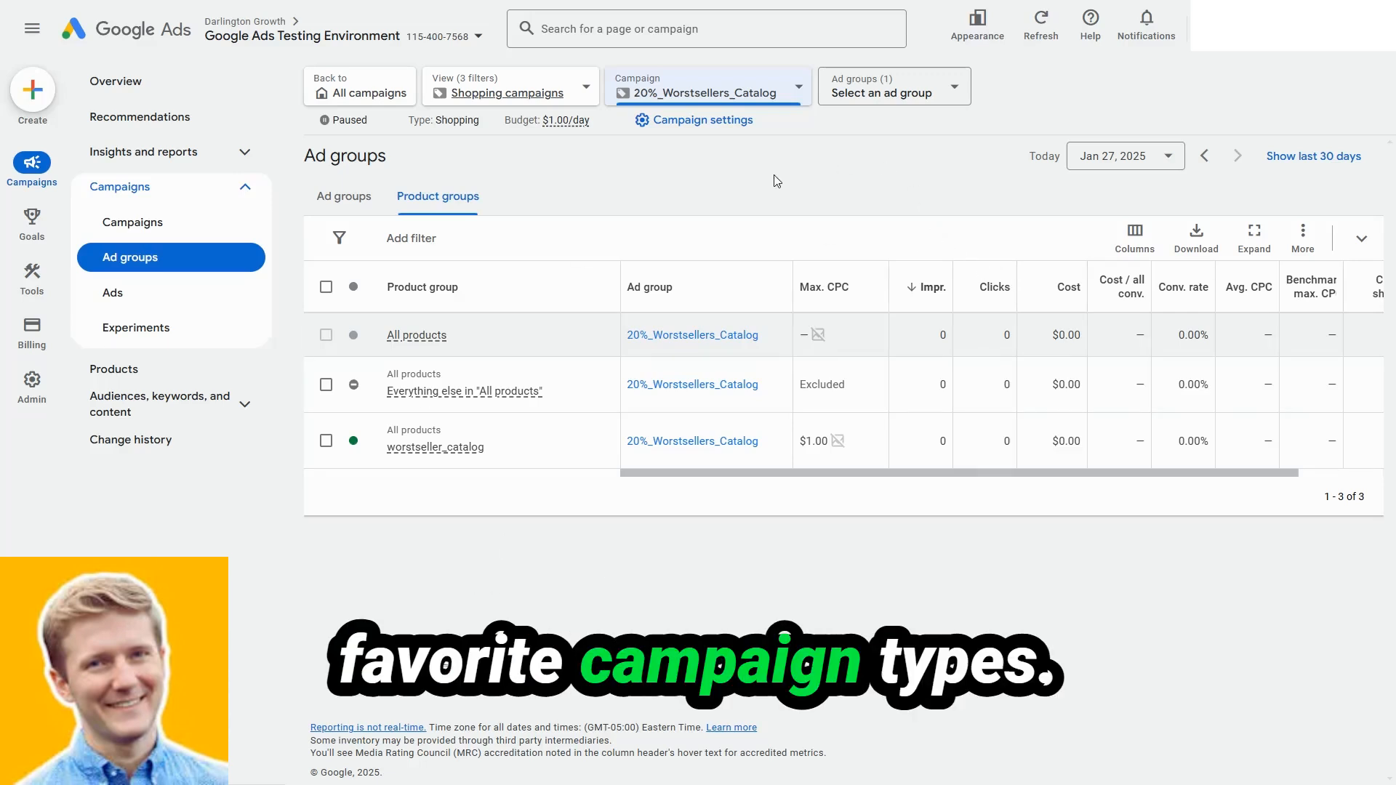
{"action": "mouse_move", "coordinate": [837, 209]}
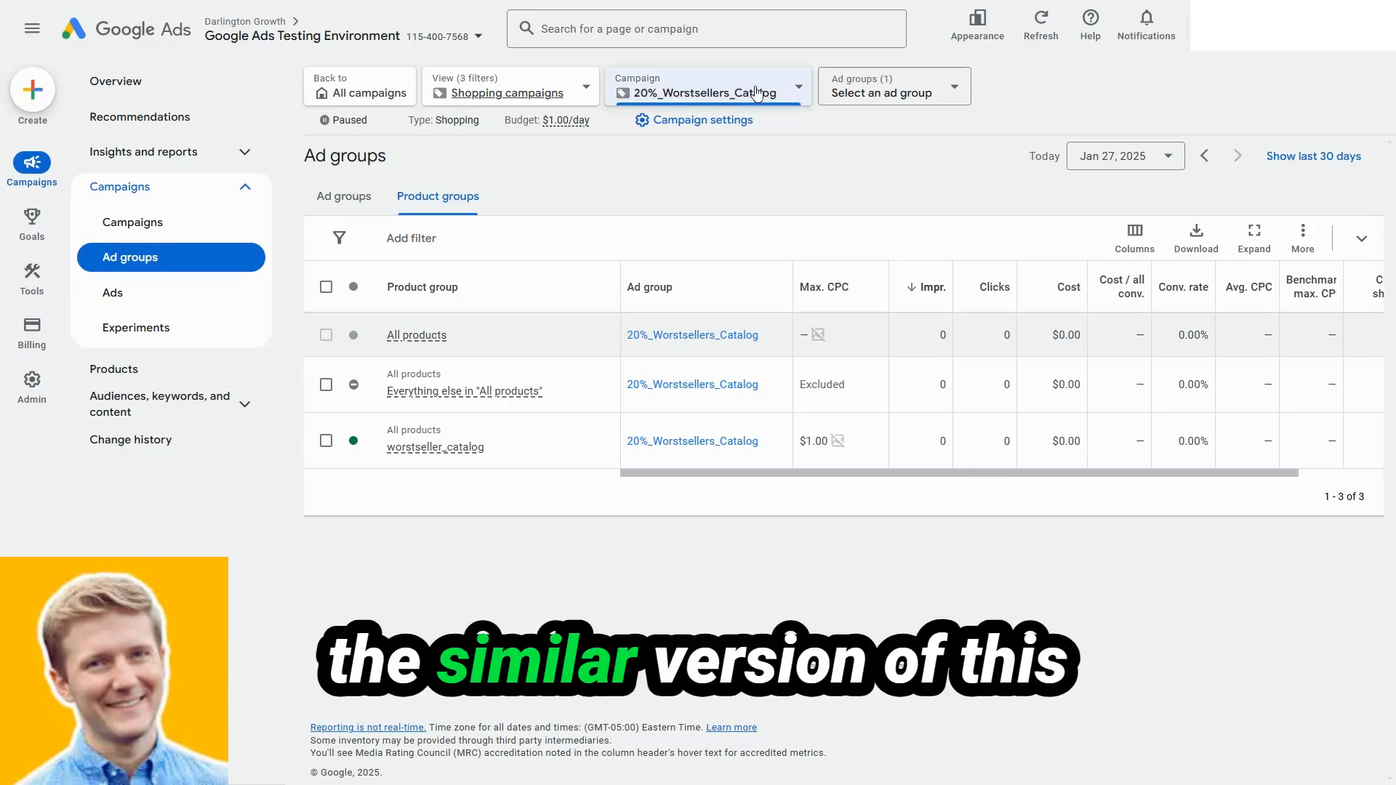
Switch the campaign selector to 20%_Worstsellers_Shopping.
{"action": "left_click", "coordinate": [707, 87]}
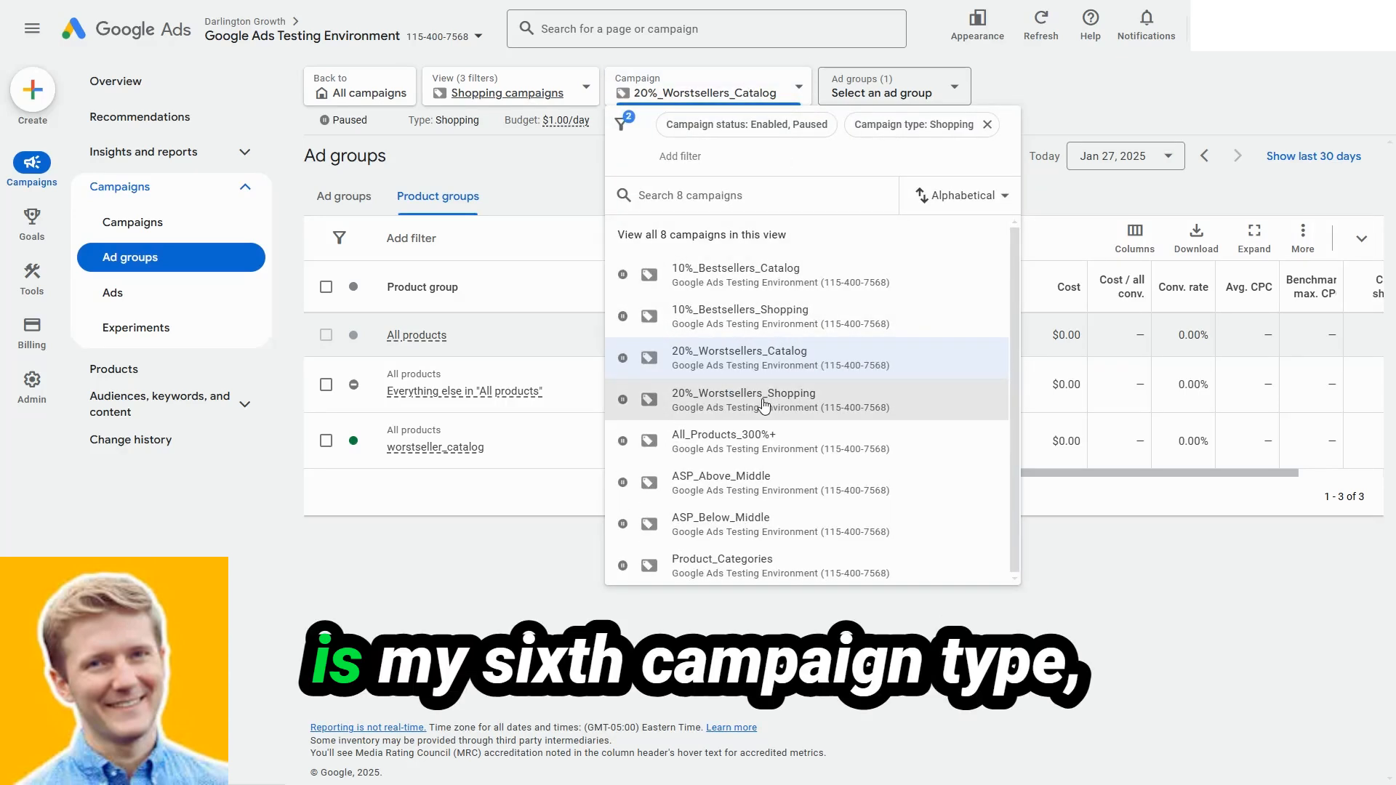
{"action": "left_click", "coordinate": [743, 400]}
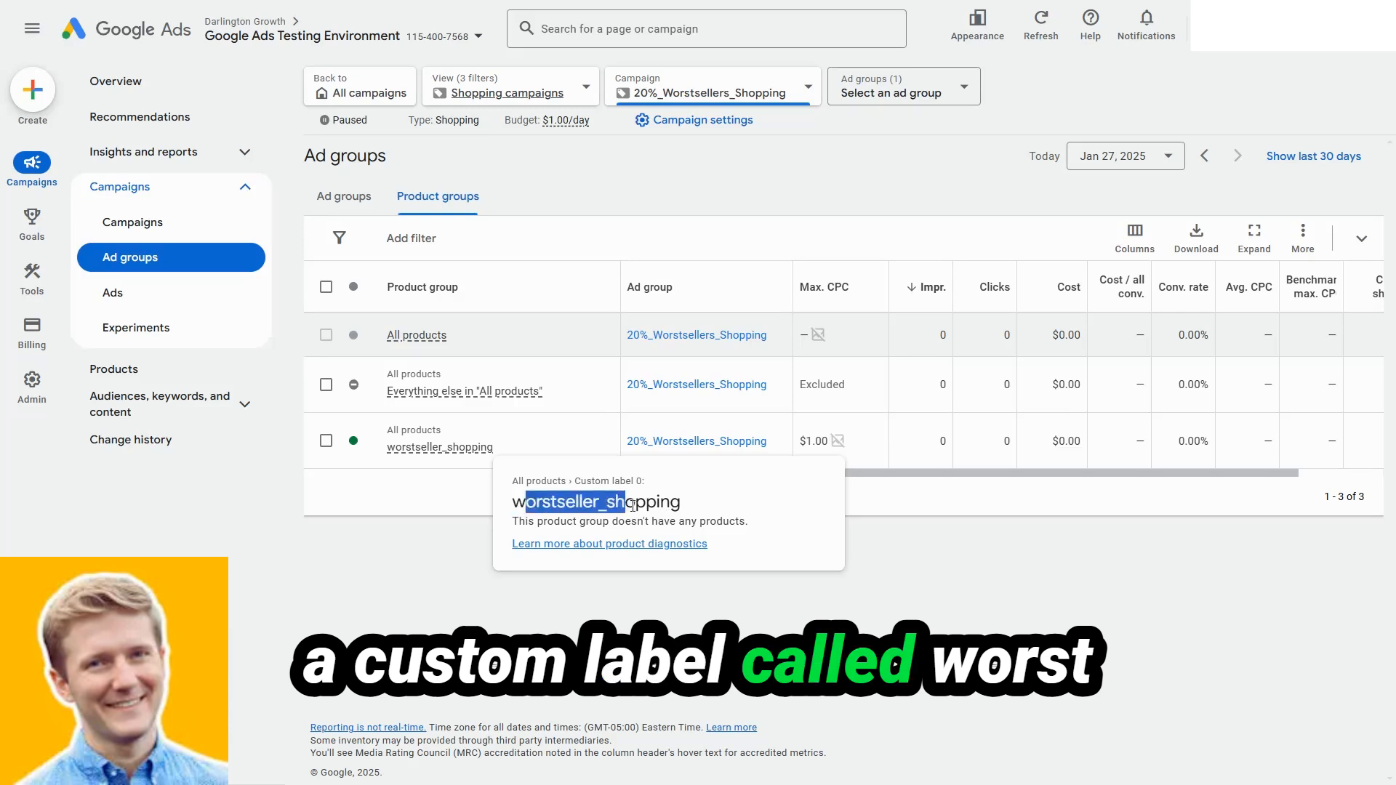
{"action": "mouse_move", "coordinate": [473, 499]}
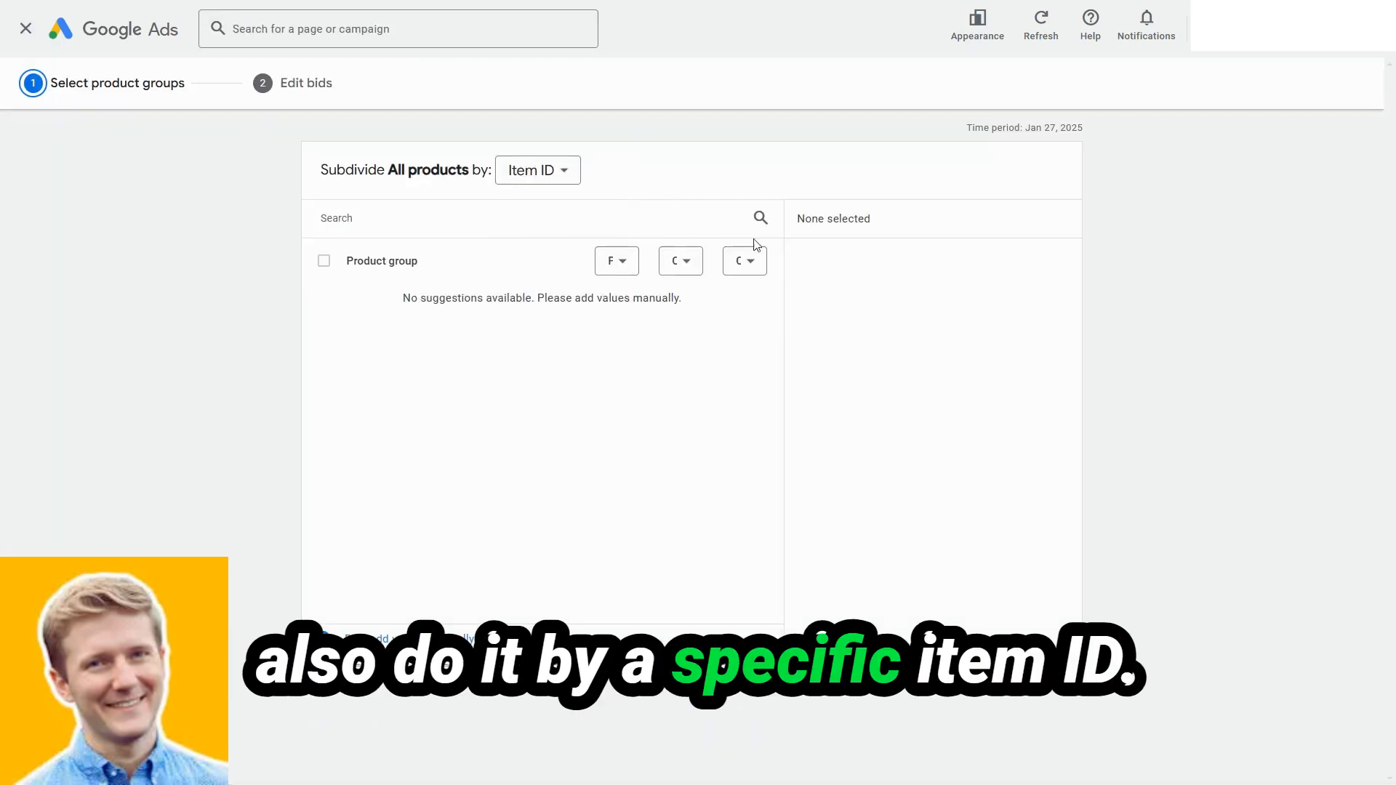
Add item ID officechair79 and save the five item-ID product groups at $1.00.
{"action": "left_click", "coordinate": [325, 341]}
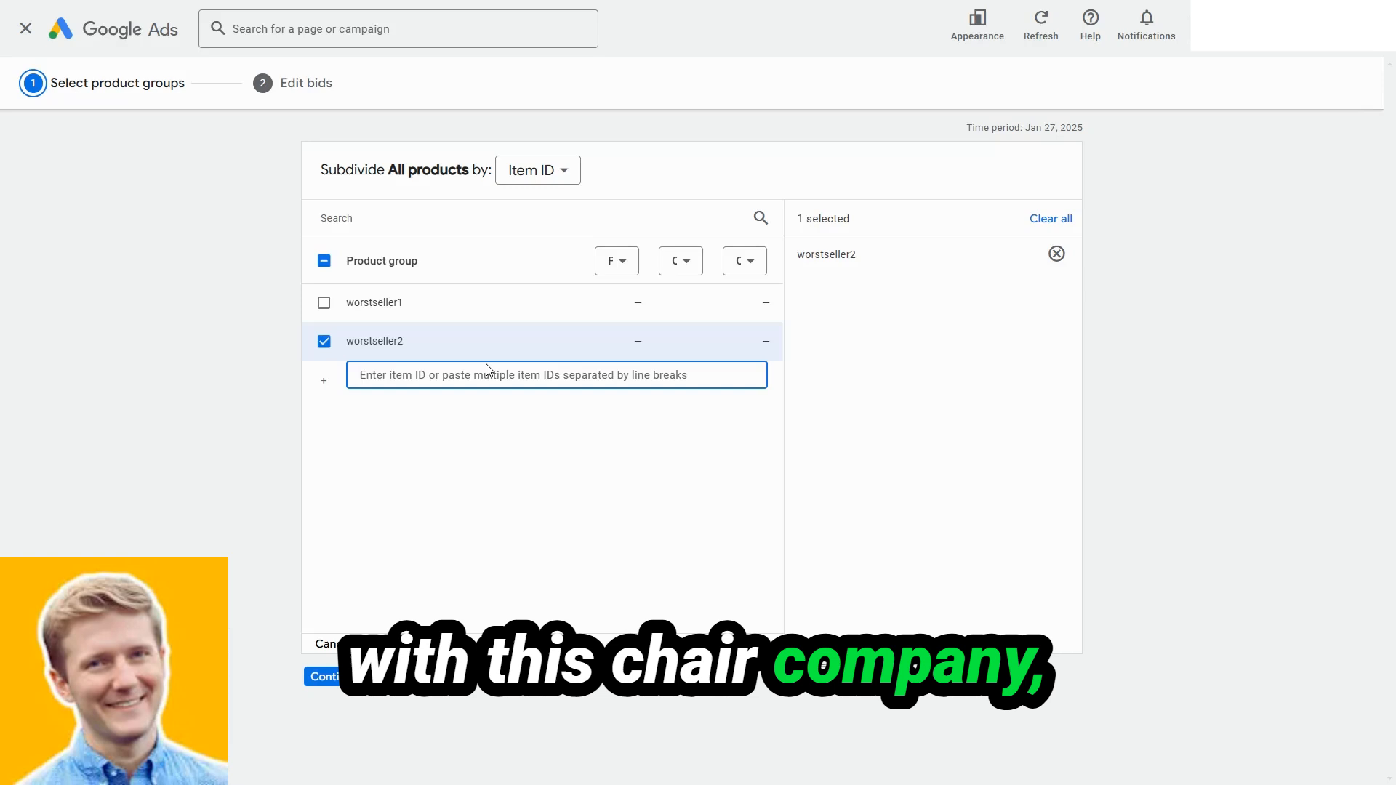
{"action": "type", "text": "officechair79"}
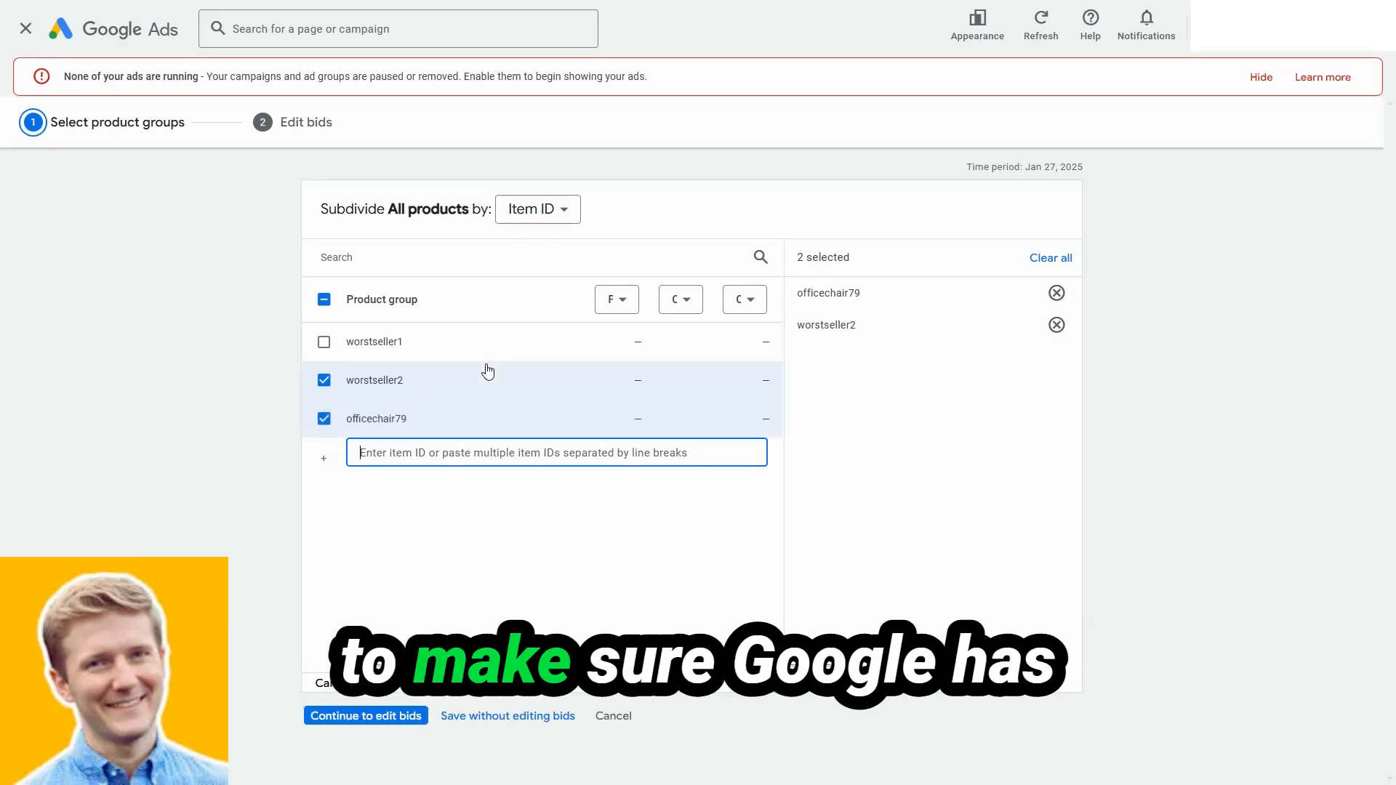
{"action": "left_click", "coordinate": [323, 341]}
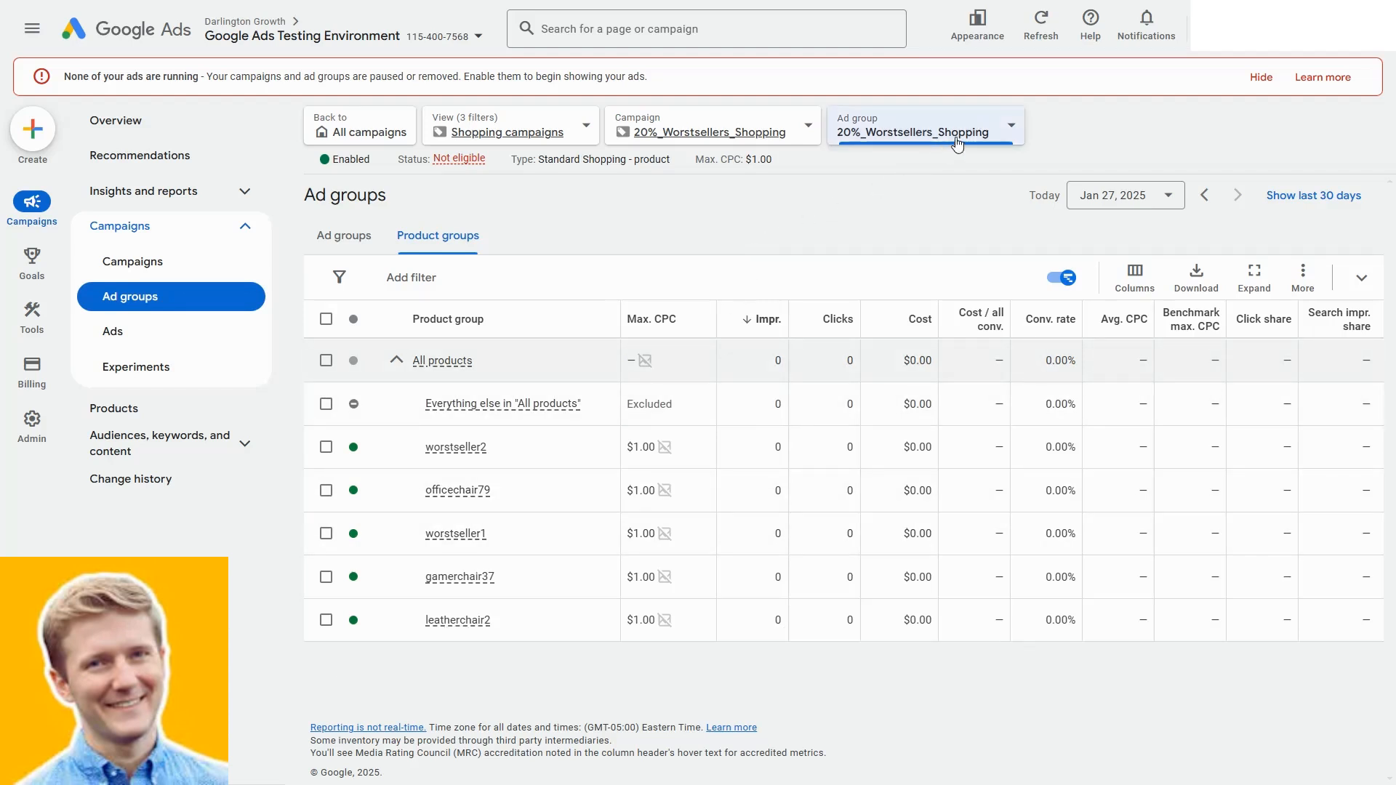
{"action": "left_click", "coordinate": [924, 132]}
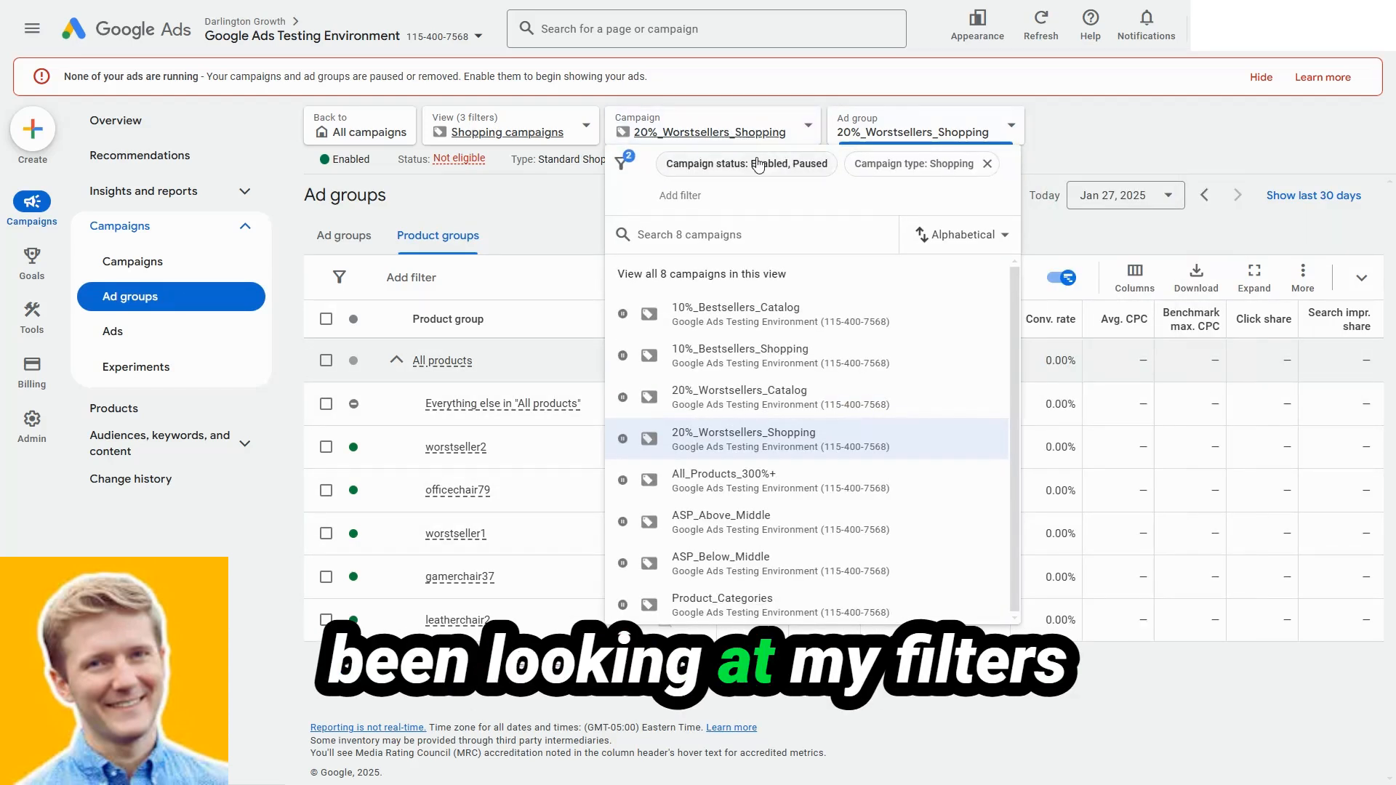
Select 10%_Bestsellers_Catalog from the campaign list.
{"action": "left_click", "coordinate": [735, 307]}
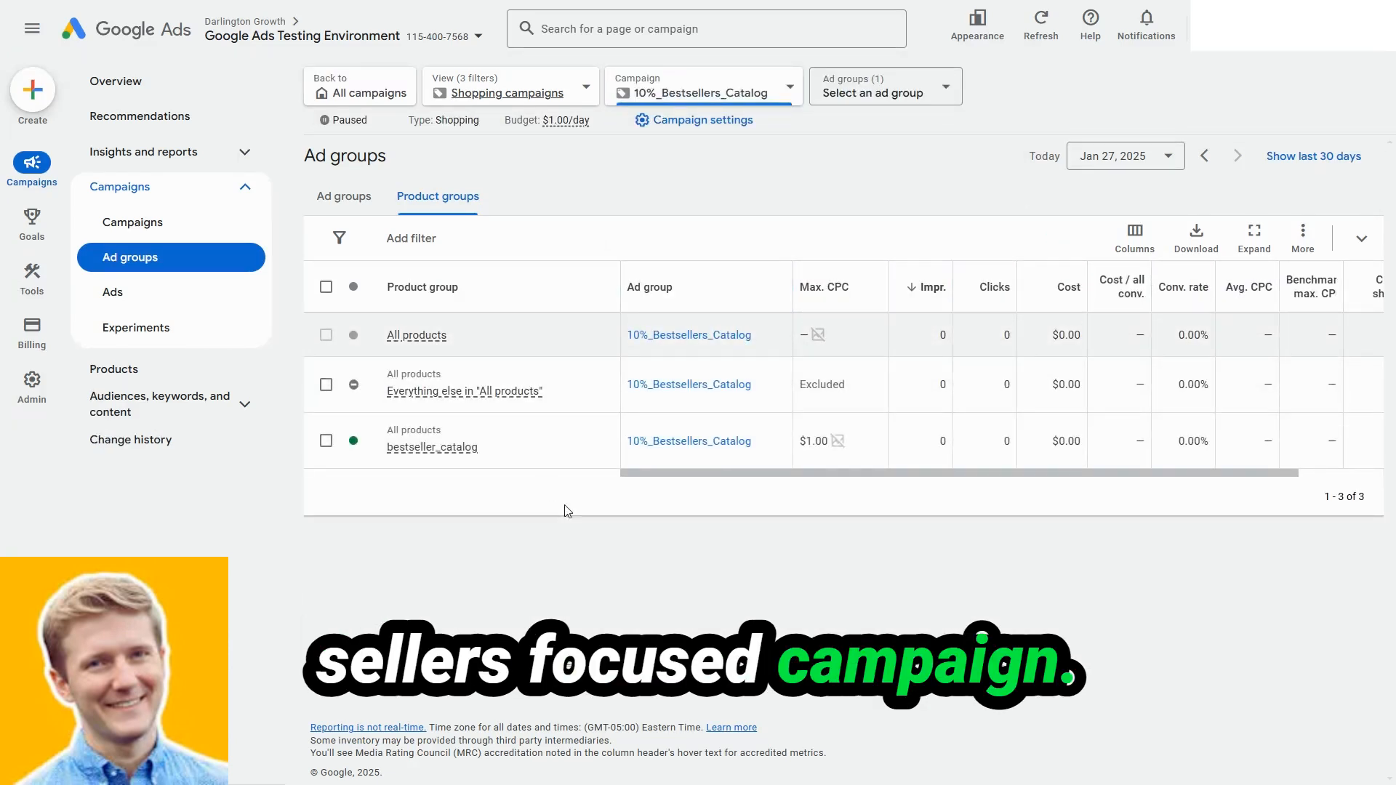
{"action": "mouse_move", "coordinate": [552, 524]}
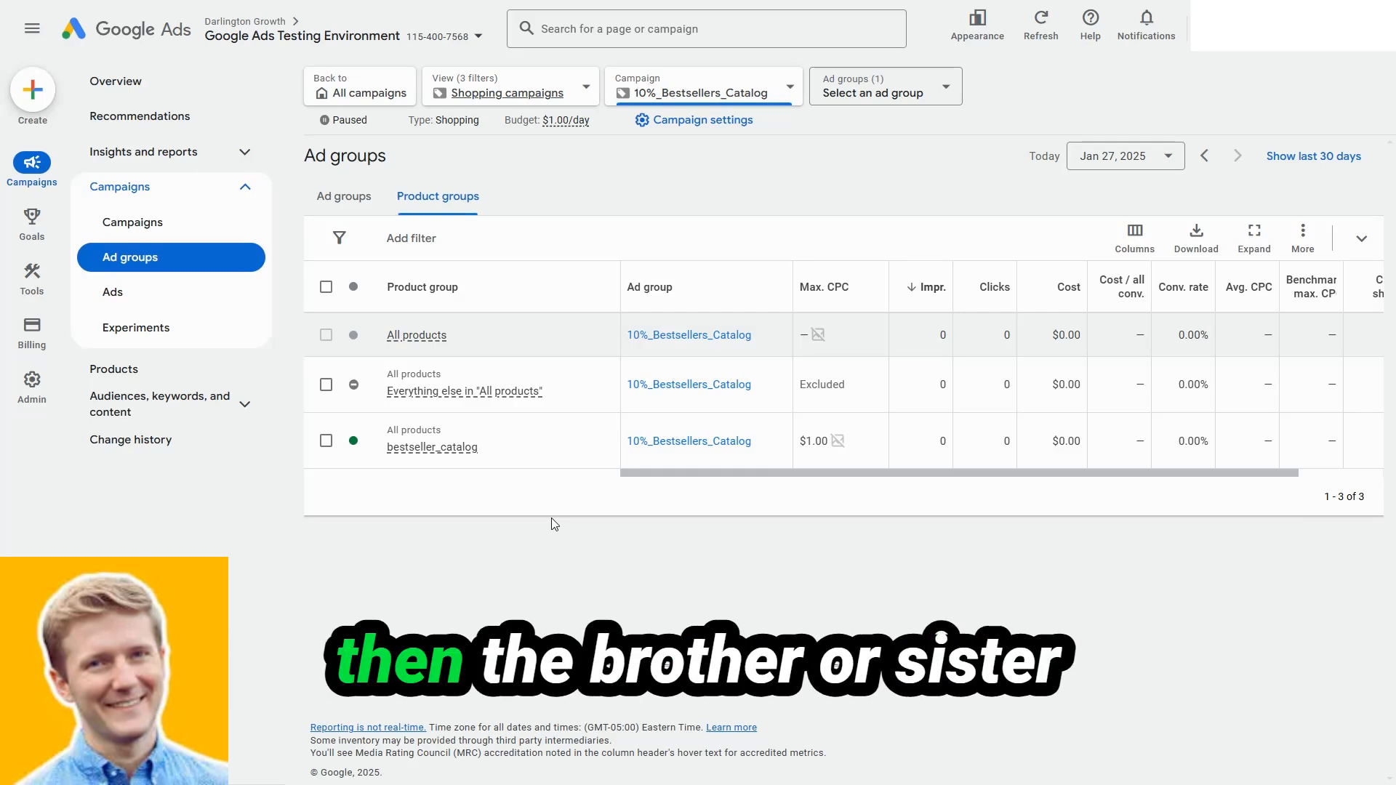
Switch the campaign selector to 10%_Bestsellers_Shopping.
{"action": "left_click", "coordinate": [701, 87]}
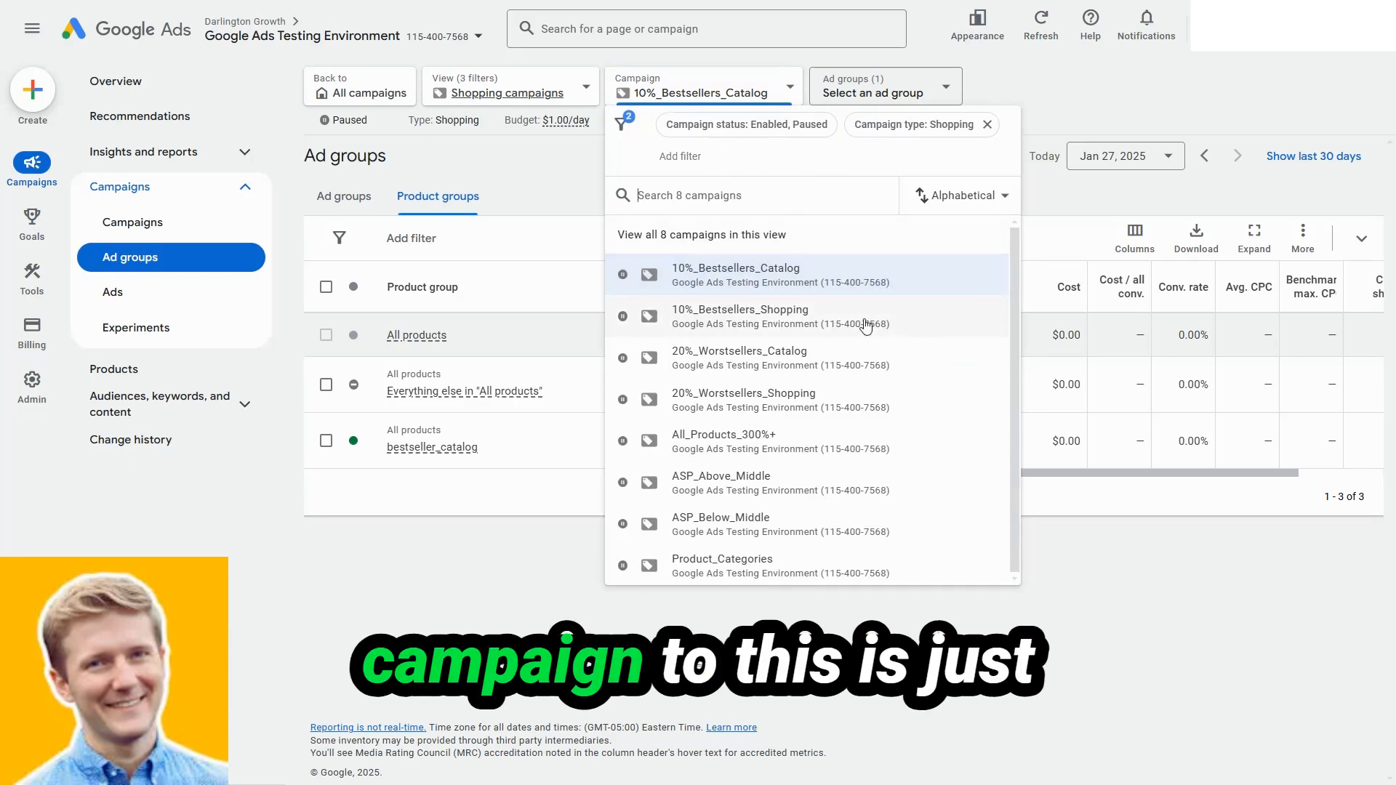
{"action": "left_click", "coordinate": [738, 317]}
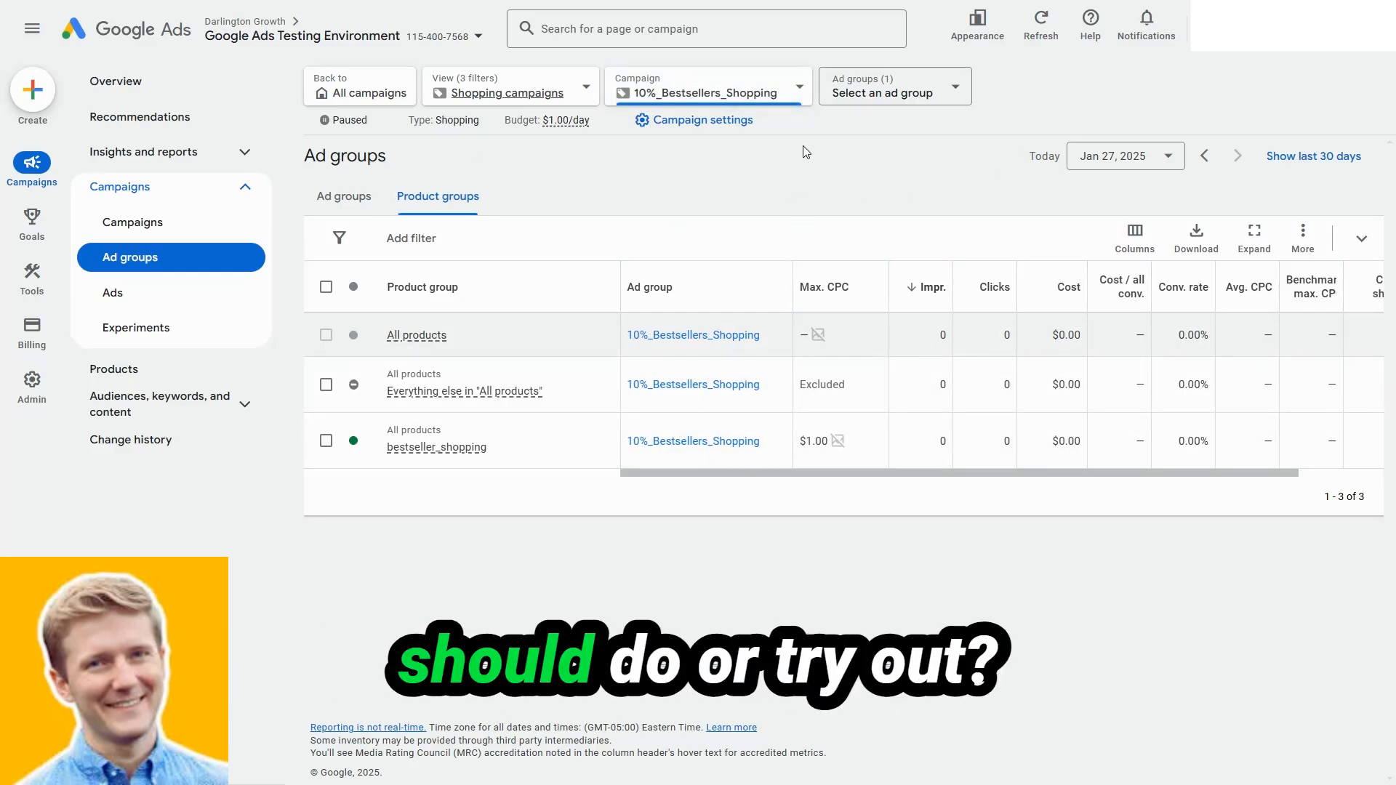
{"action": "mouse_move", "coordinate": [1027, 179]}
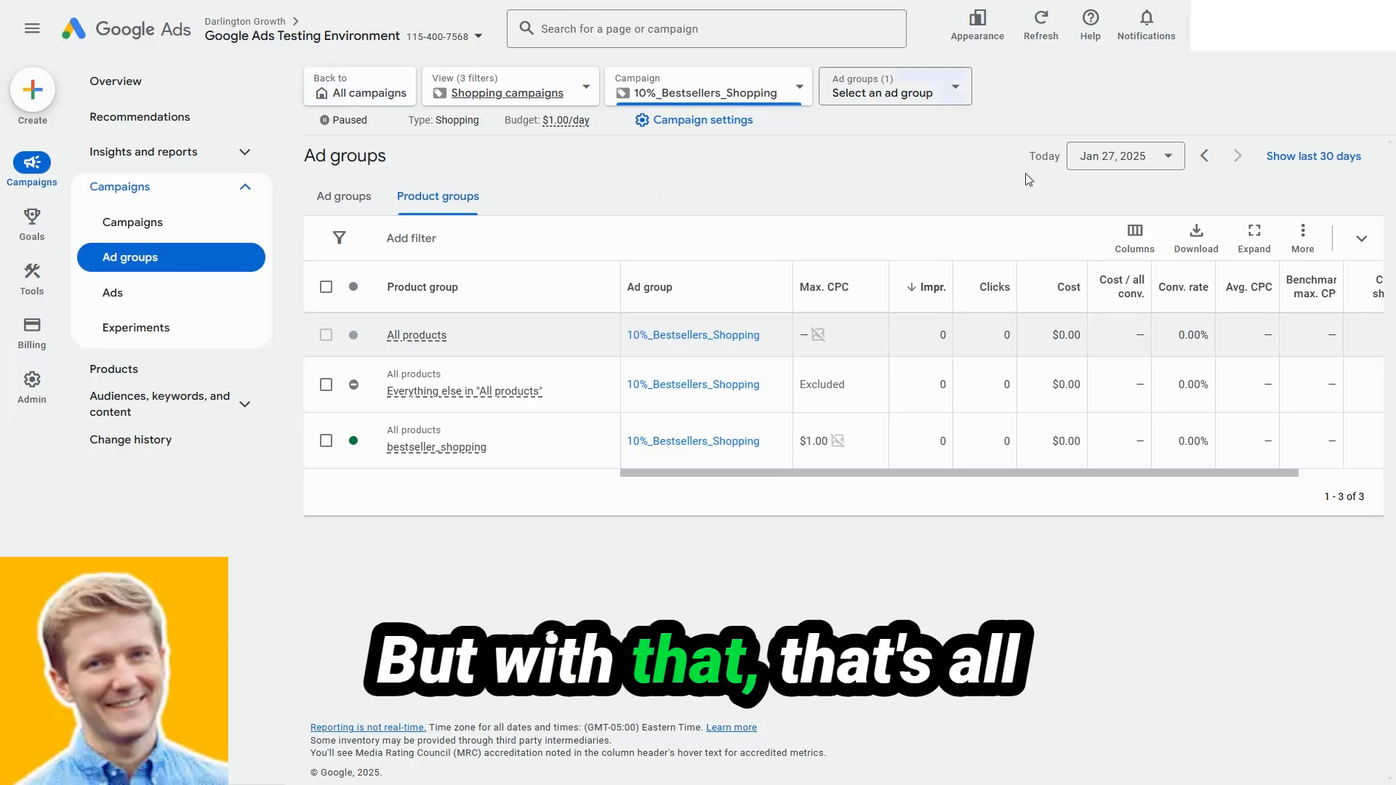
{"action": "mouse_move", "coordinate": [730, 210]}
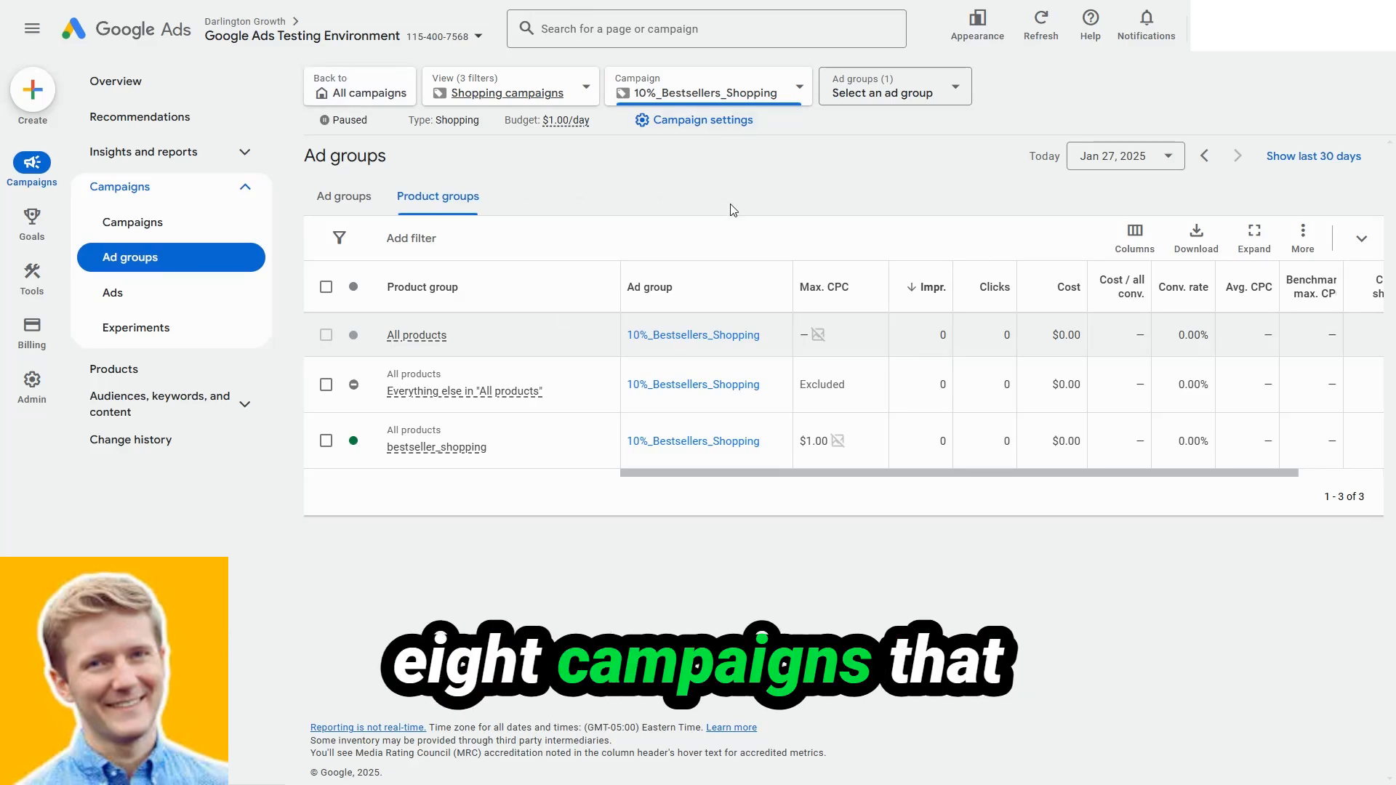
{"action": "mouse_move", "coordinate": [812, 185]}
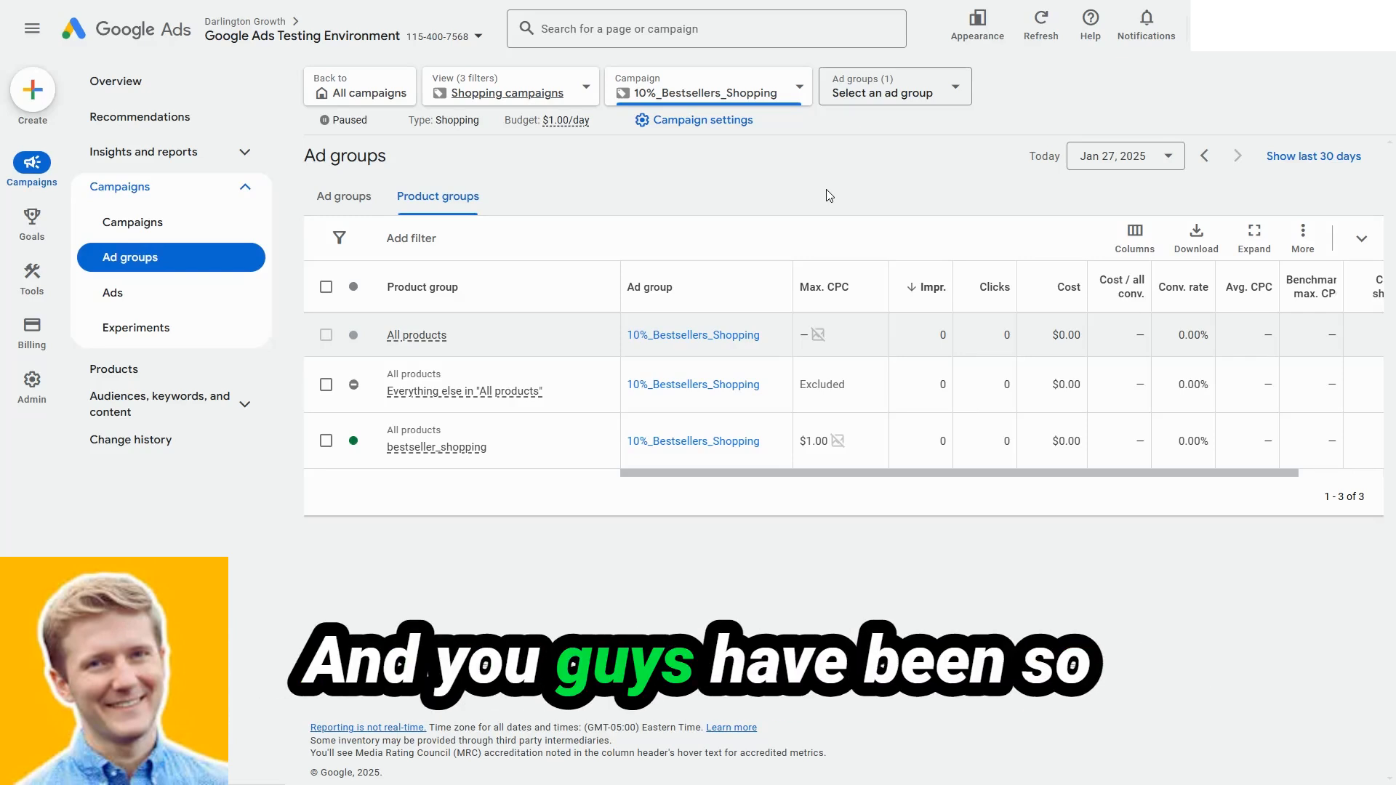
{"action": "mouse_move", "coordinate": [779, 210]}
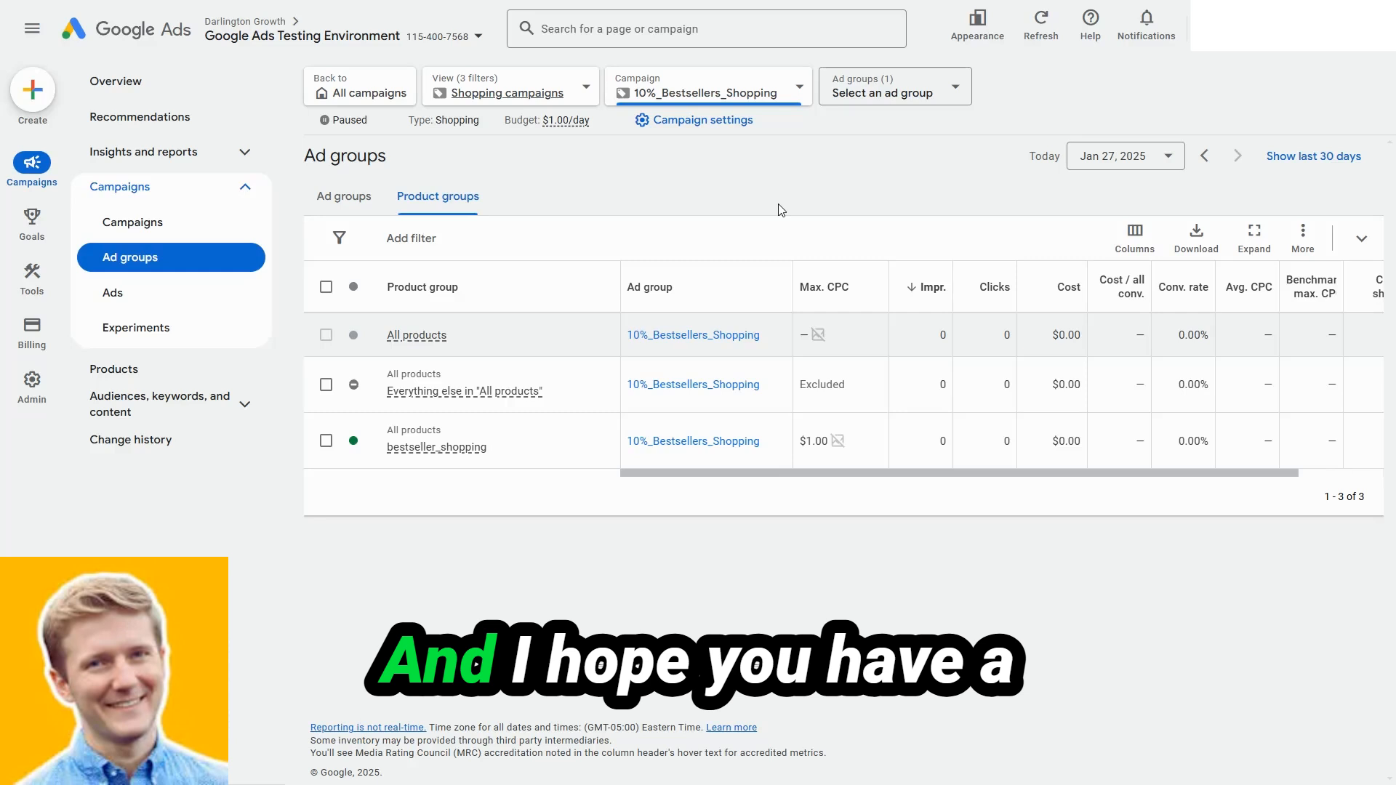
{"action": "mouse_move", "coordinate": [649, 204]}
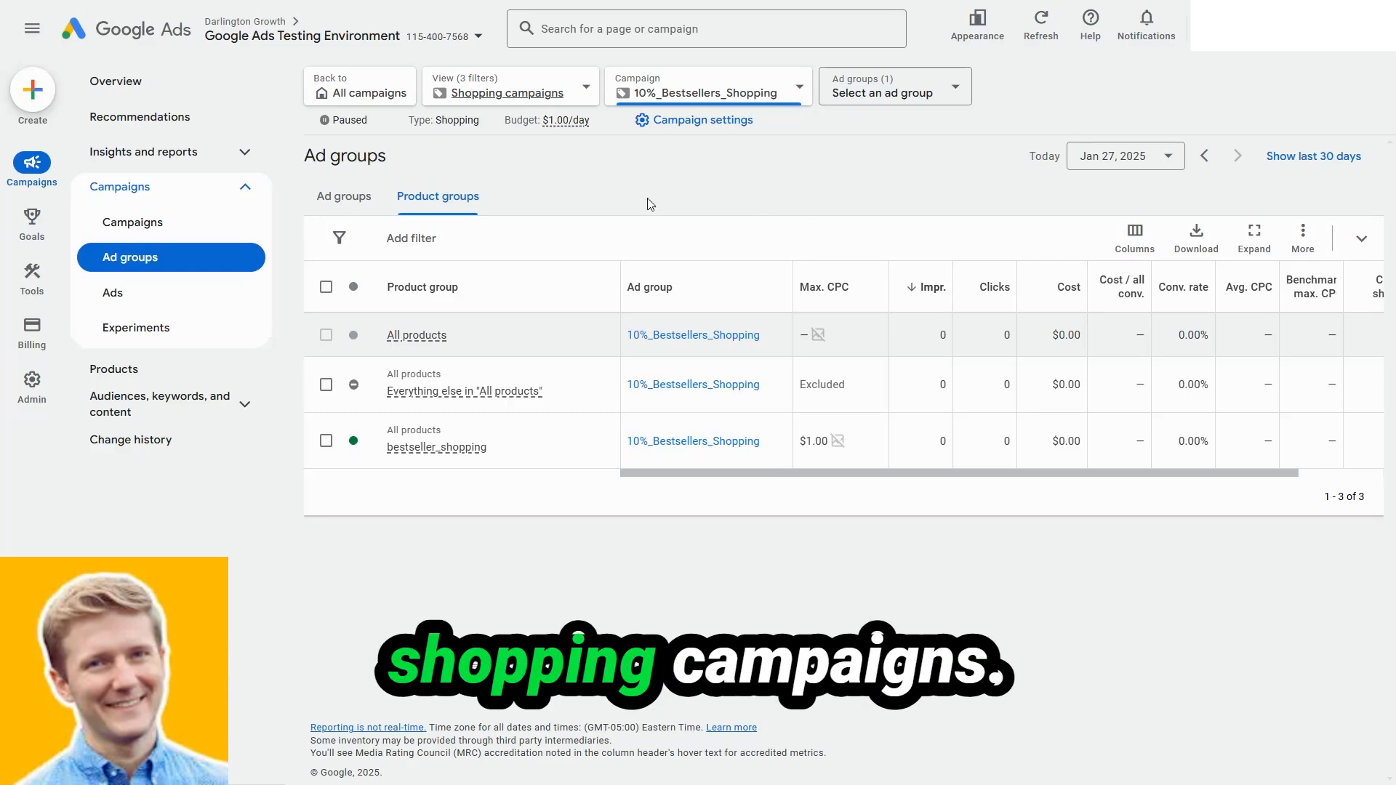